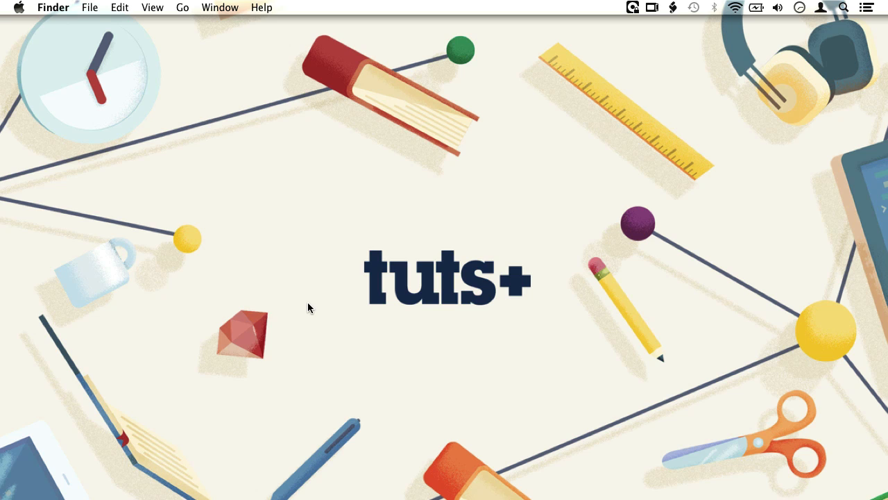
mouse_move(574, 380)
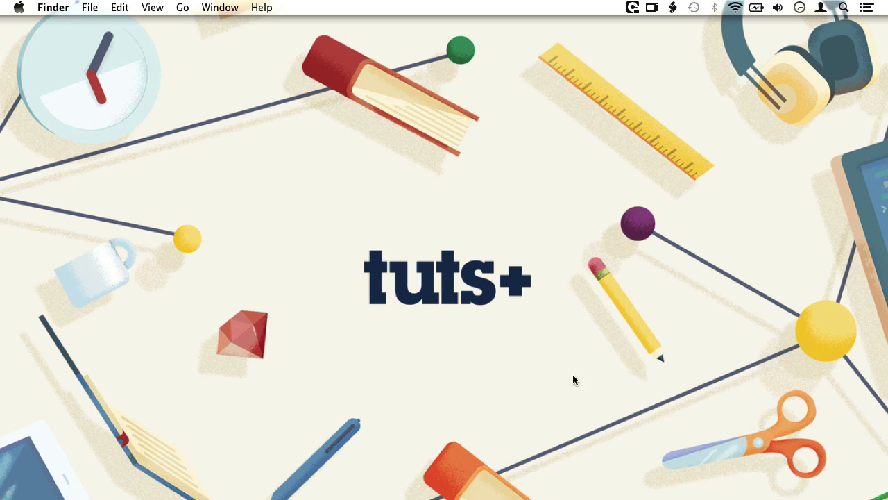
mouse_move(691, 464)
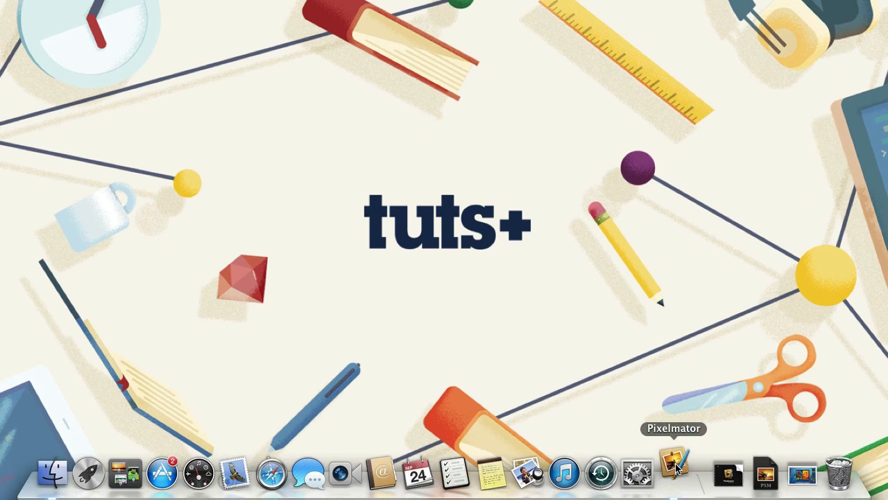
- Launch Pixelmator from the Dock so its welcome window appears
click(672, 473)
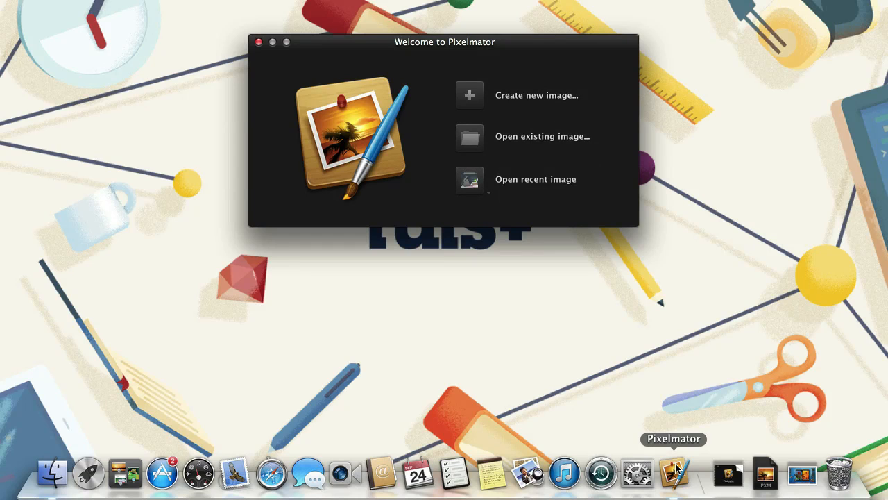
mouse_move(563, 111)
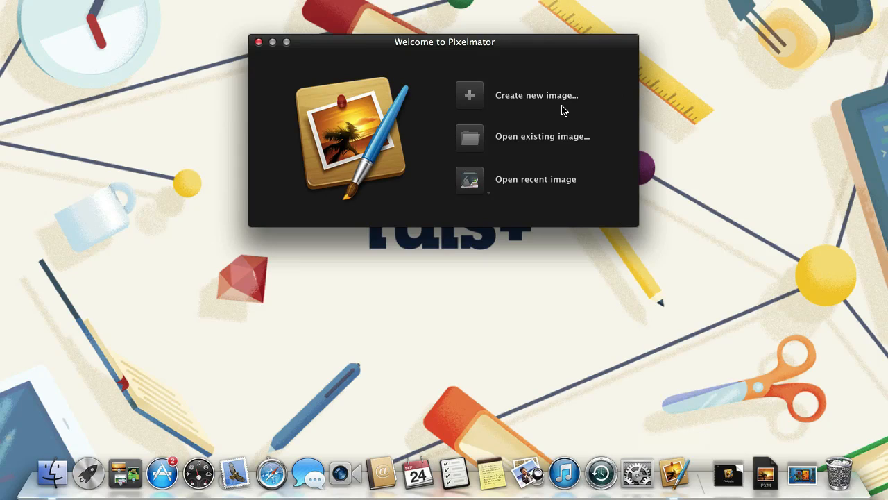
mouse_move(575, 156)
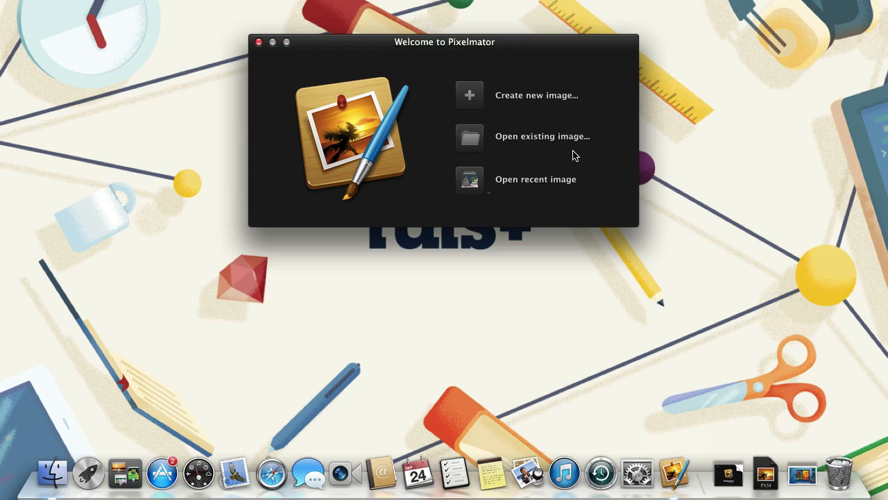
mouse_move(564, 202)
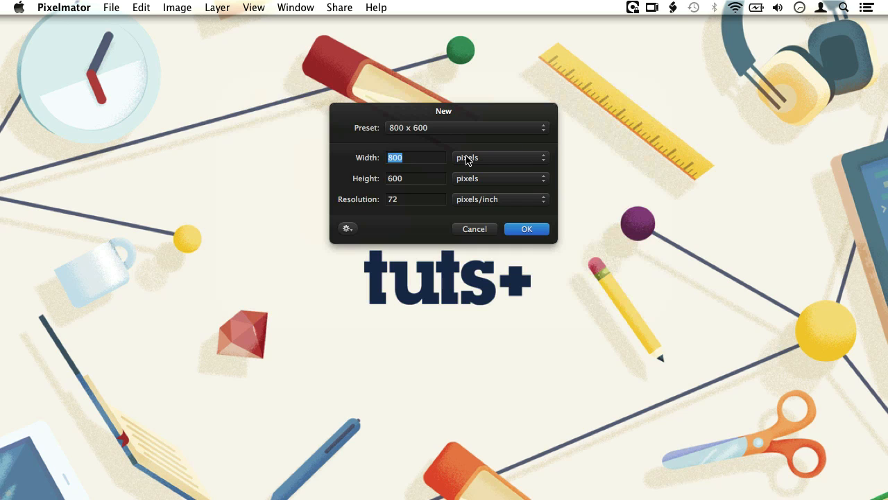
mouse_move(452, 169)
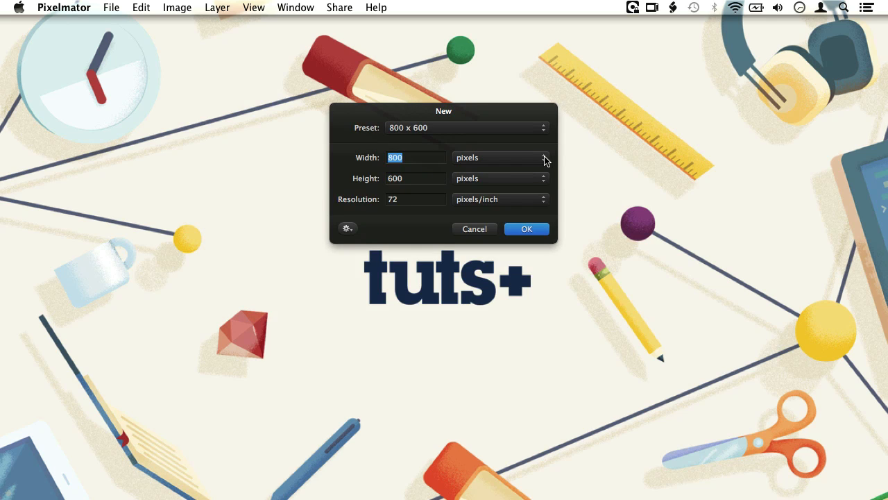
- Switch the new image's size units from pixels to centimetres (28.222 × 21.167 cm)
click(543, 158)
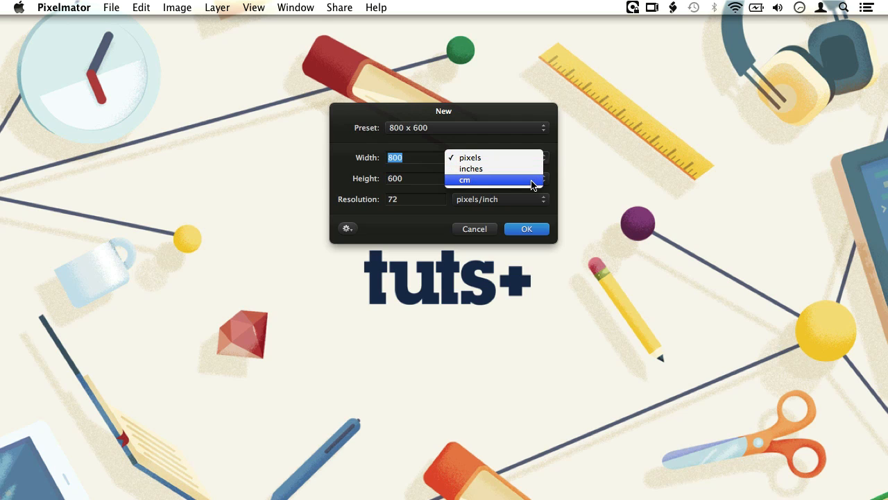
click(464, 181)
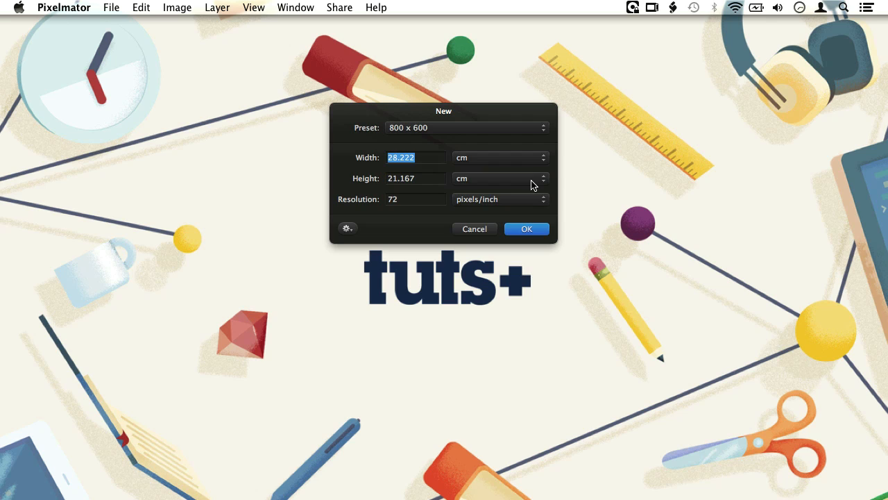
mouse_move(438, 191)
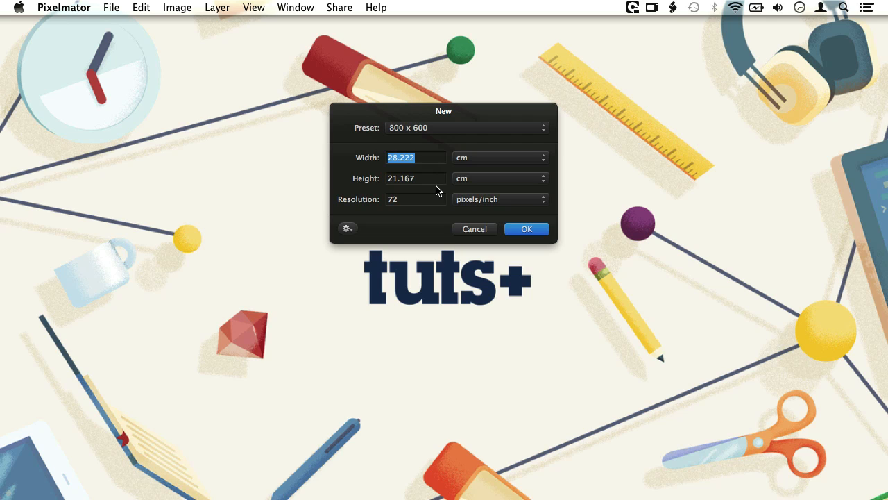
mouse_move(393, 211)
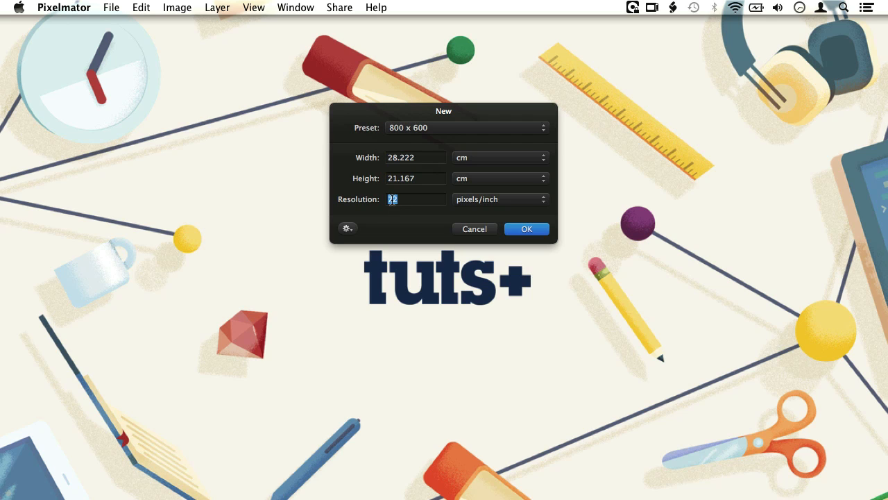
- Set the resolution to 300 ppi and show the size in pixels (3333 × 2500)
text(300)
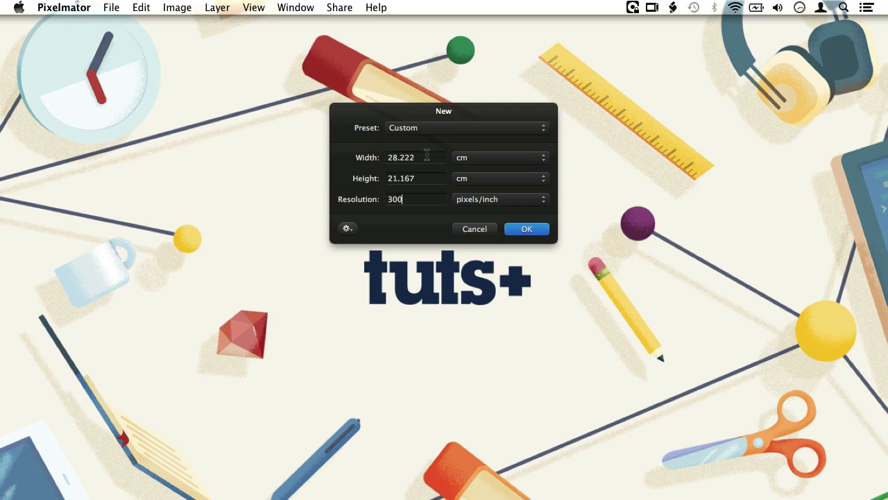
mouse_move(401, 137)
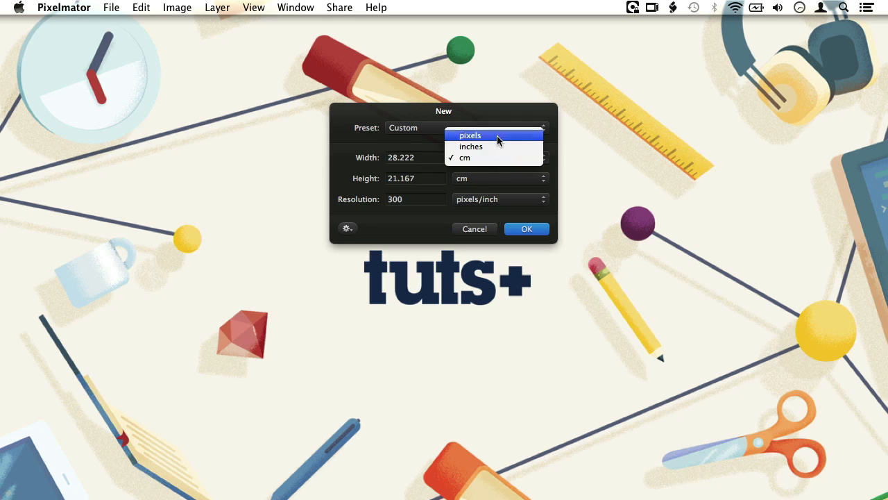
click(470, 134)
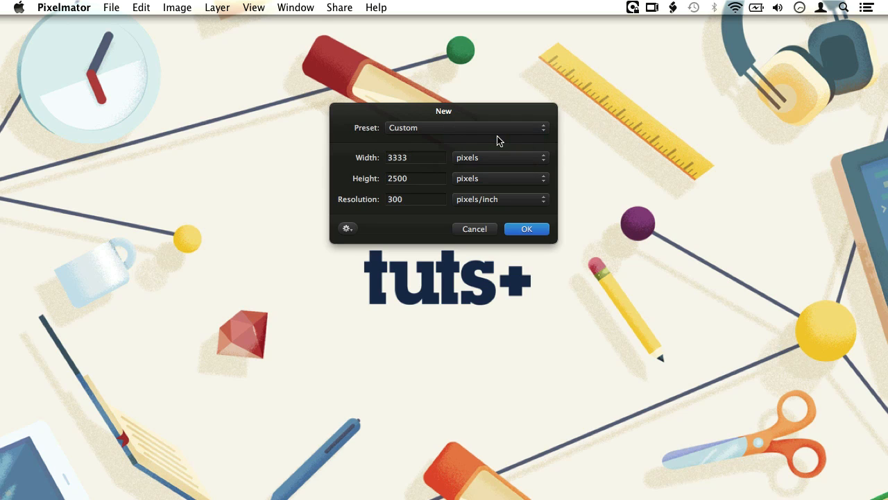
mouse_move(444, 159)
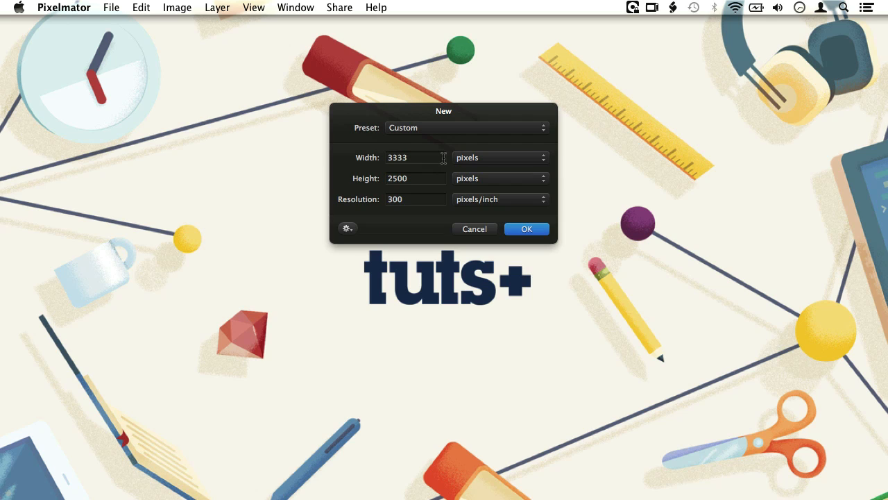
click(416, 199)
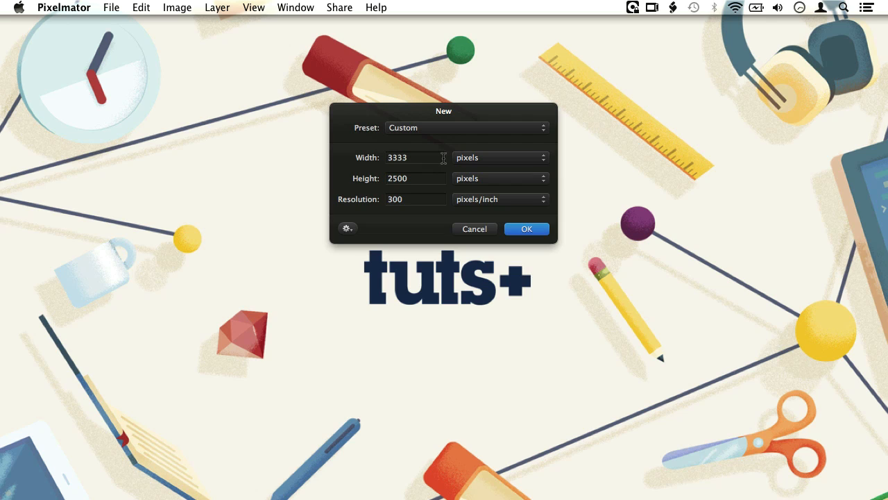
click(408, 200)
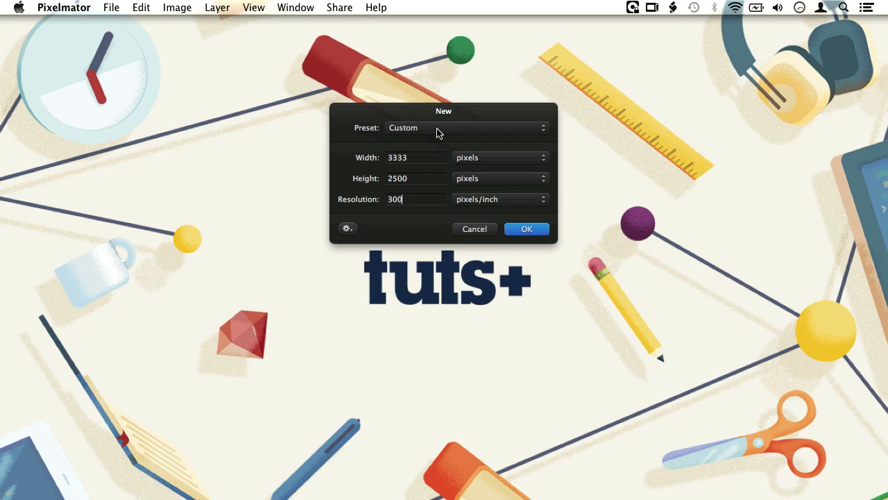
- Restore the 800 × 600 pixel preset at 72 pixels/inch
click(466, 128)
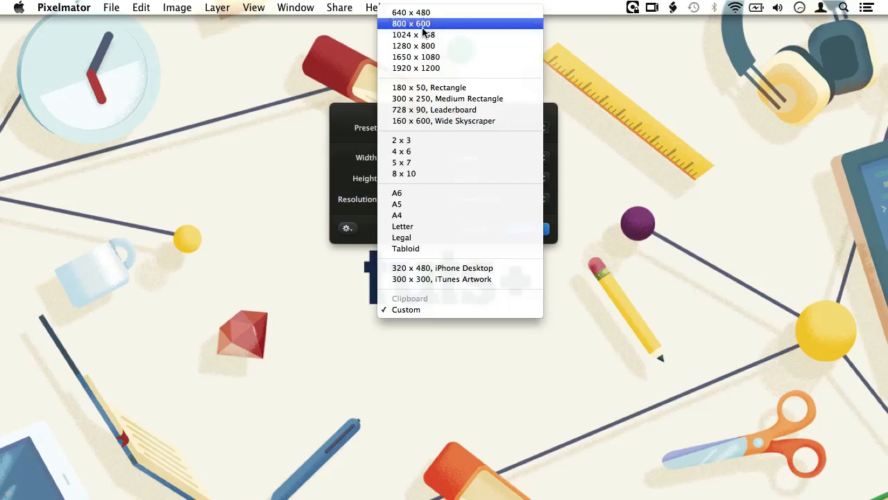
click(410, 23)
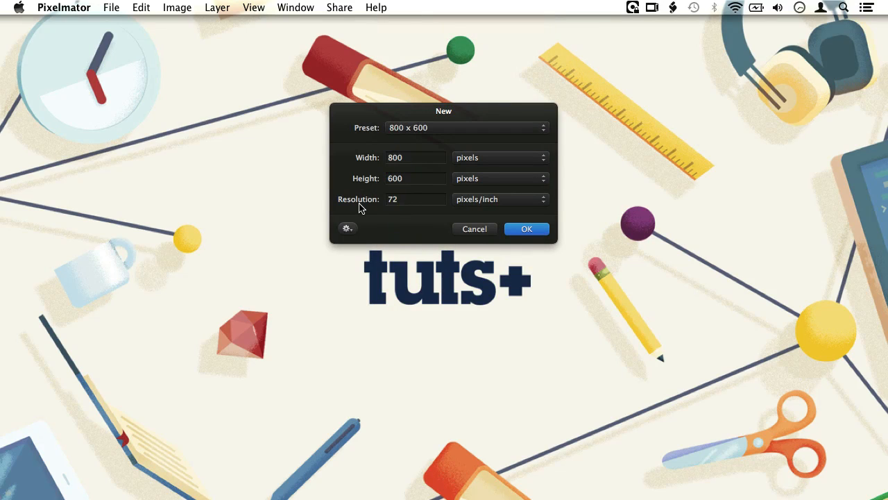
click(417, 200)
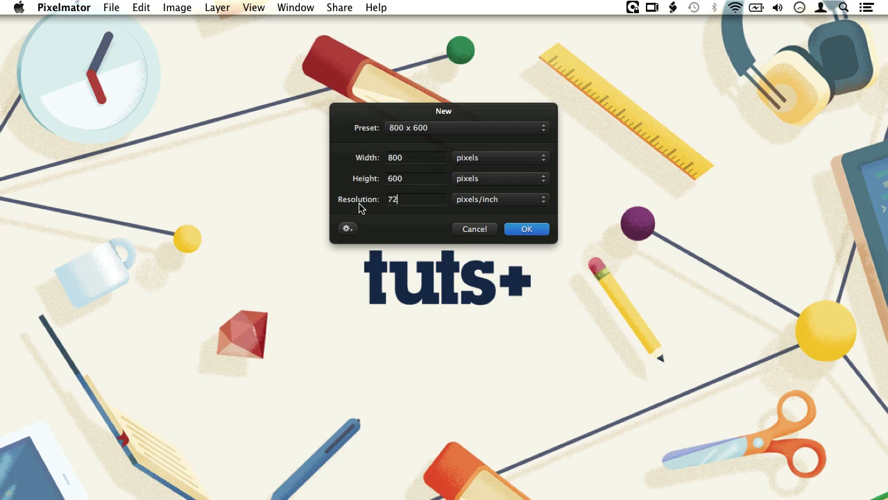
mouse_move(356, 236)
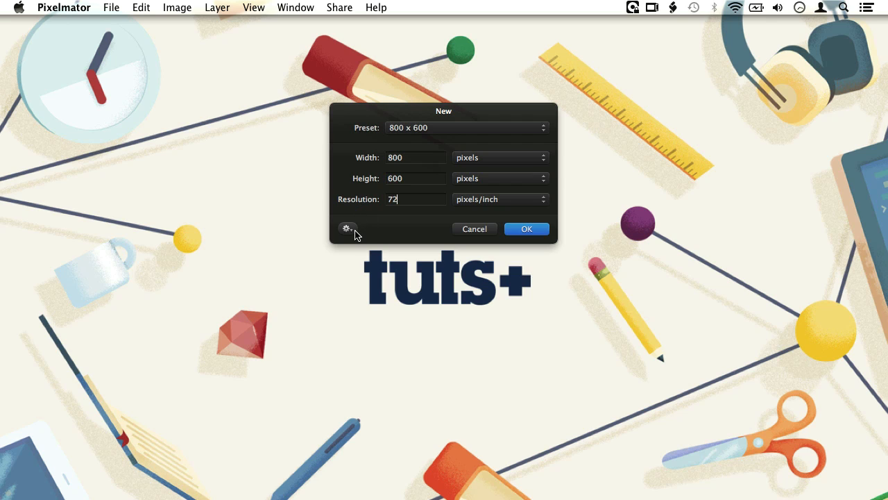
click(347, 228)
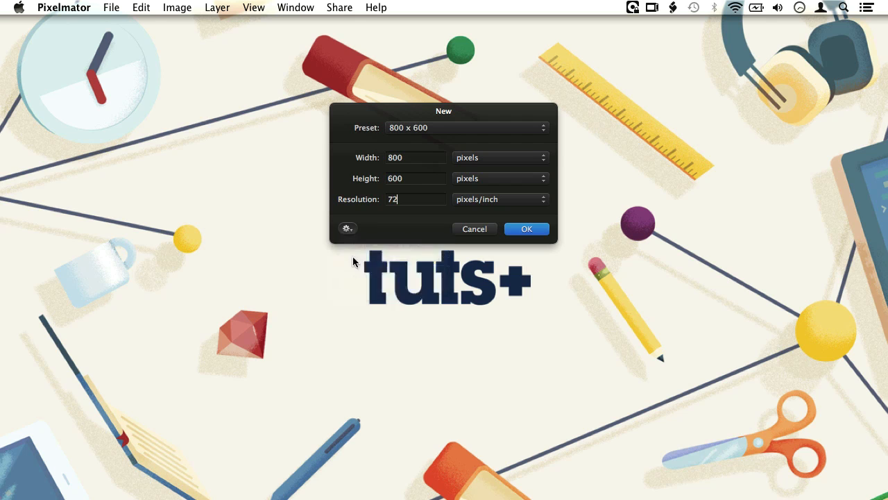
click(347, 228)
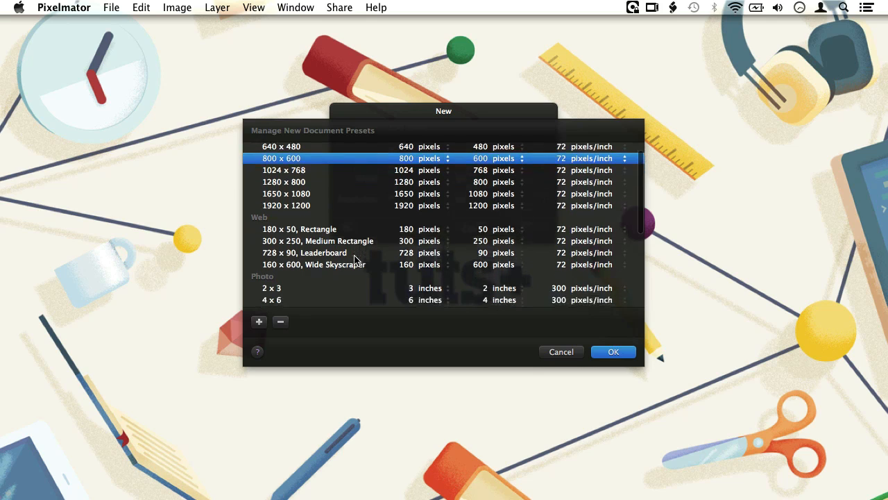
scroll(down, 3)
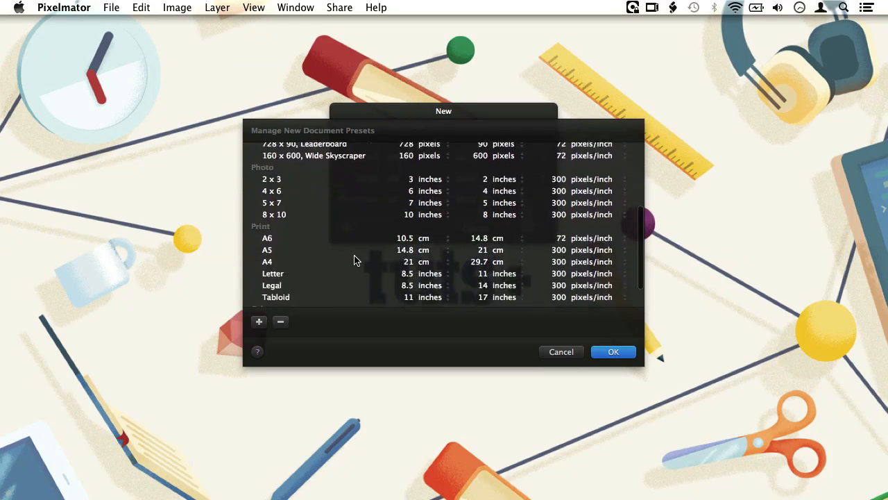
scroll(down, 3)
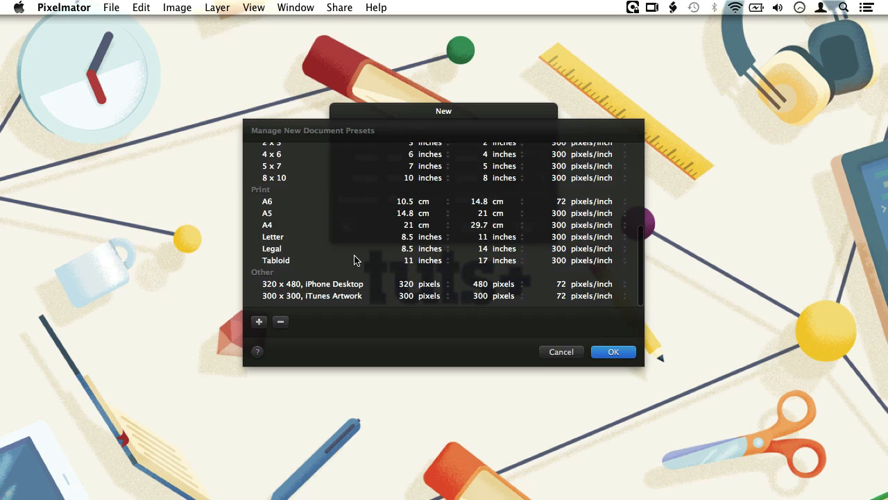
scroll(up, 3)
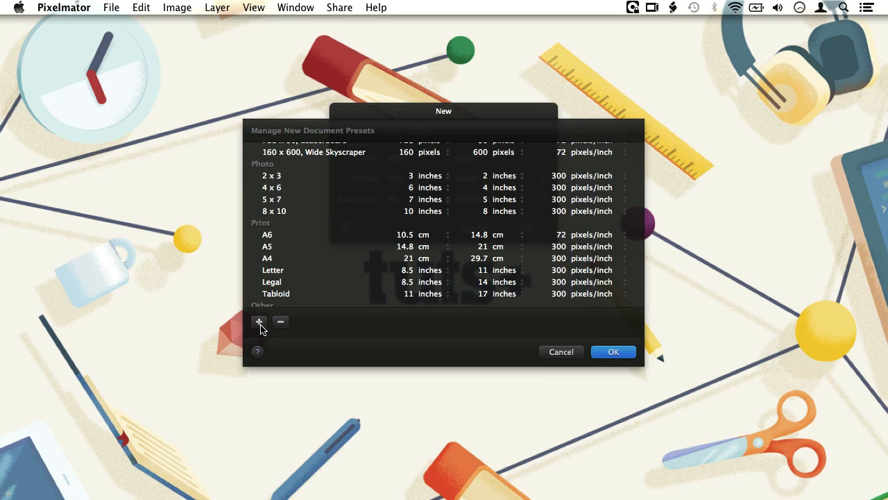
mouse_move(282, 329)
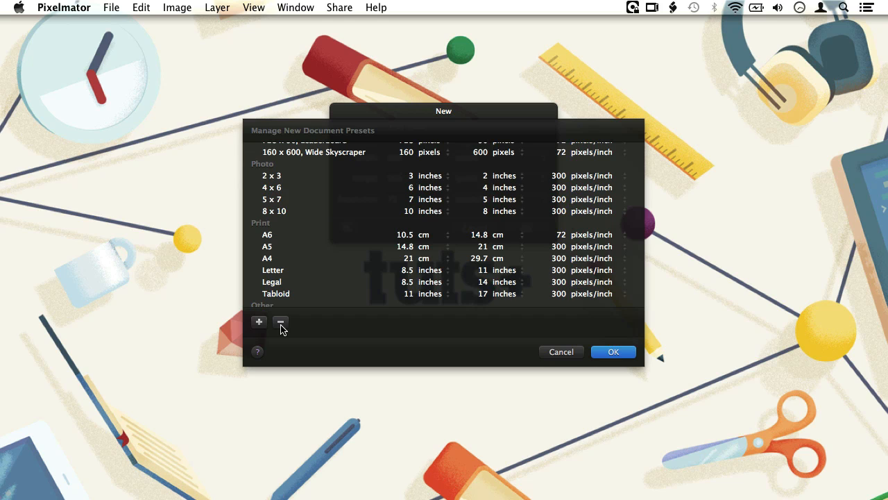
mouse_move(555, 361)
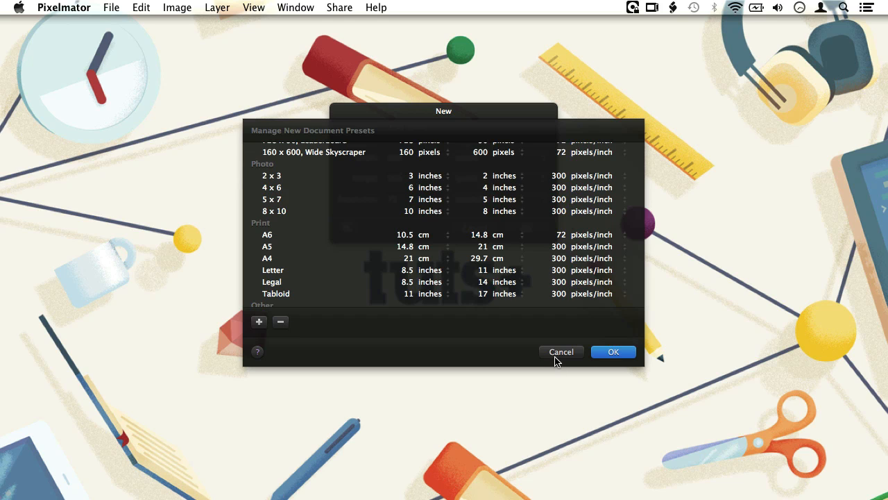
click(561, 352)
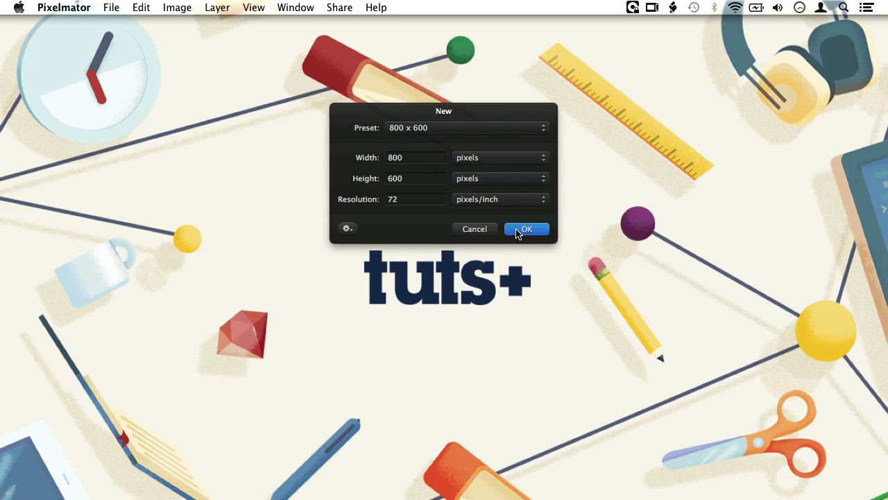
- Create the 800 × 600 image and dock the Effects Browser beneath the Layers palette
click(526, 227)
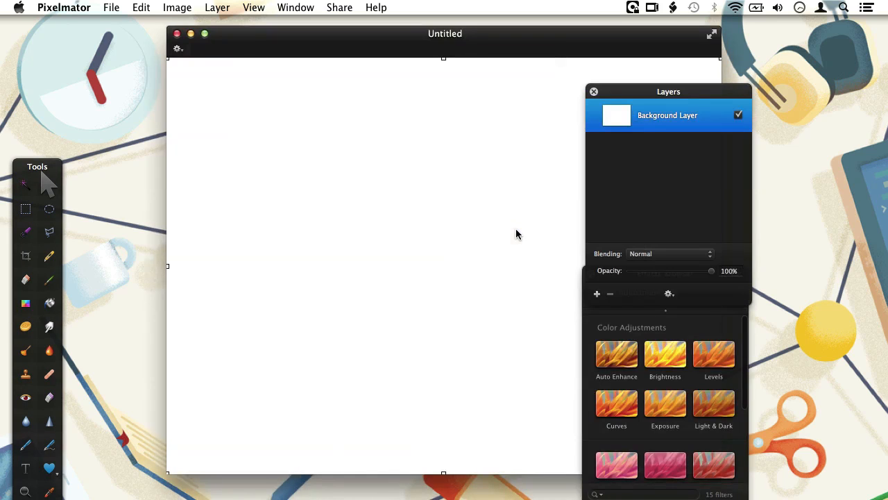
drag(444, 33, 350, 30)
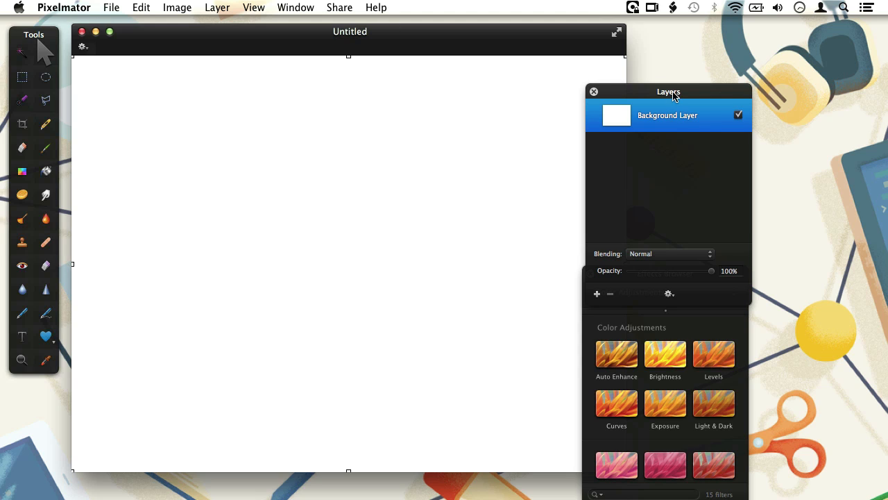
drag(669, 91, 716, 34)
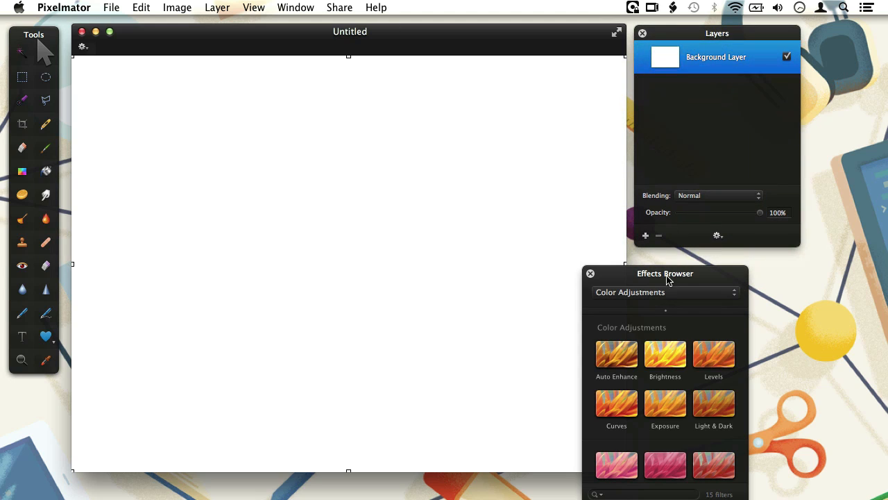
drag(666, 272, 719, 262)
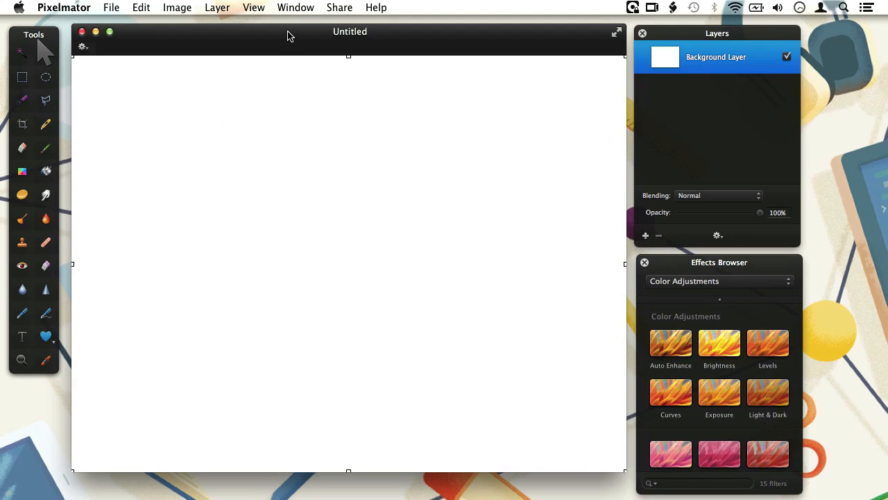
mouse_move(49, 36)
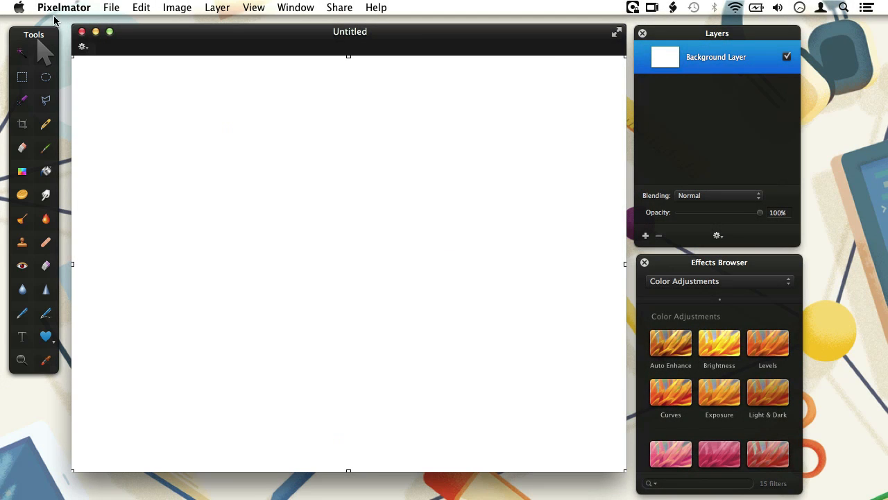
- Bring up the Tools customization pane of Pixelmator's preferences
click(64, 8)
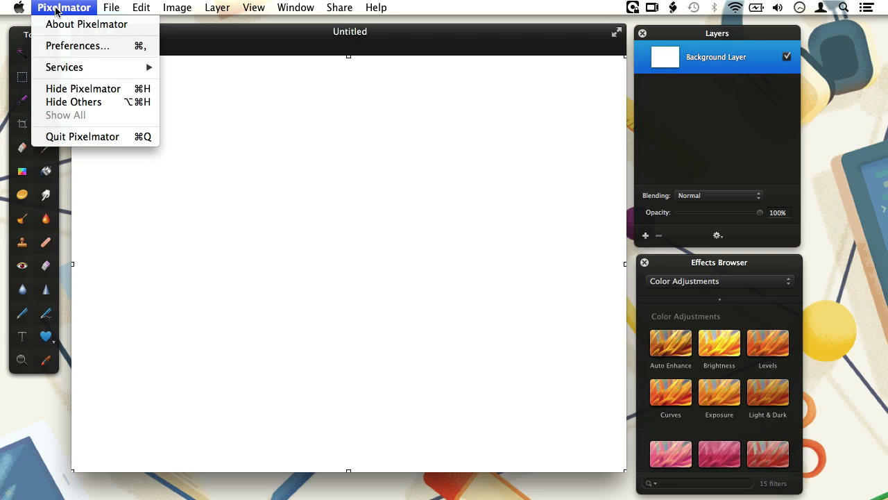
mouse_move(78, 44)
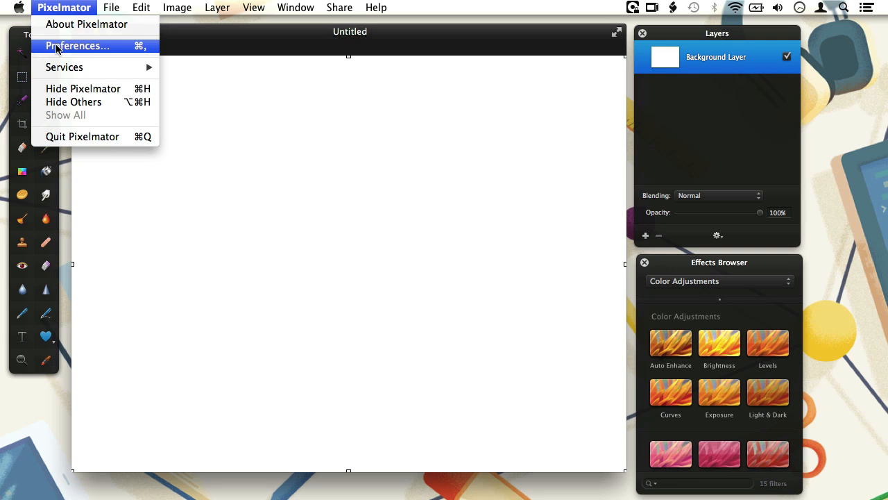
click(78, 45)
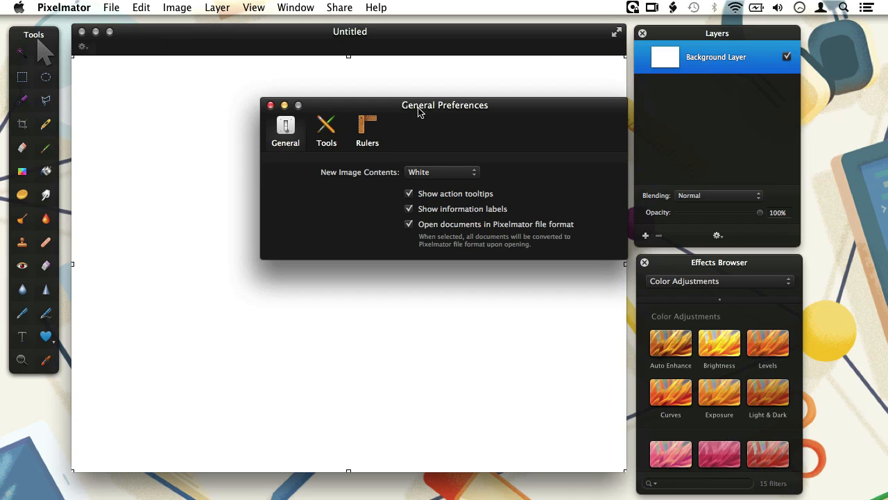
click(325, 130)
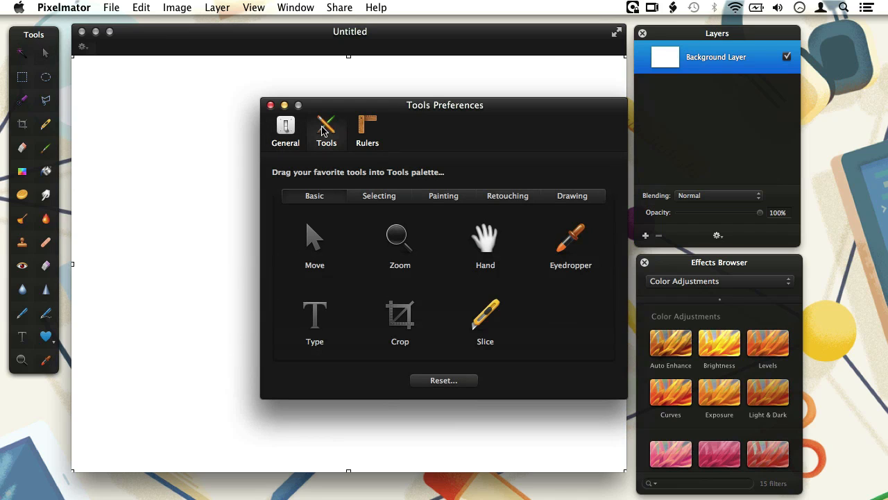
mouse_move(444, 117)
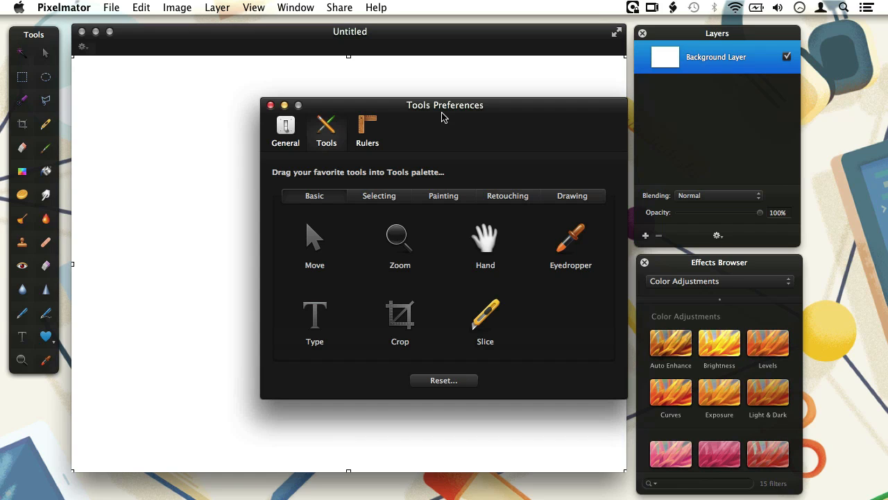
mouse_move(56, 372)
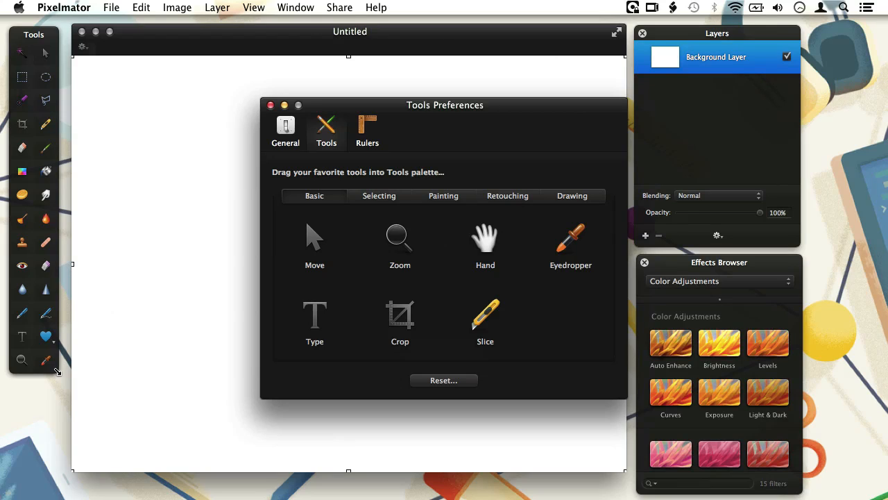
mouse_move(53, 396)
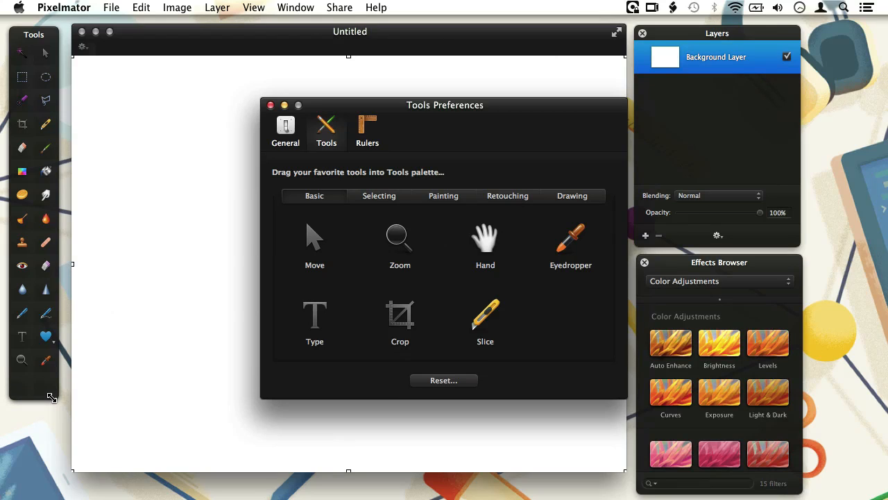
mouse_move(53, 400)
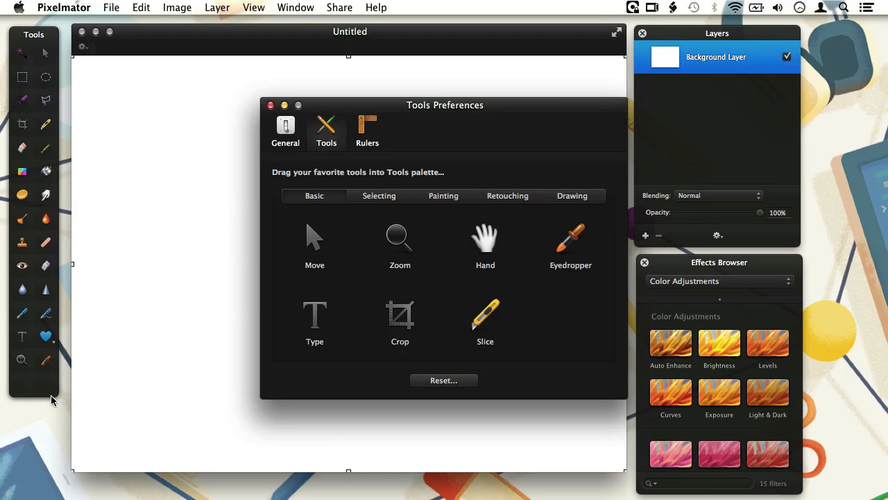
mouse_move(275, 264)
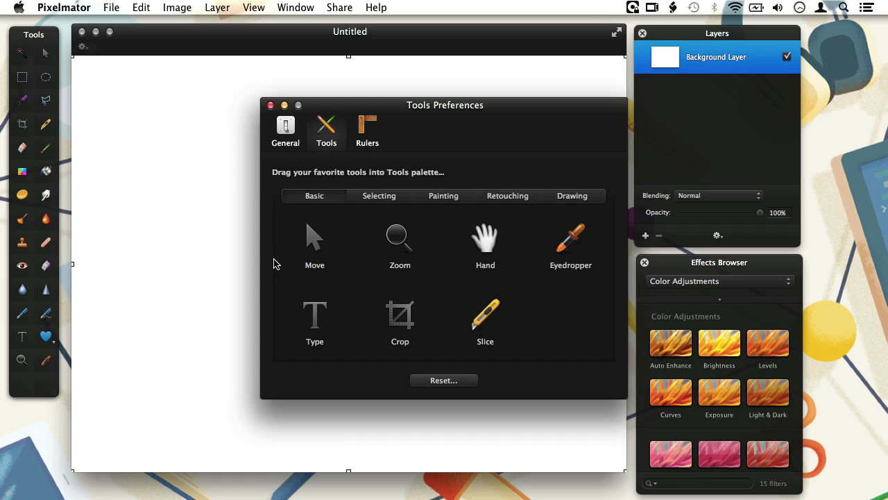
- Add the Pixel painting tool to the tools palette and return to the Basic set
click(444, 196)
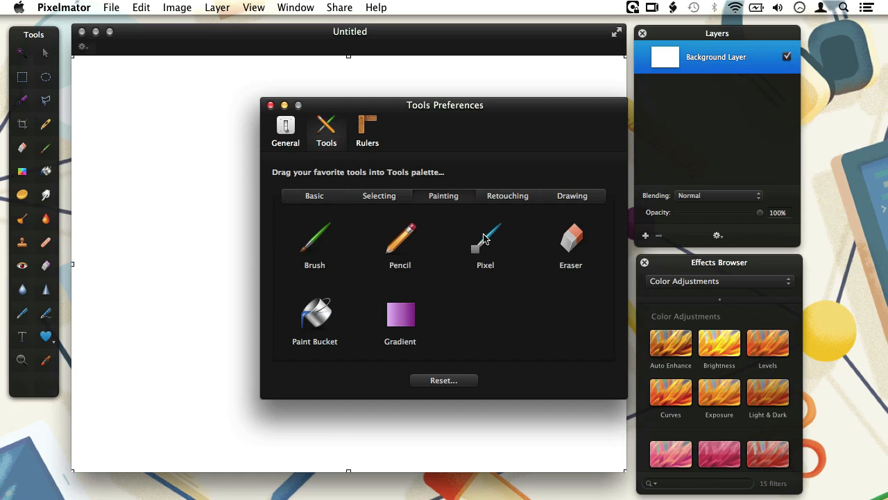
drag(486, 236, 286, 308)
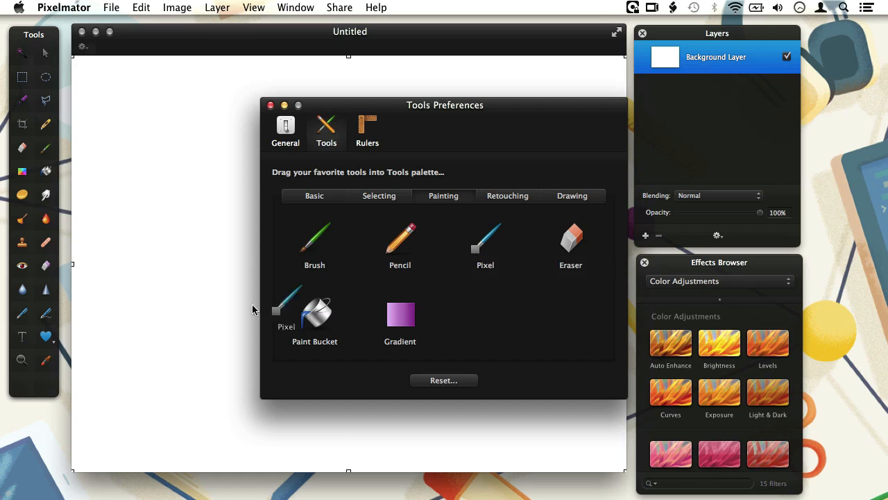
drag(286, 311, 46, 388)
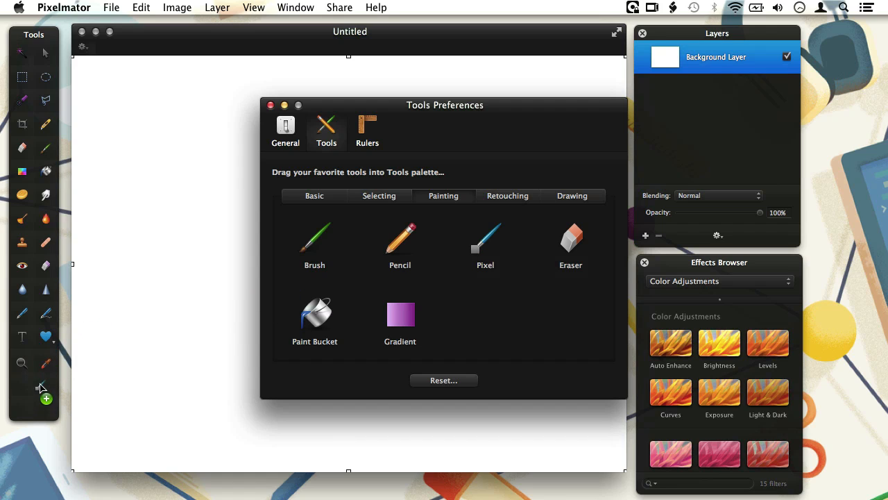
mouse_move(23, 383)
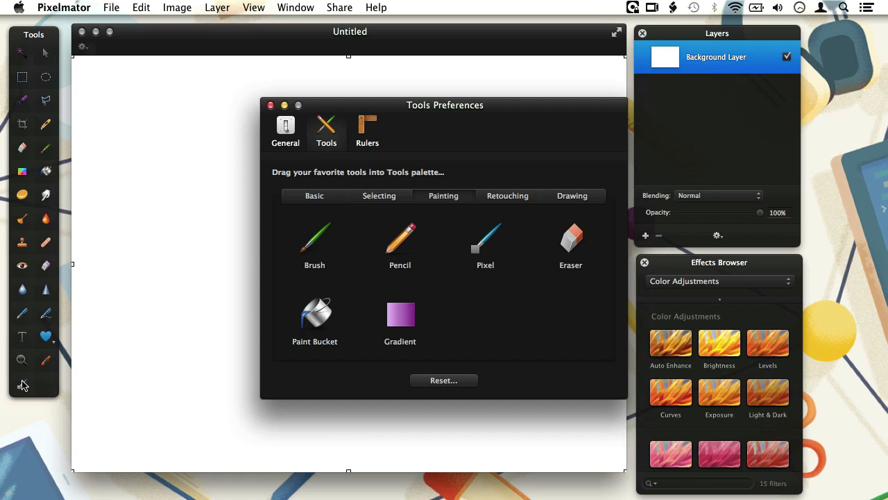
mouse_move(330, 206)
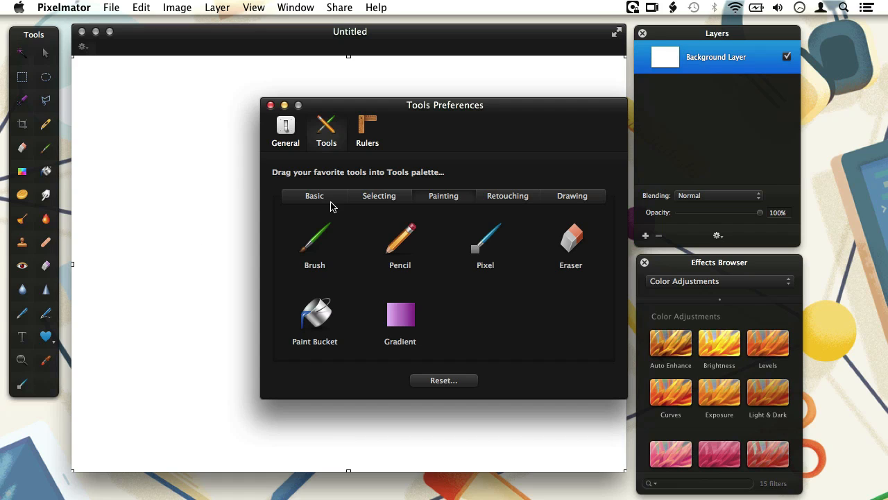
click(313, 196)
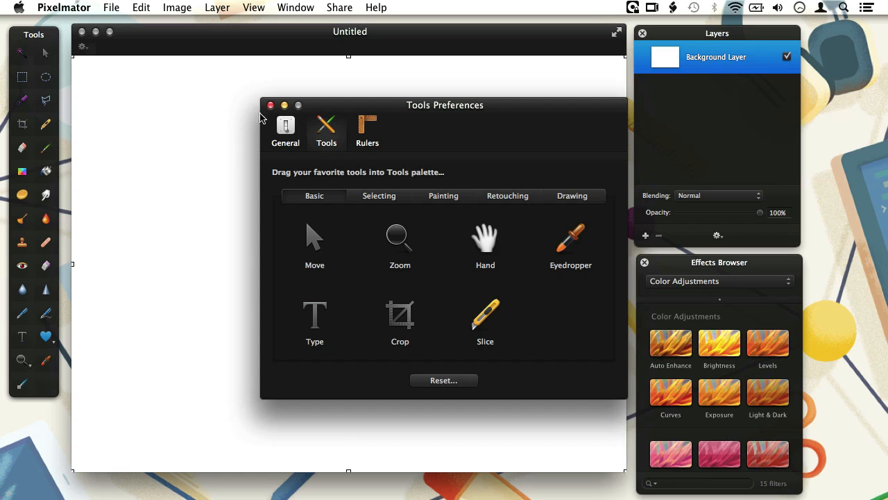
- Close preferences and switch from the Hand tool group to the Zoom tool
click(271, 105)
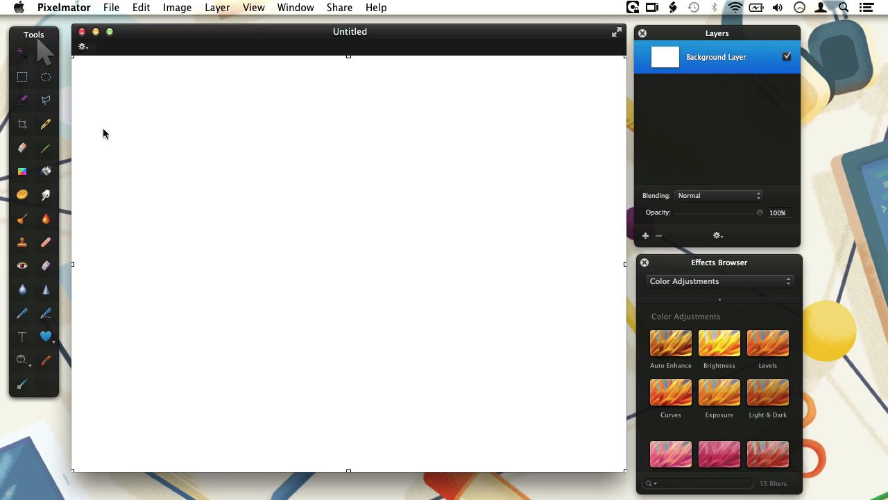
mouse_move(29, 369)
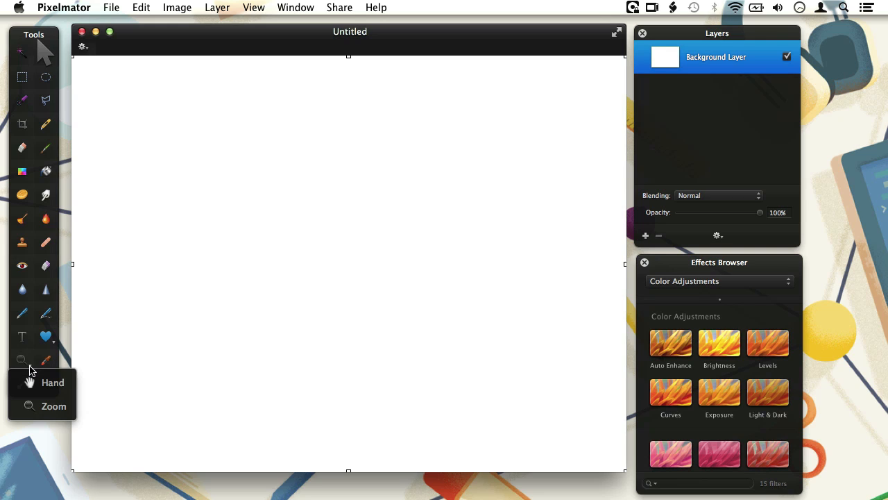
mouse_move(42, 383)
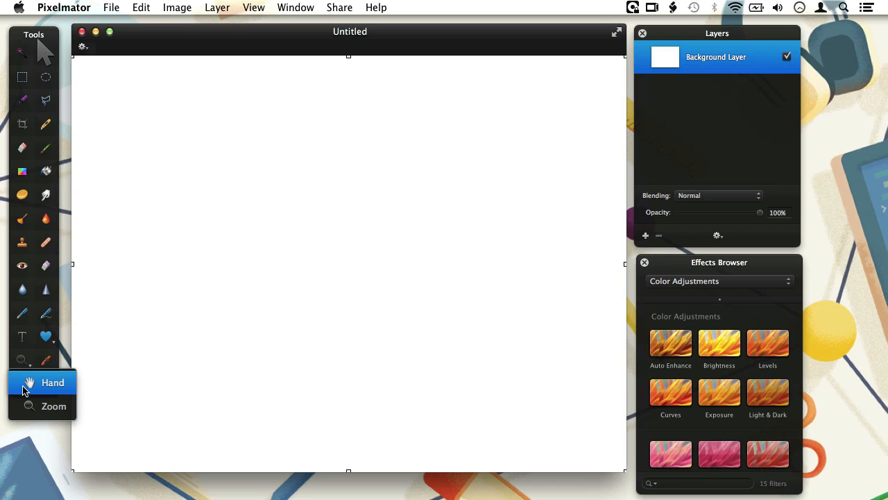
click(52, 405)
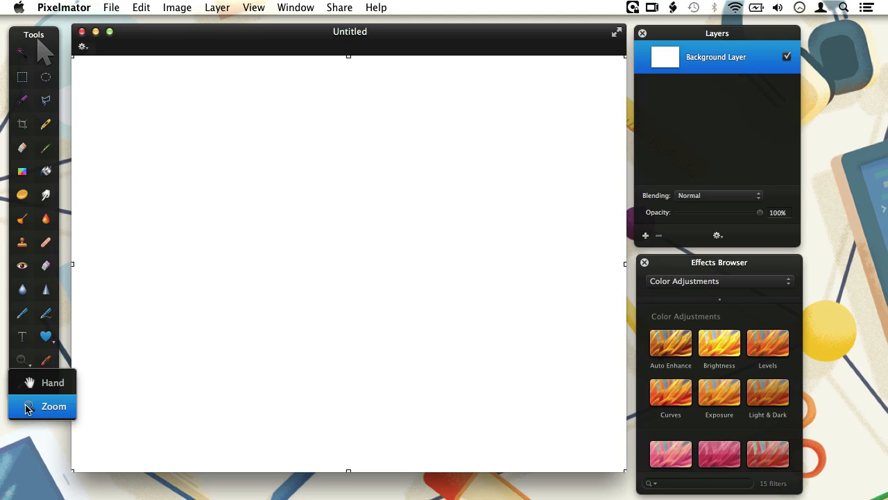
click(53, 405)
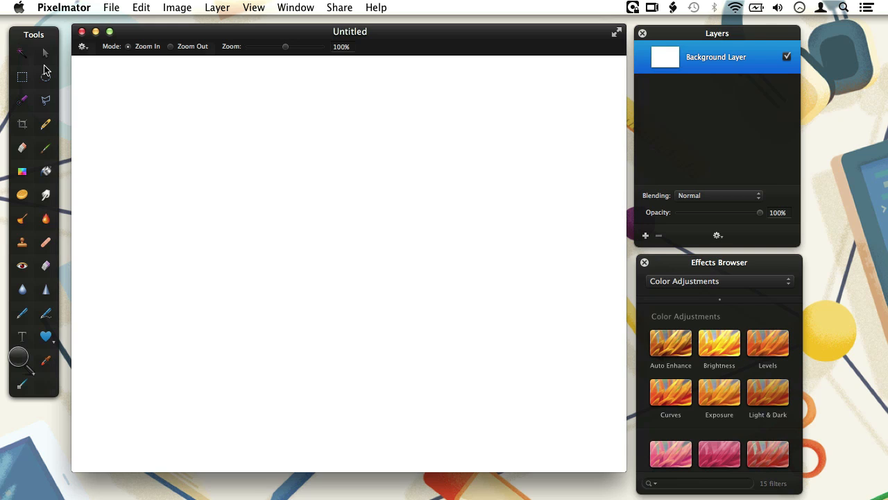
click(64, 9)
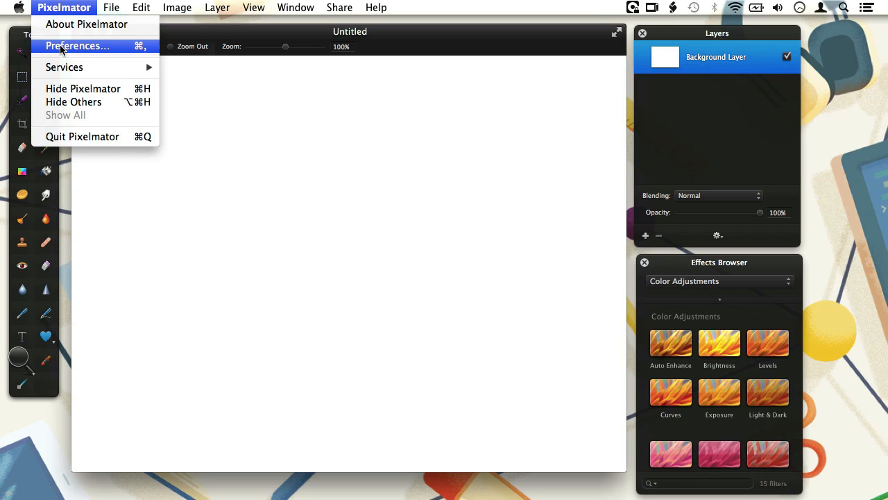
- Reopen the Tools preferences and ask to reset the tools palette to defaults
click(76, 44)
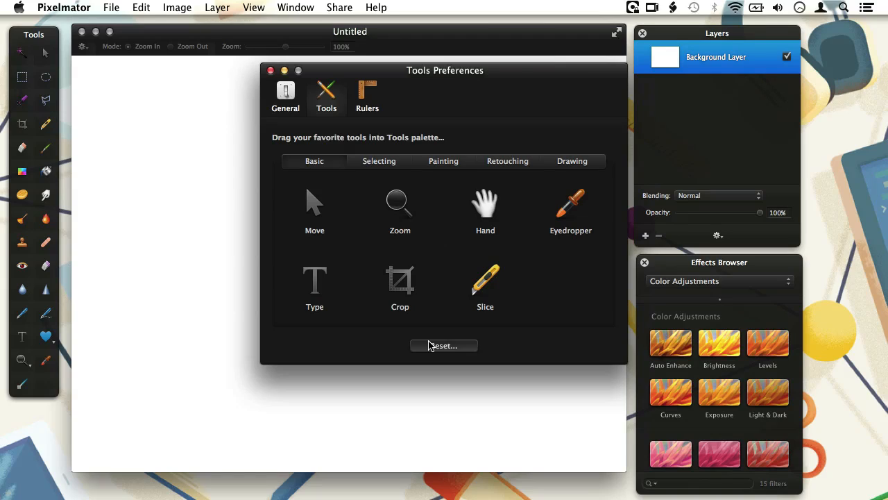
click(444, 344)
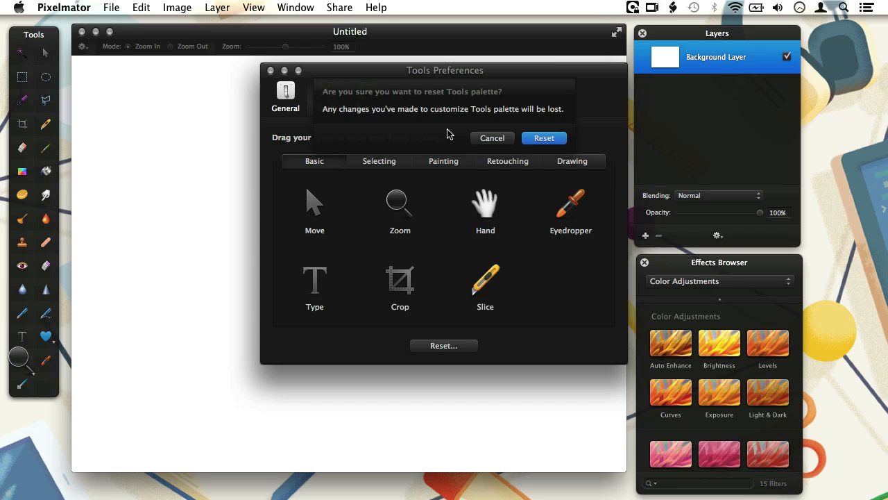
mouse_move(545, 137)
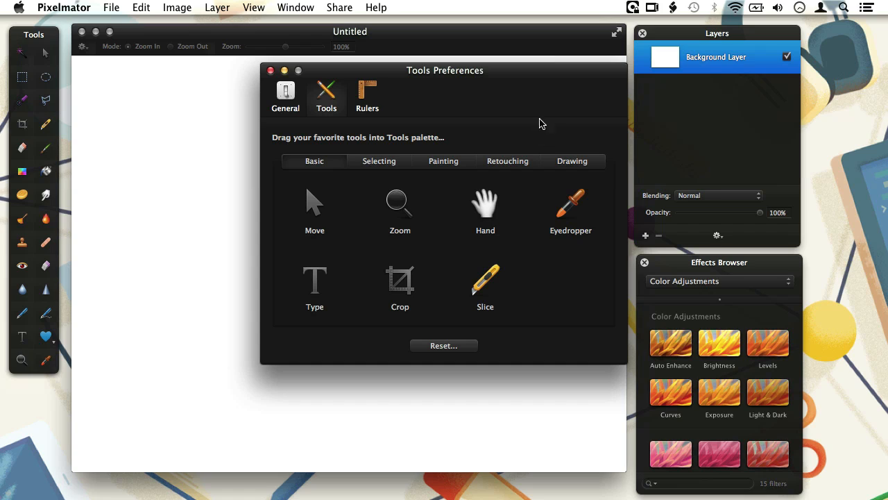
mouse_move(525, 77)
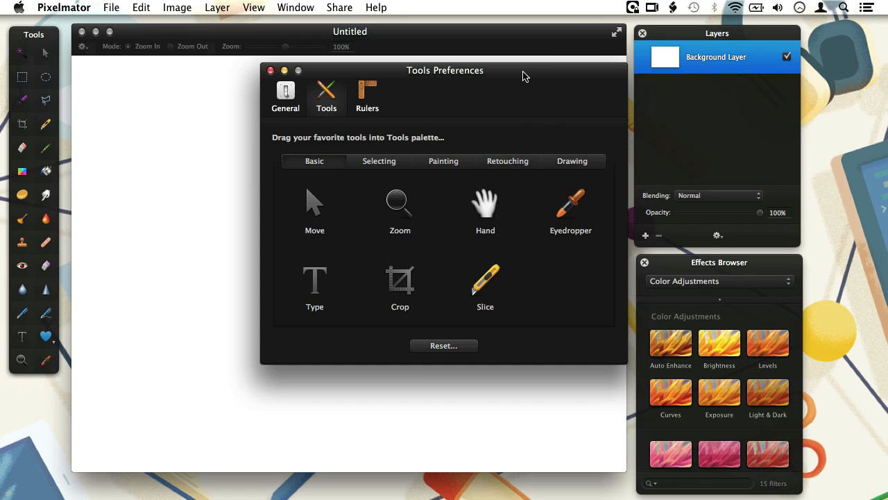
click(379, 161)
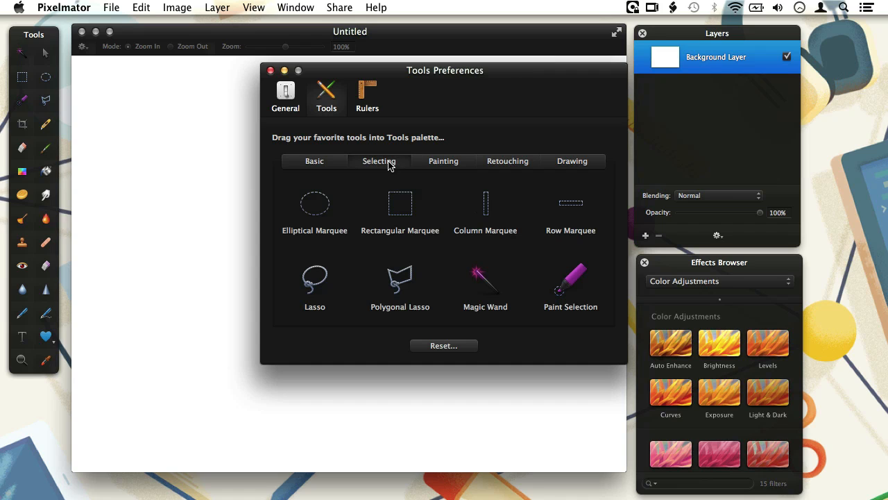
click(444, 161)
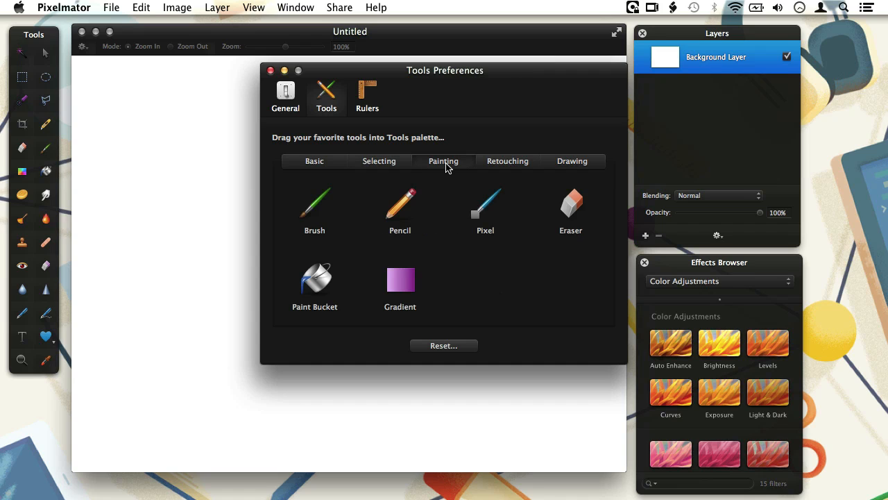
click(508, 161)
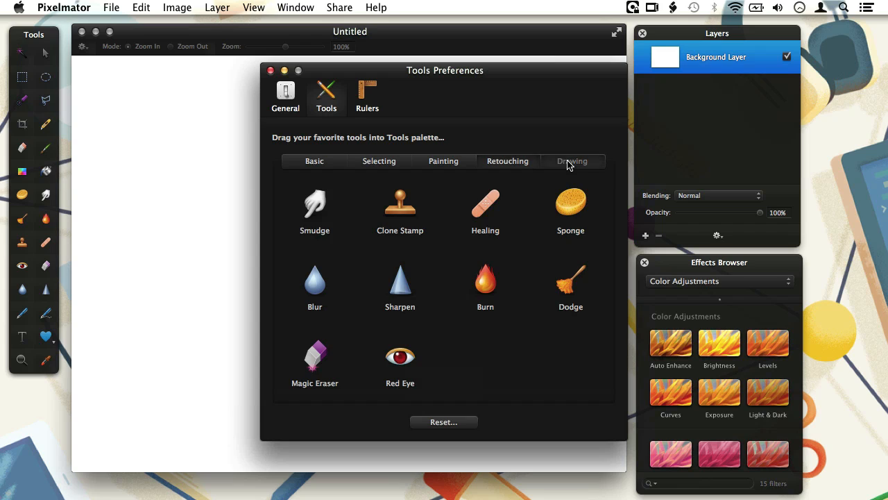
click(572, 161)
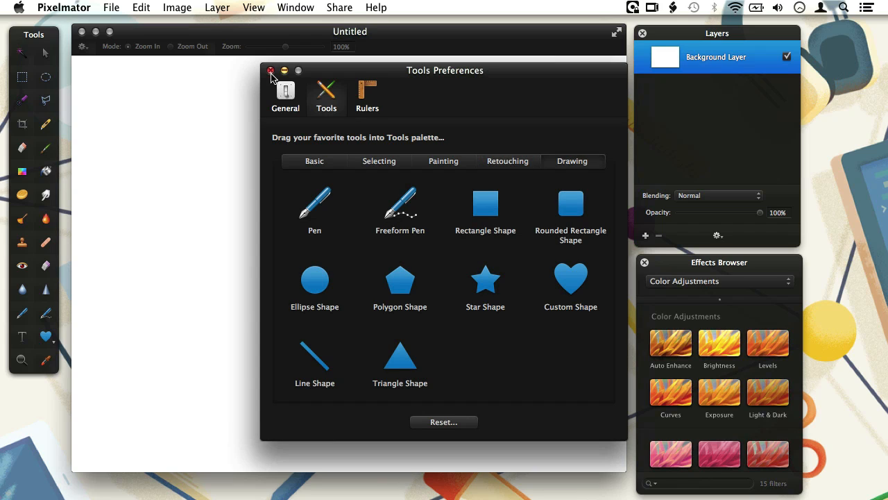
click(272, 70)
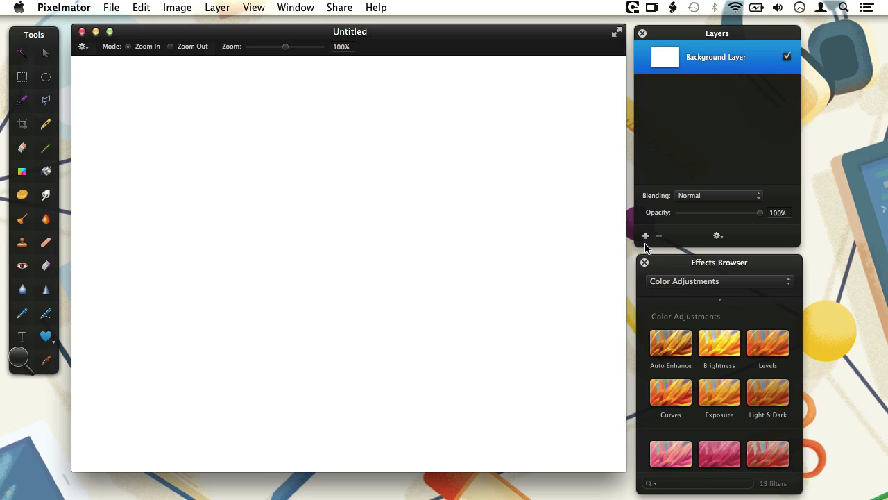
click(644, 236)
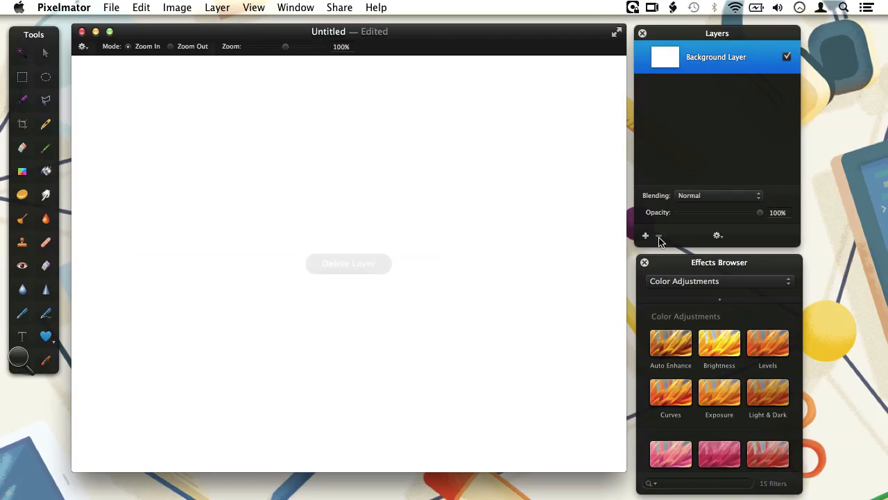
mouse_move(747, 207)
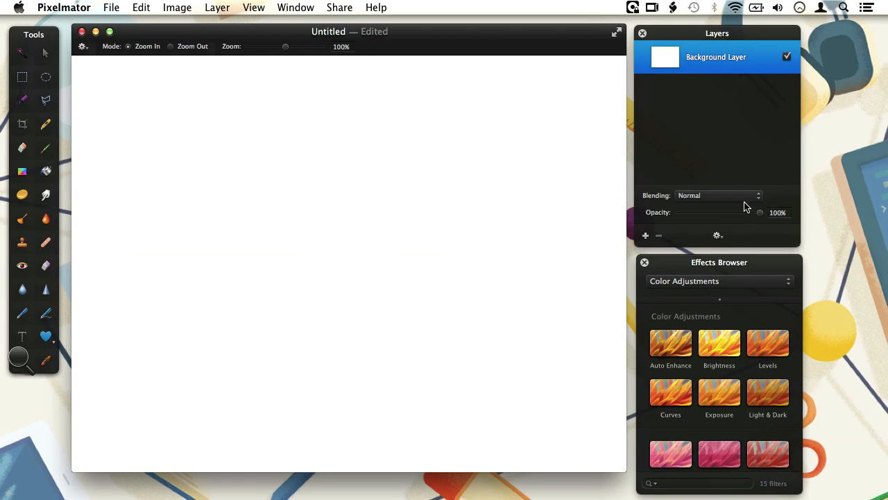
click(719, 194)
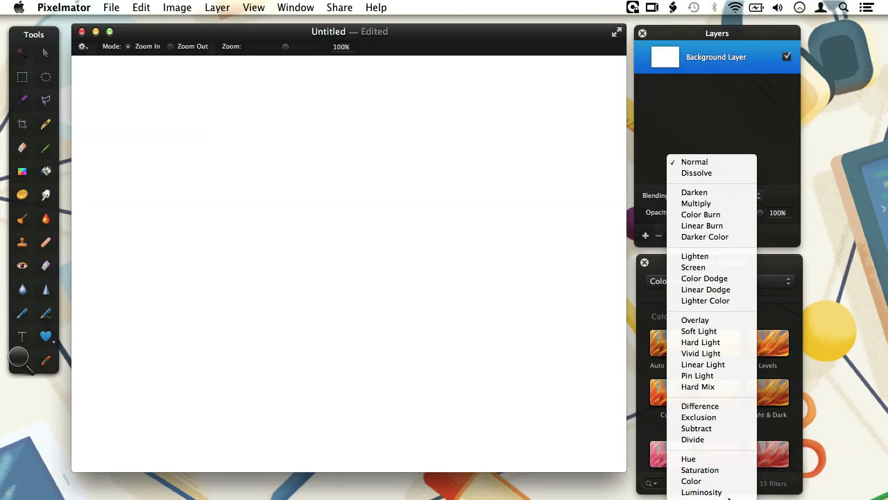
mouse_move(710, 161)
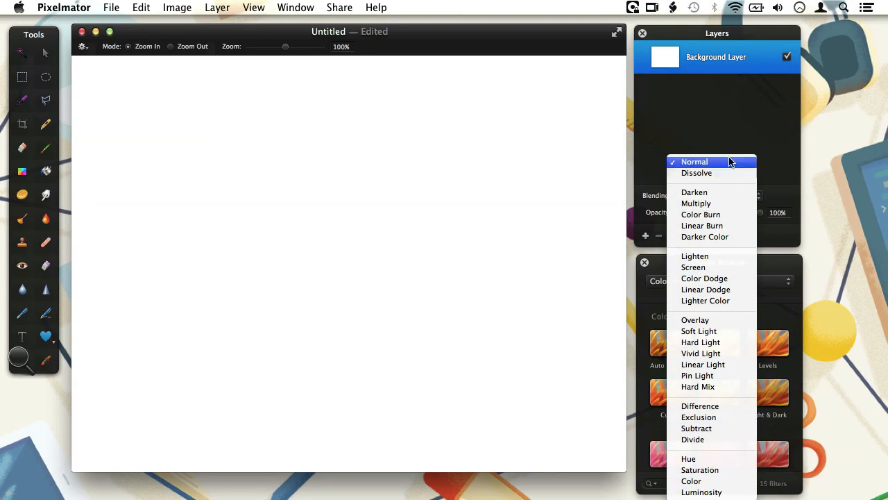
click(694, 161)
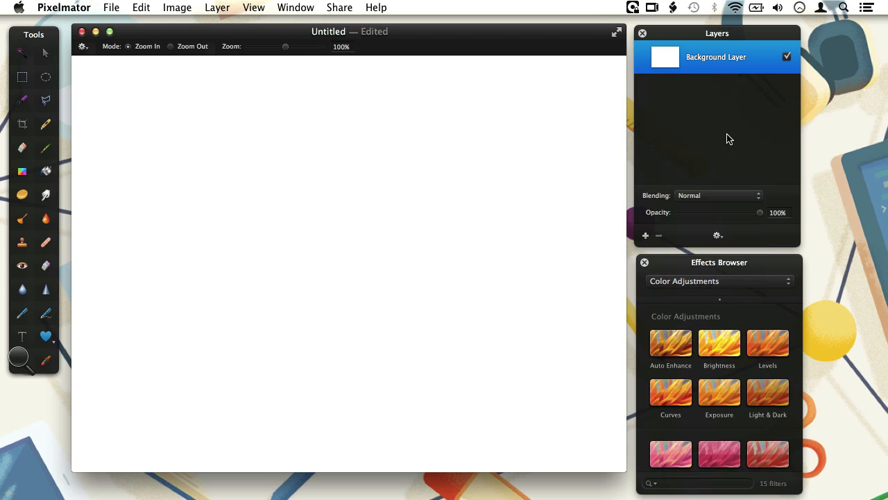
mouse_move(719, 262)
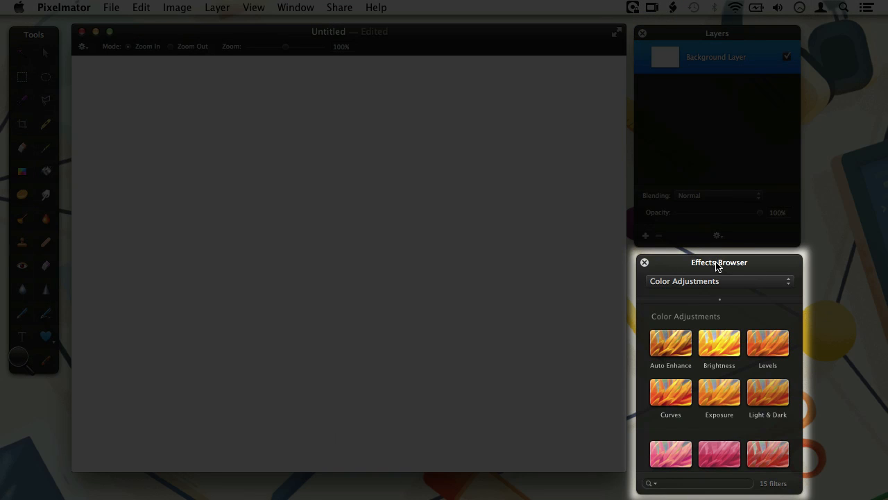
mouse_move(760, 267)
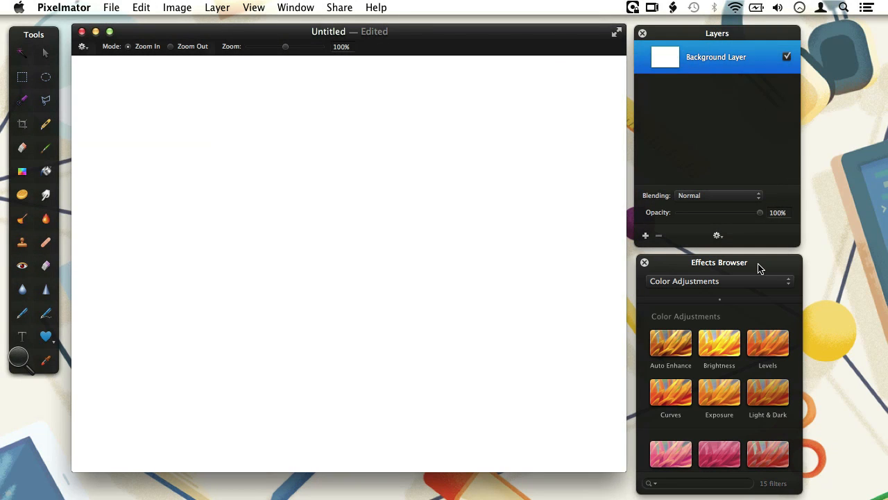
click(719, 281)
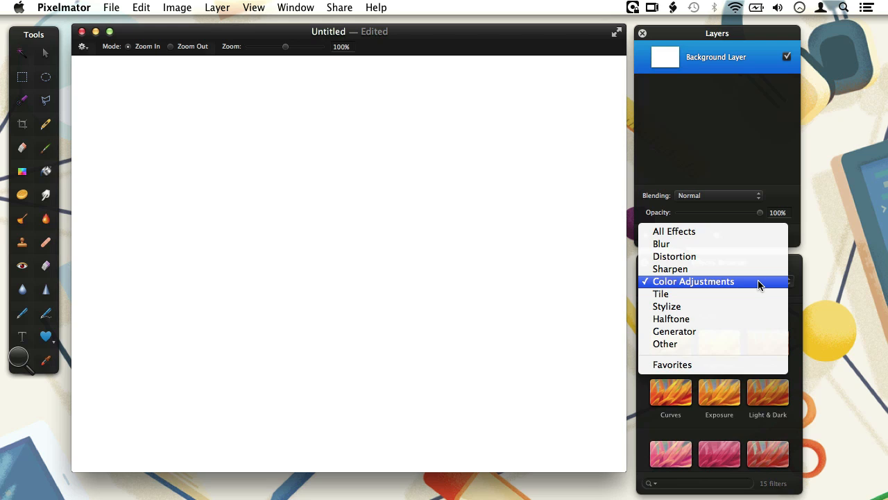
click(694, 280)
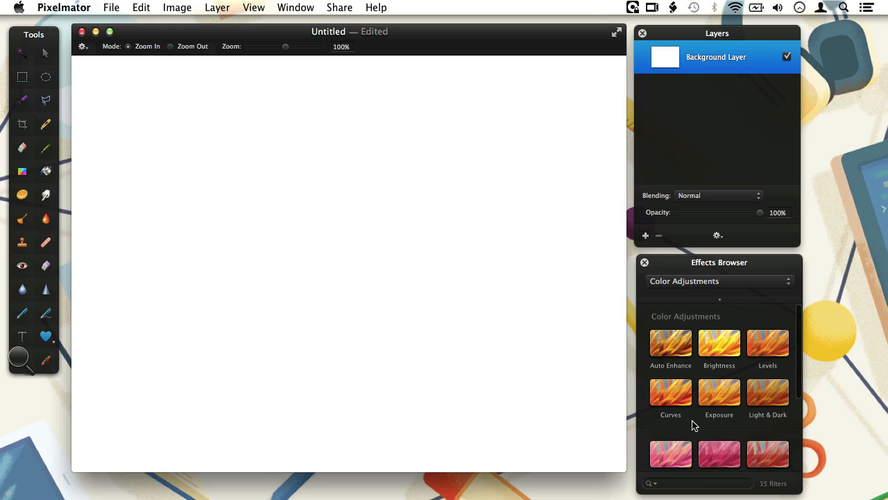
mouse_move(426, 163)
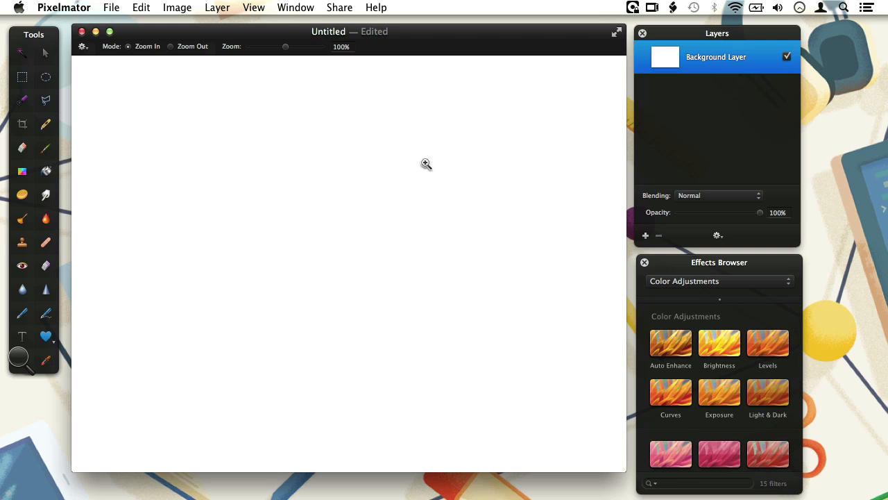
- Browse the View menu's panel, ruler, grid and full-screen options, then reopen it
click(252, 8)
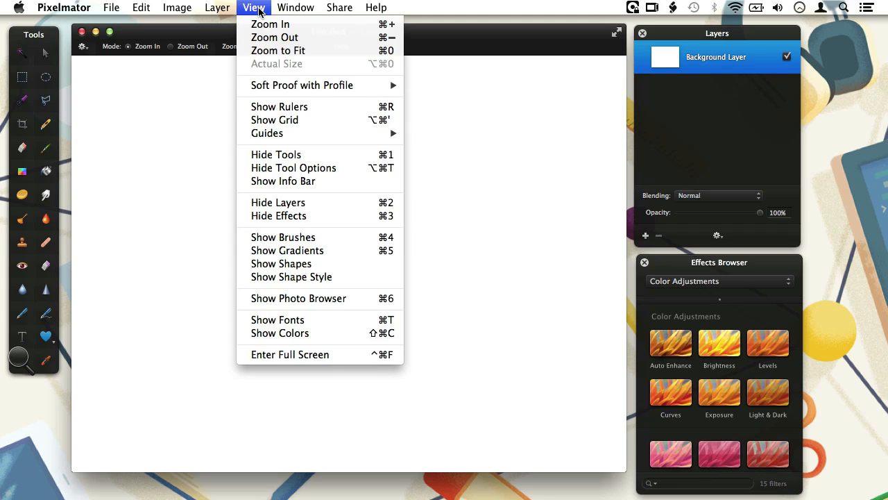
mouse_move(340, 150)
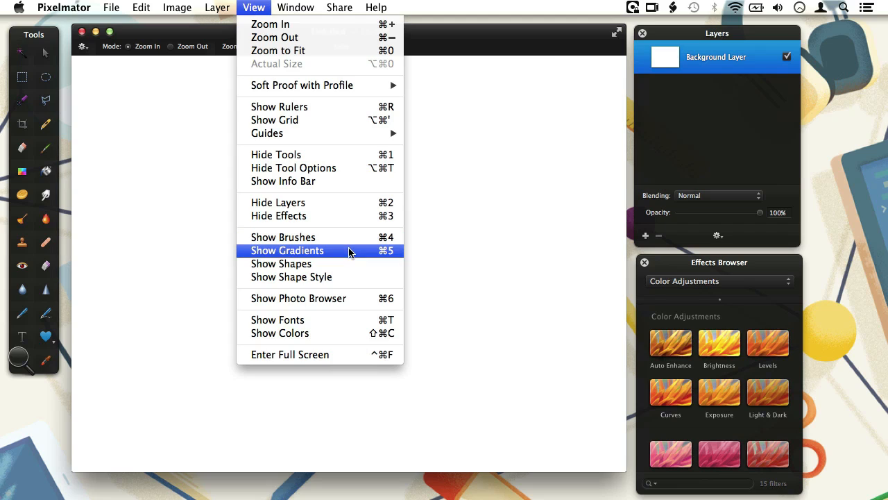
mouse_move(348, 264)
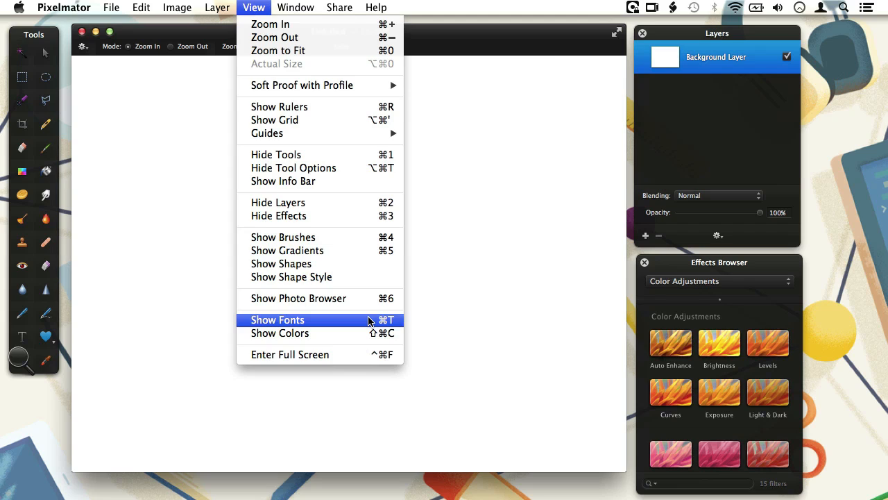
mouse_move(347, 277)
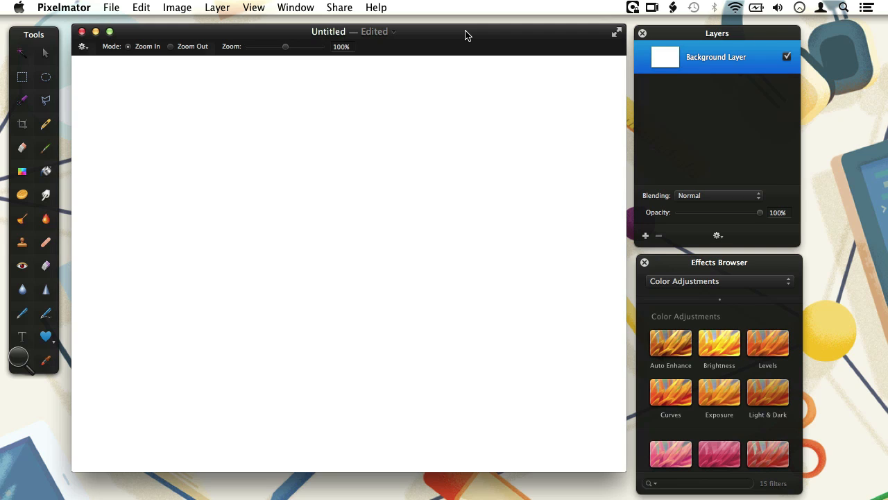
mouse_move(590, 51)
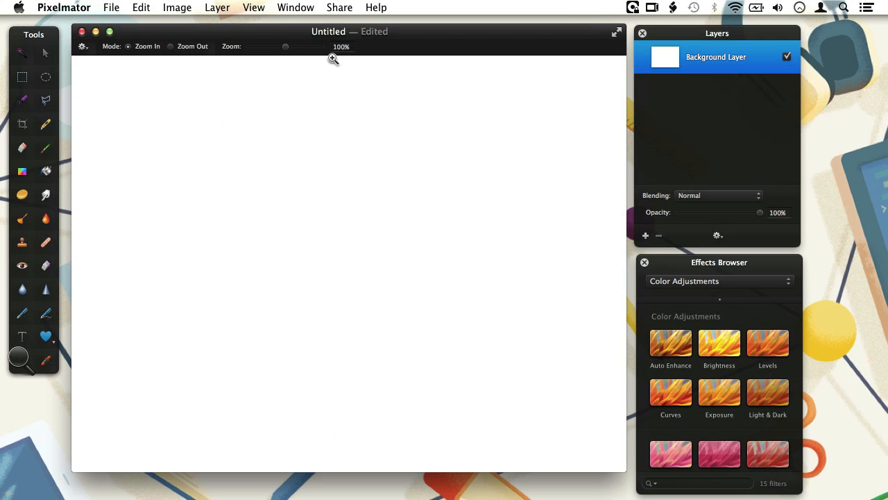
click(253, 9)
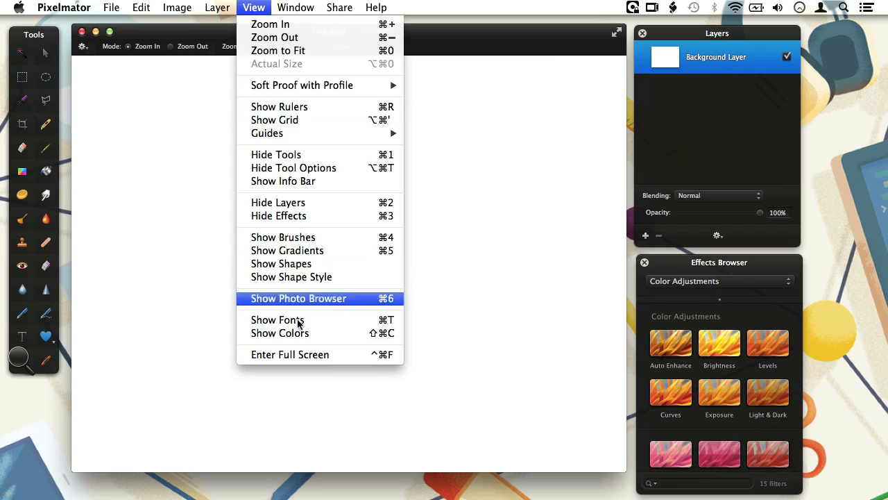
mouse_move(374, 356)
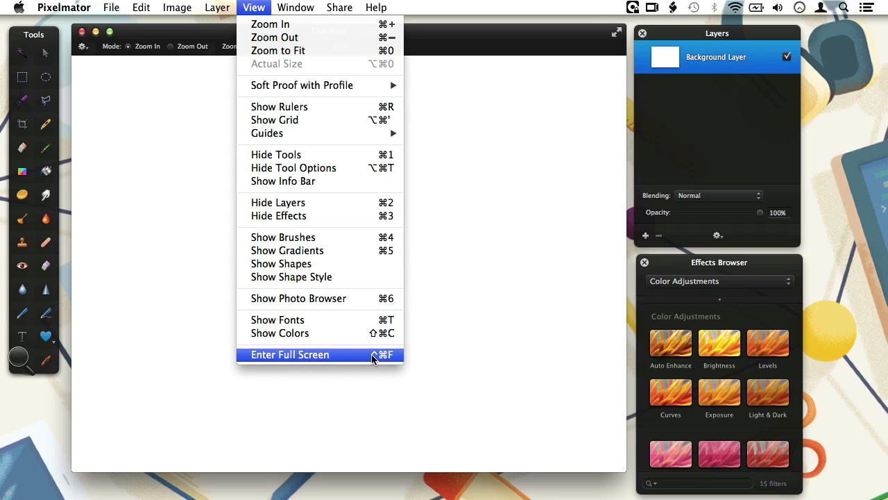
mouse_move(374, 361)
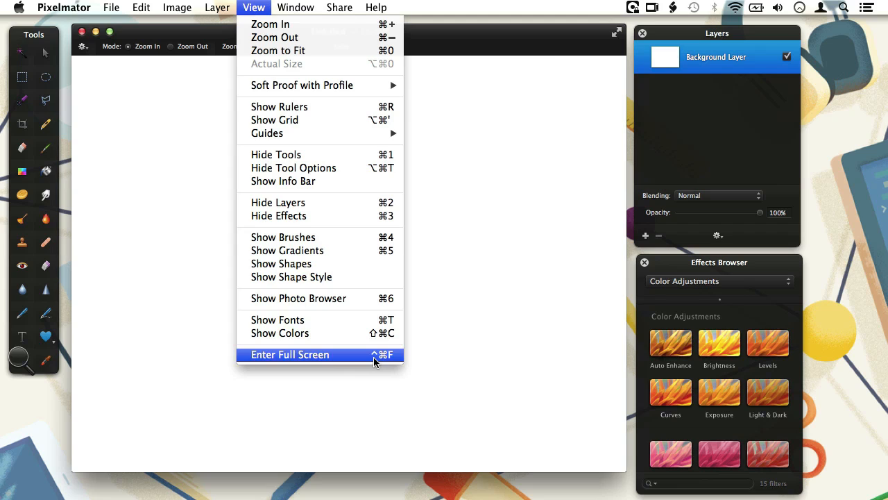
mouse_move(356, 363)
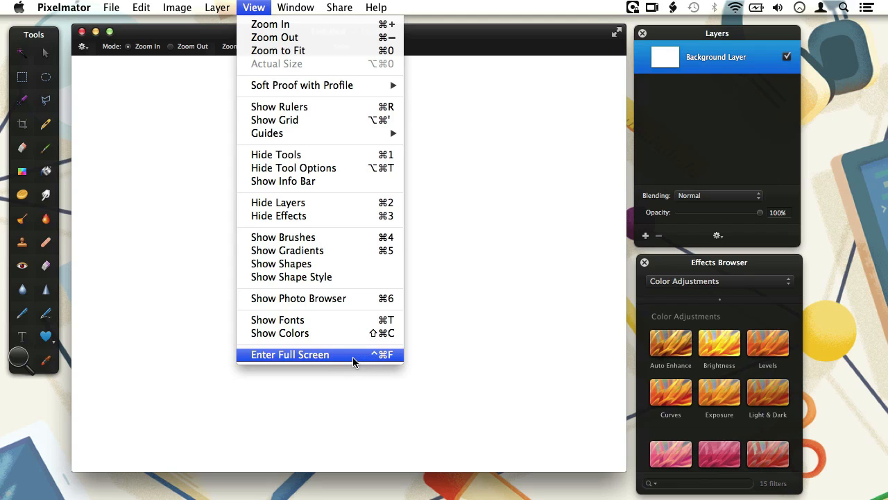
- Enter full screen and make the backdrop around the canvas gray
click(291, 355)
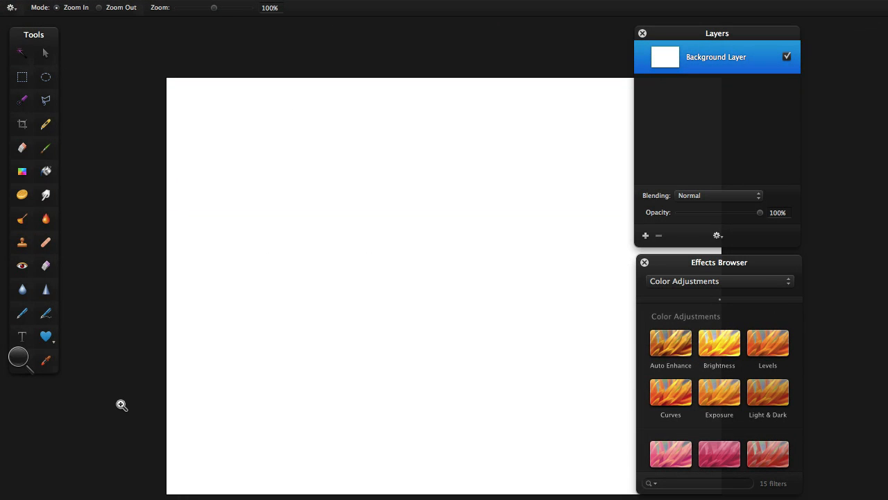
click(122, 406)
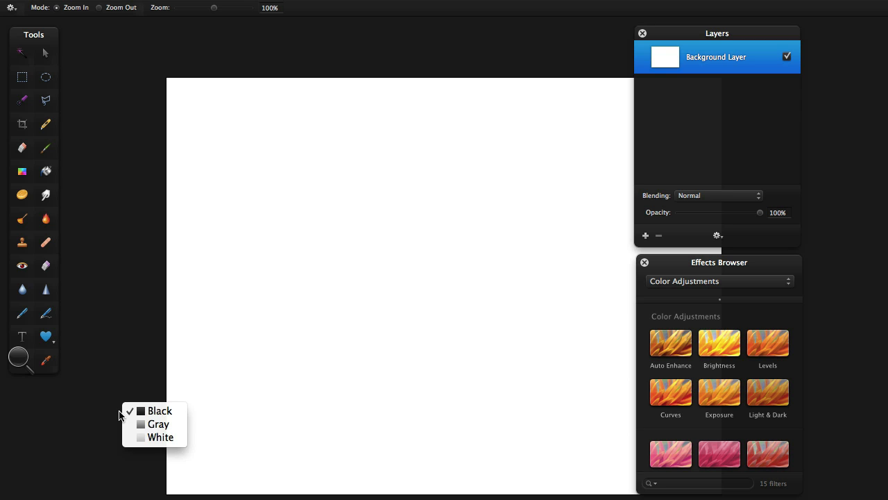
mouse_move(158, 425)
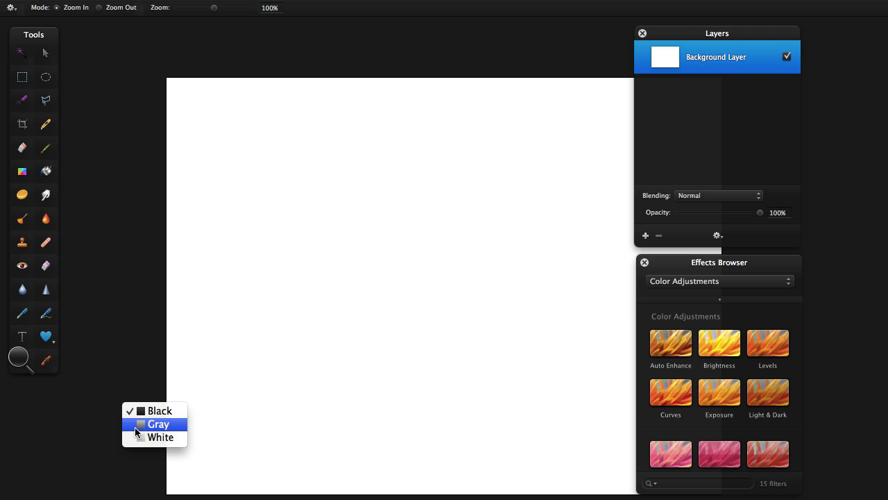
click(158, 425)
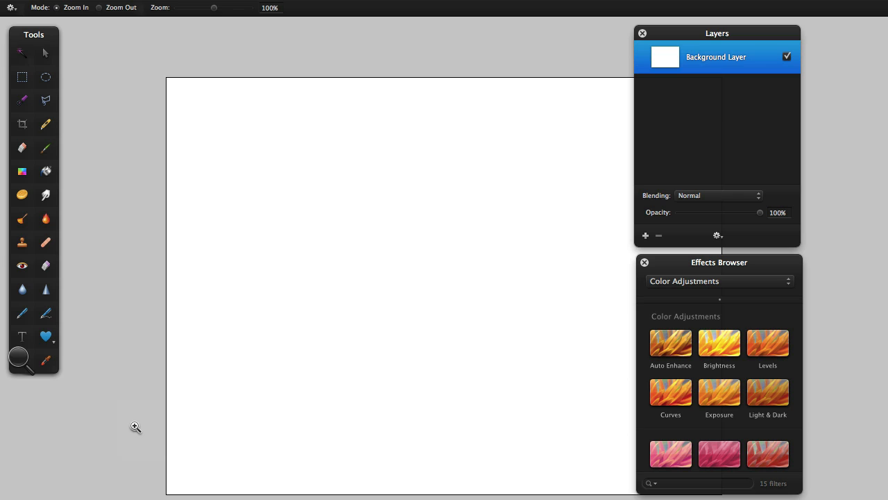
mouse_move(359, 6)
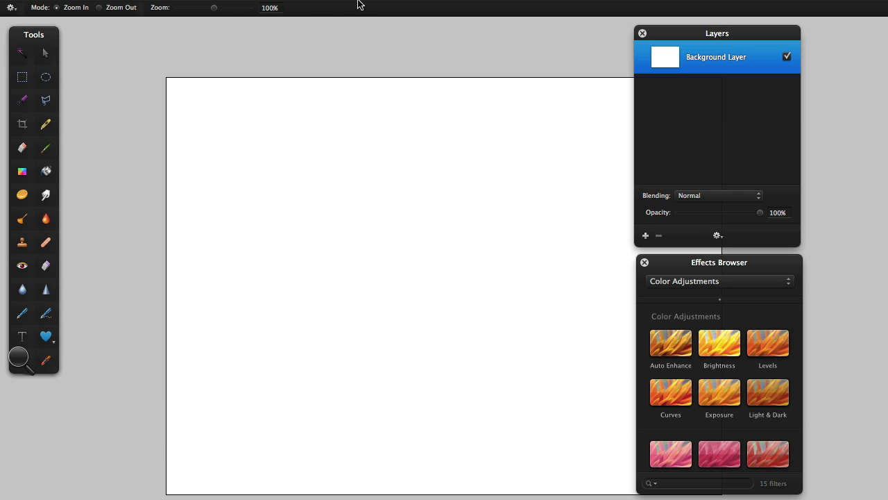
click(353, 5)
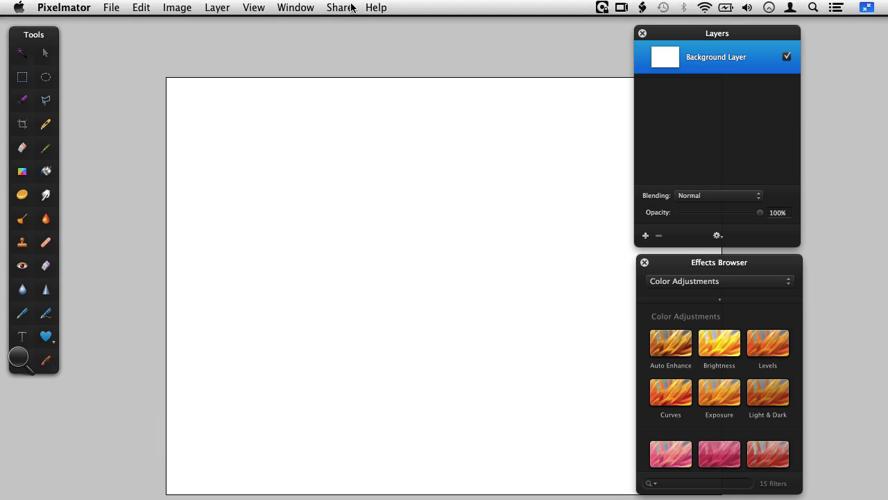
mouse_move(425, 5)
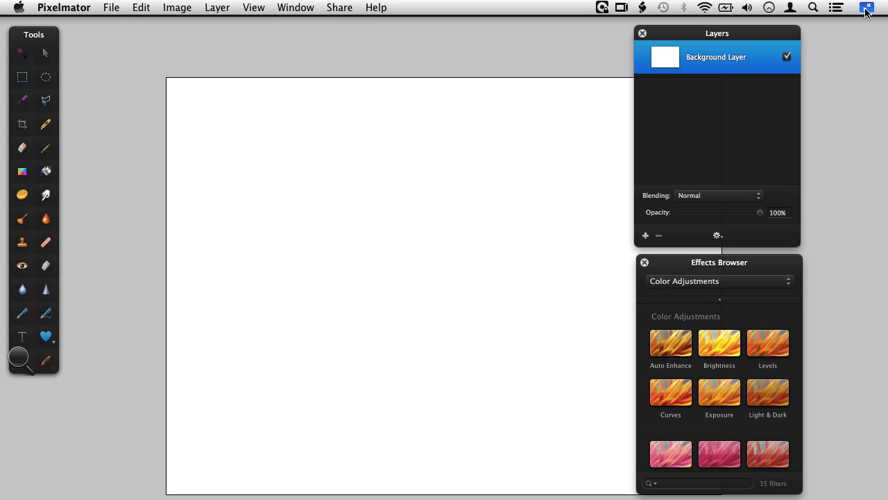
mouse_move(254, 14)
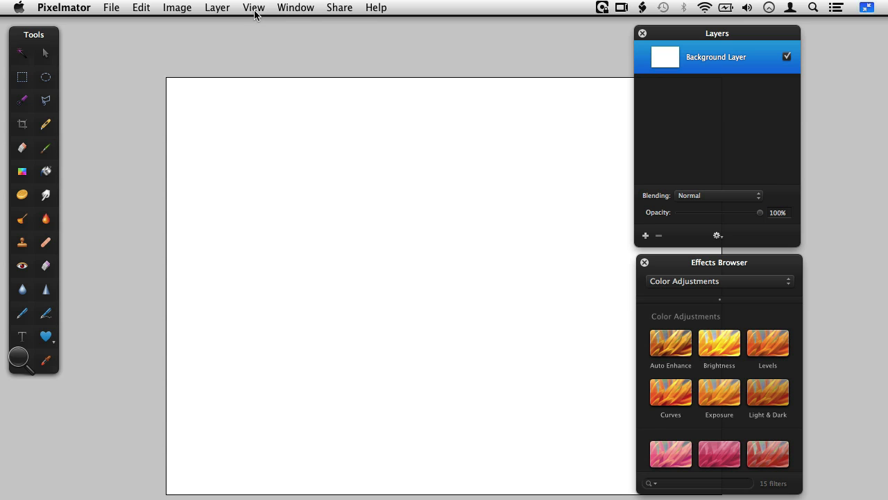
- Exit full screen and close the Untitled document without saving
click(254, 9)
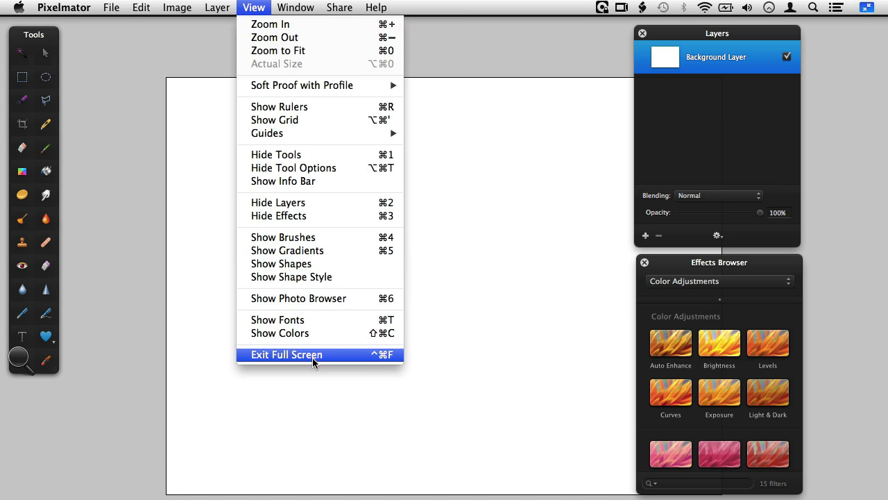
click(286, 356)
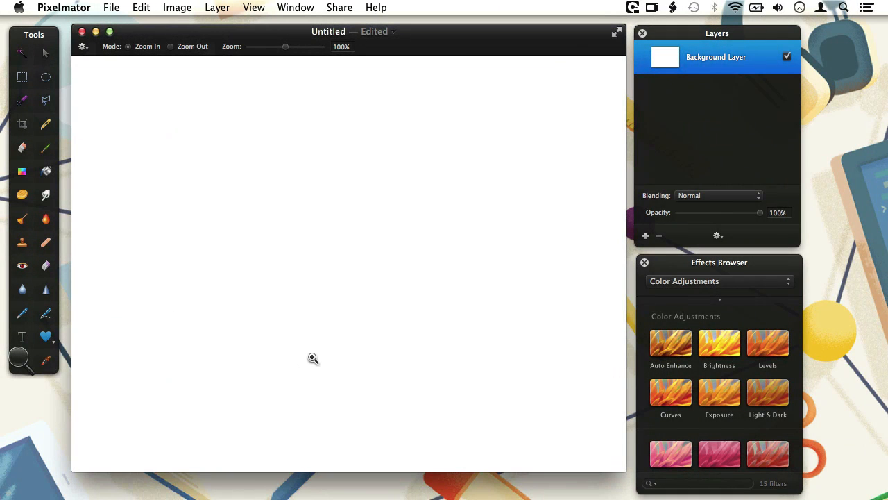
mouse_move(122, 58)
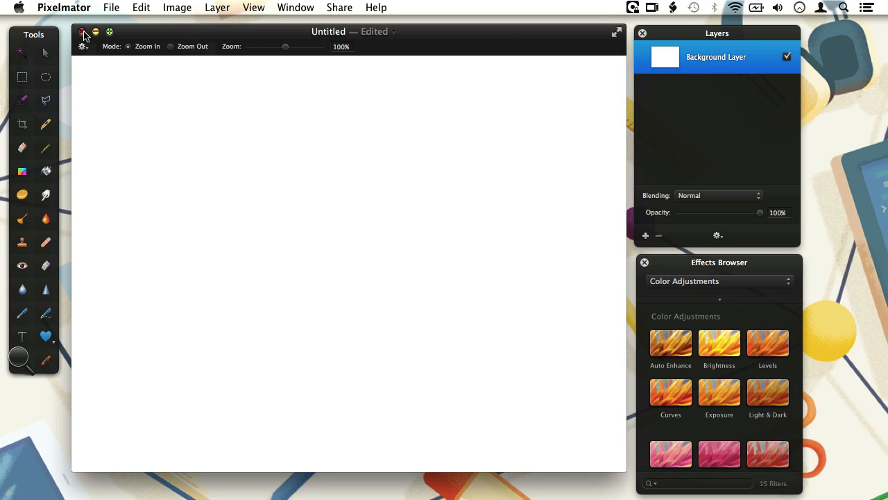
click(83, 32)
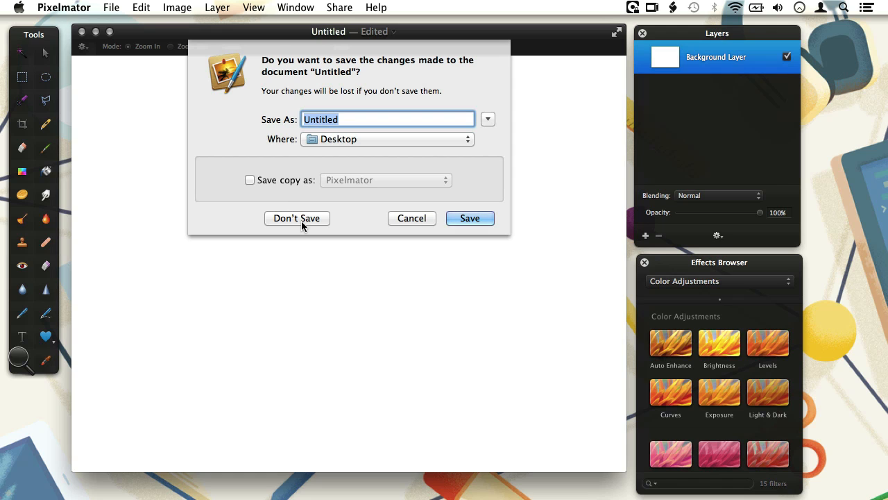
click(297, 218)
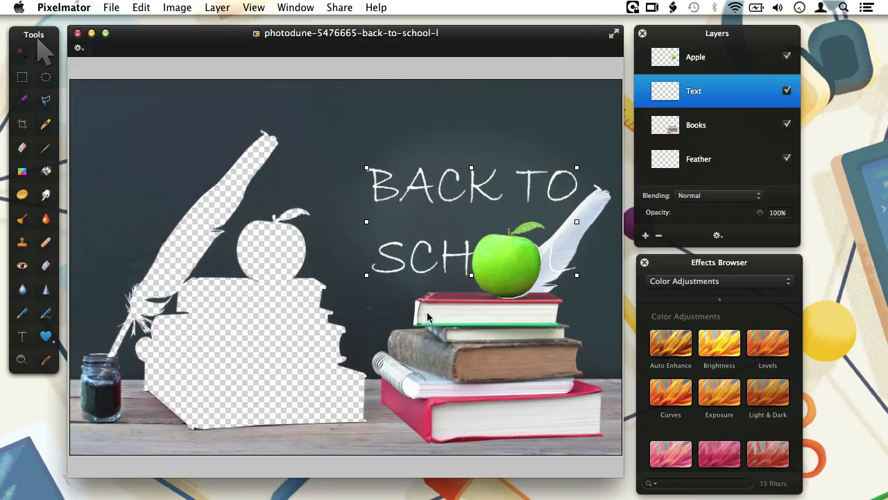
- Reveal the Background Layer in the Layers palette and switch to the Zoom tool
scroll(down, 3)
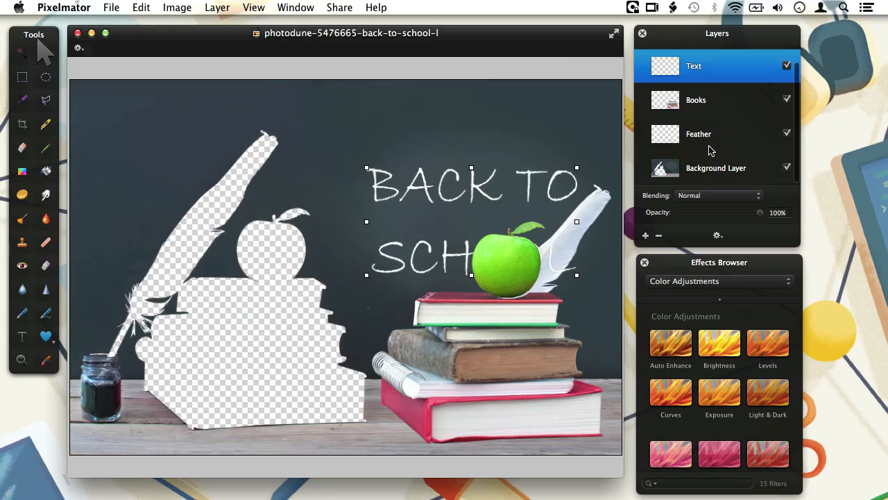
click(22, 360)
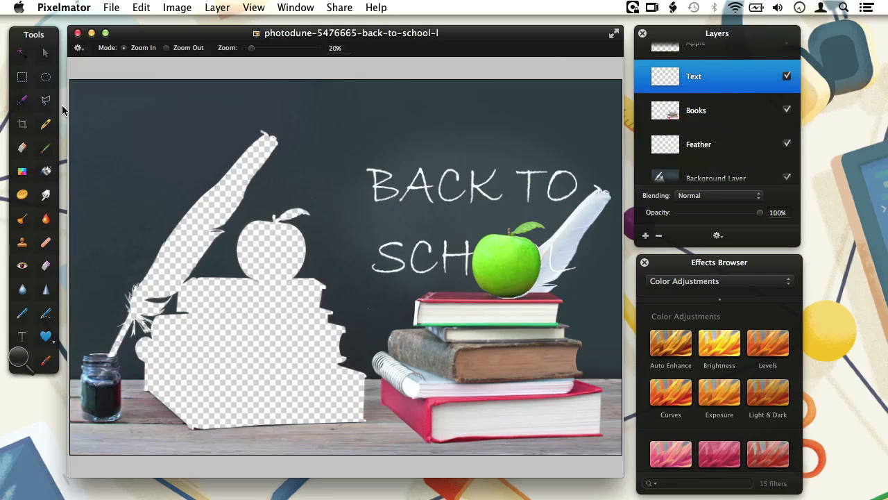
- Return to the Move tool and review its Auto Select and Transform options
click(44, 53)
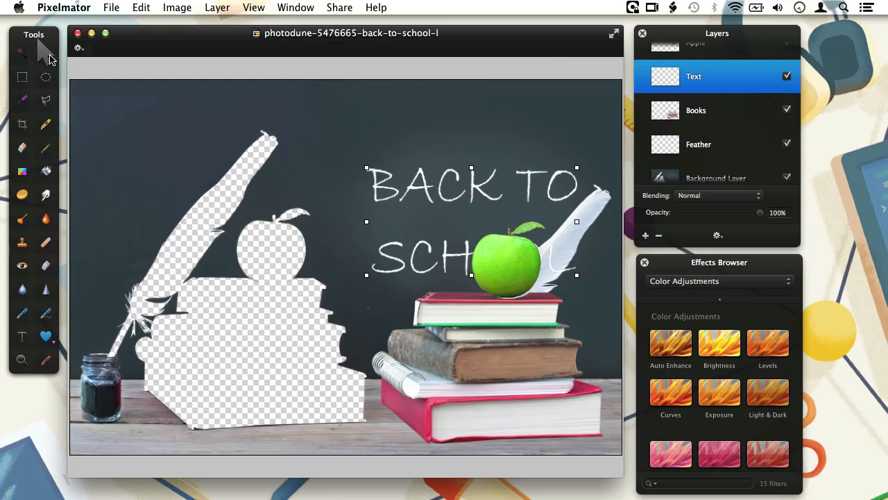
mouse_move(86, 56)
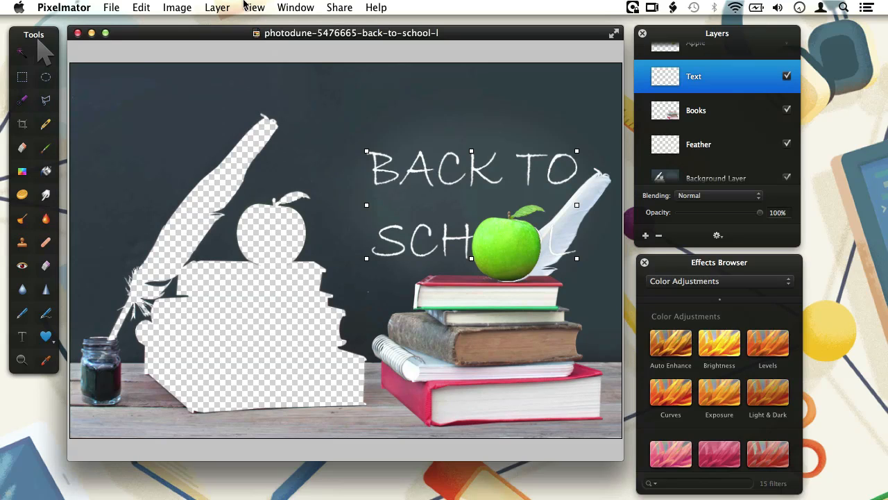
click(255, 8)
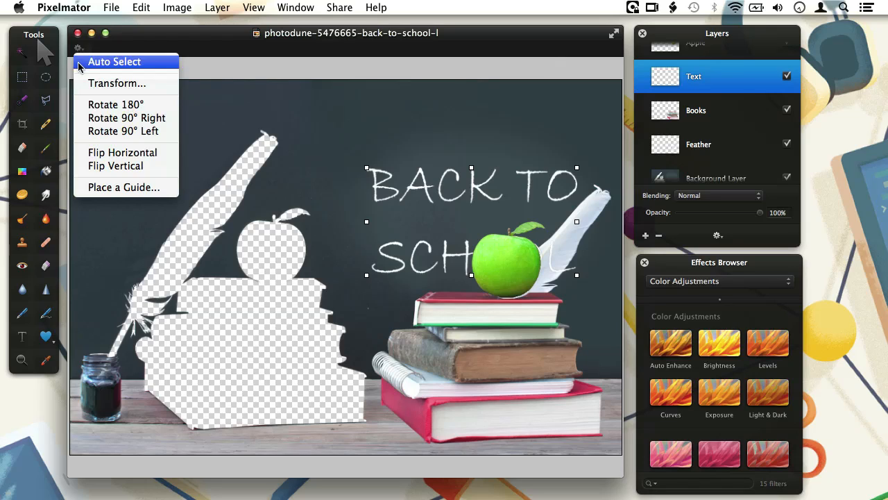
mouse_move(81, 73)
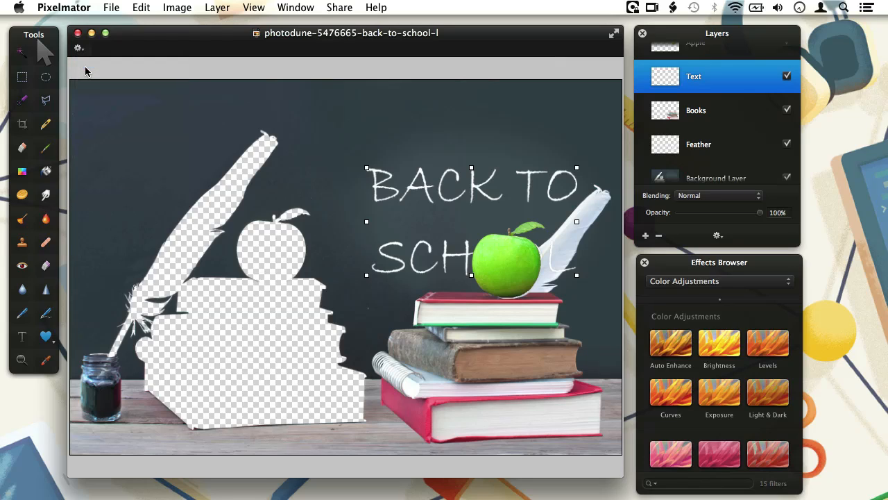
mouse_move(525, 261)
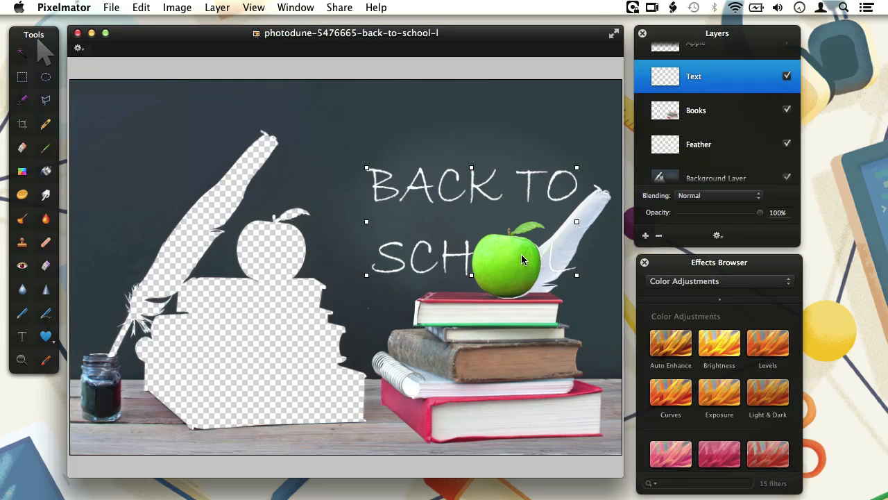
- Select the books, feather, BACK TO SCHOOL text and Apple pieces with Auto Select
click(697, 125)
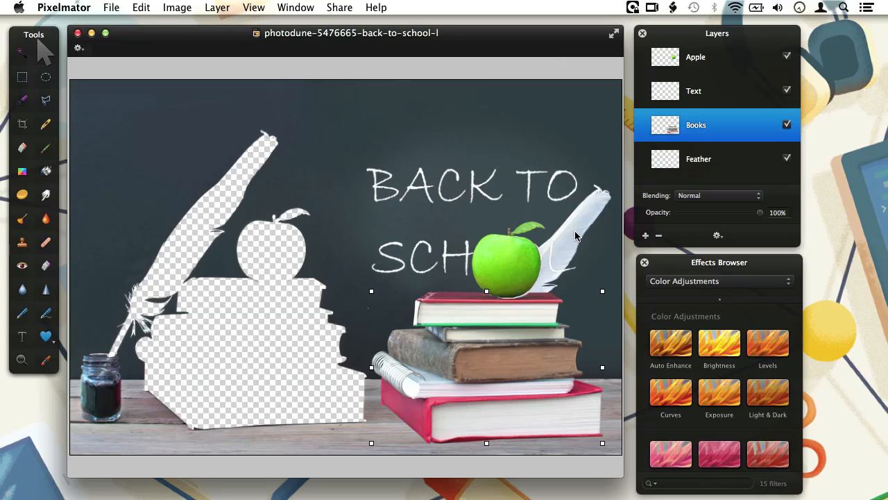
click(700, 158)
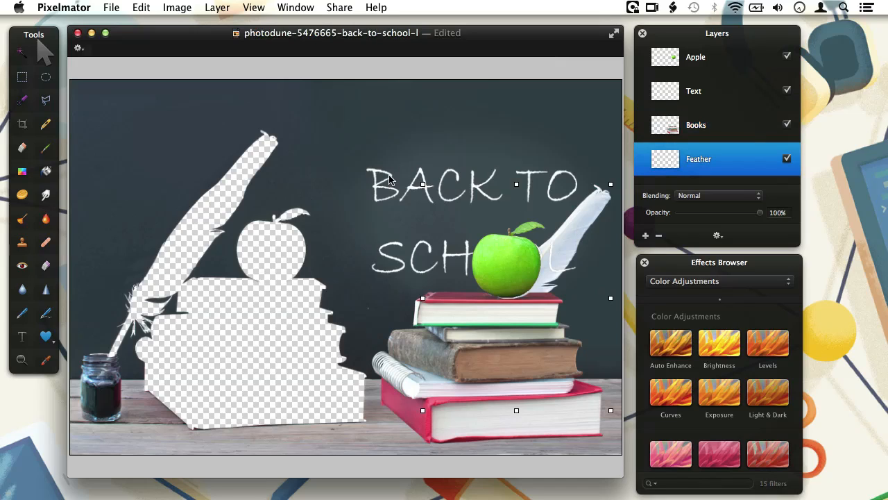
click(694, 90)
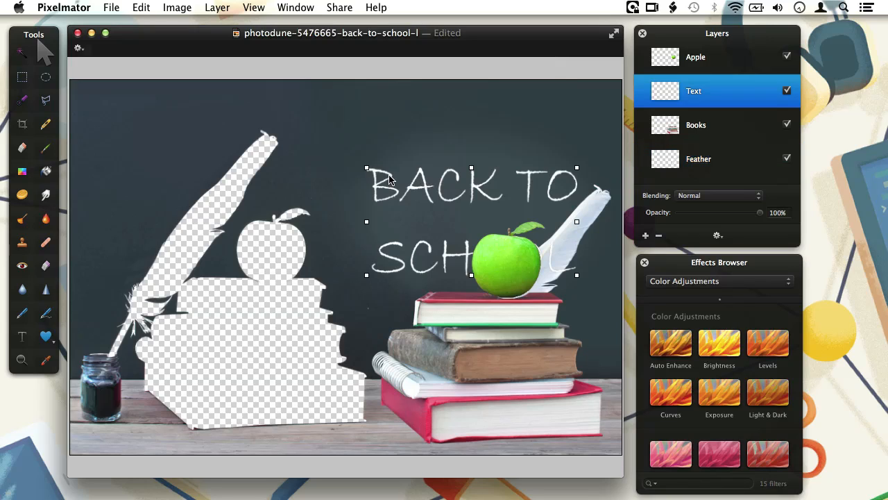
mouse_move(464, 154)
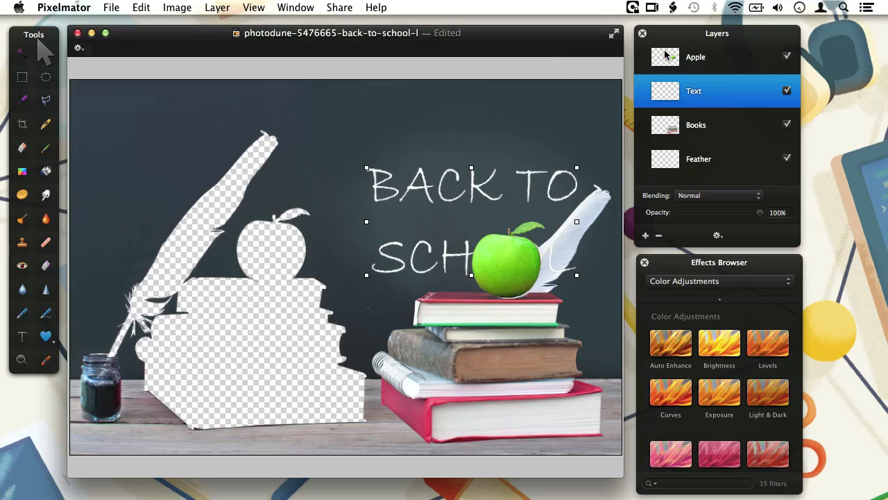
click(696, 55)
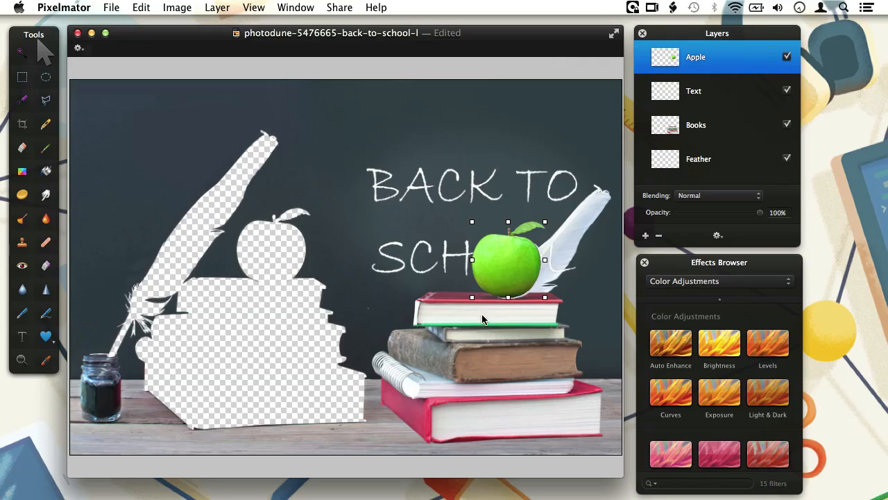
mouse_move(491, 270)
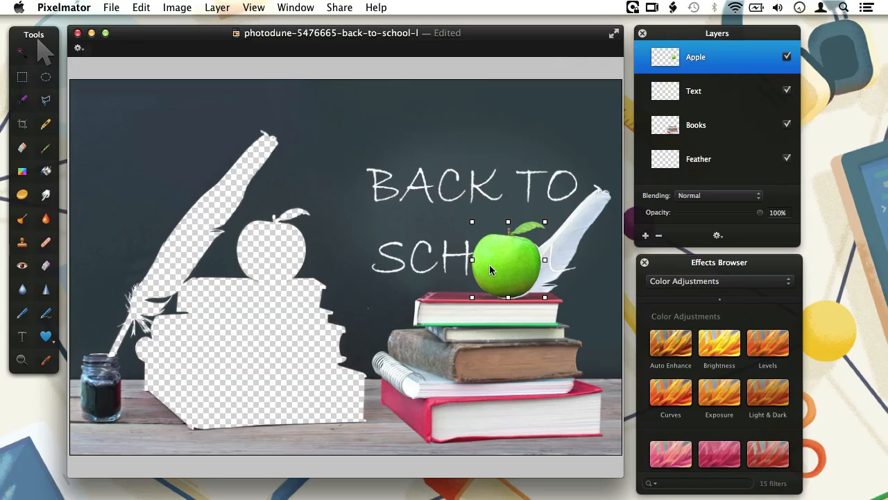
mouse_move(475, 192)
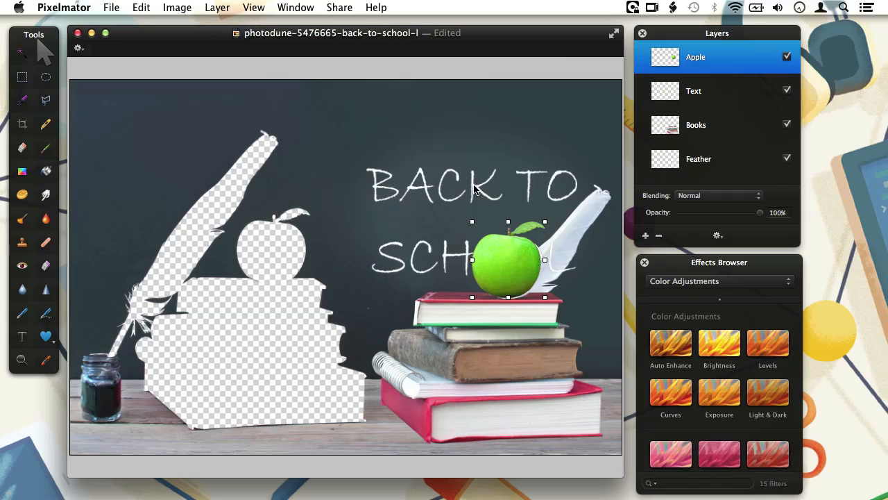
- Drag the BACK TO SCHOOL text toward the image centre against alignment guides
click(694, 90)
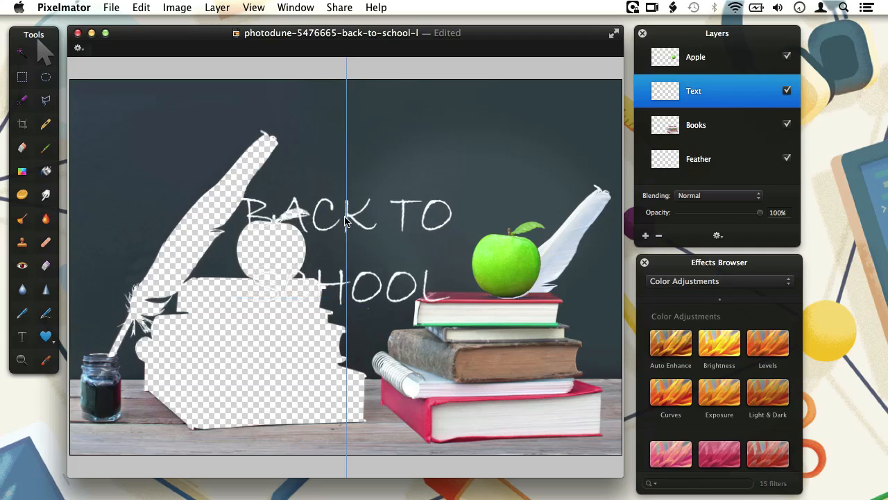
drag(347, 220, 347, 229)
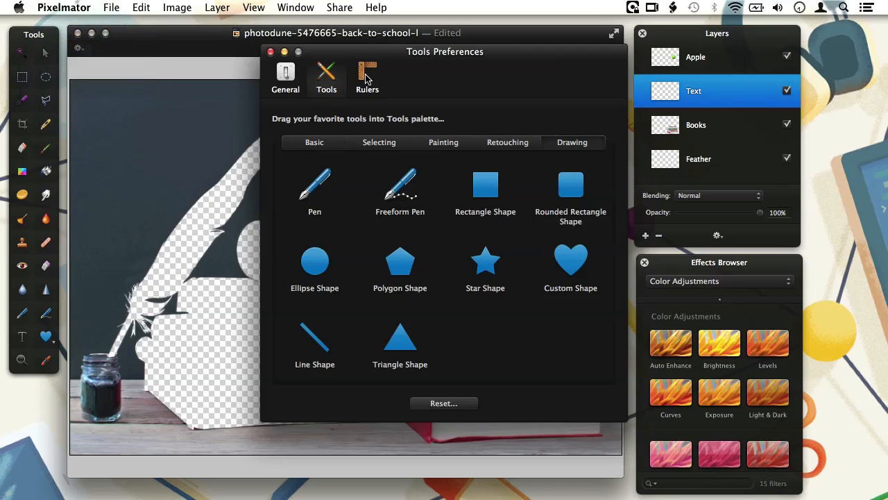
- Show the Rulers preferences tab, move the window lower left, and look in the View menu
click(367, 76)
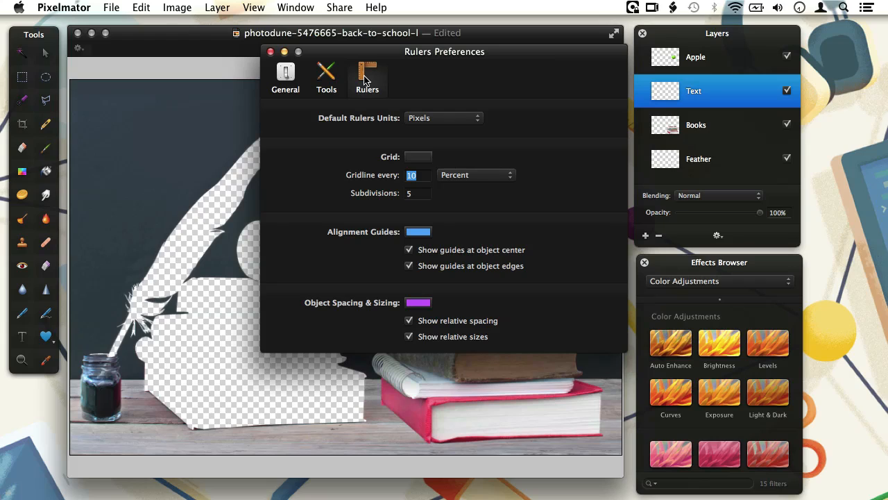
mouse_move(355, 58)
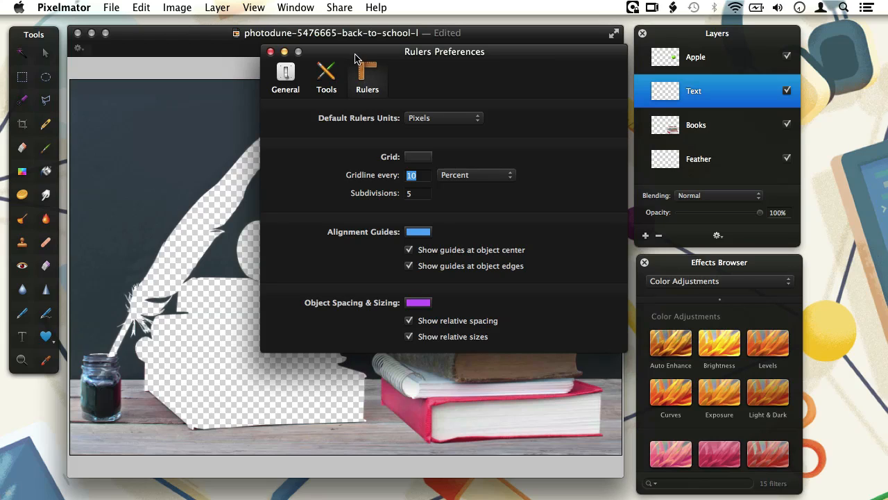
drag(445, 52, 385, 93)
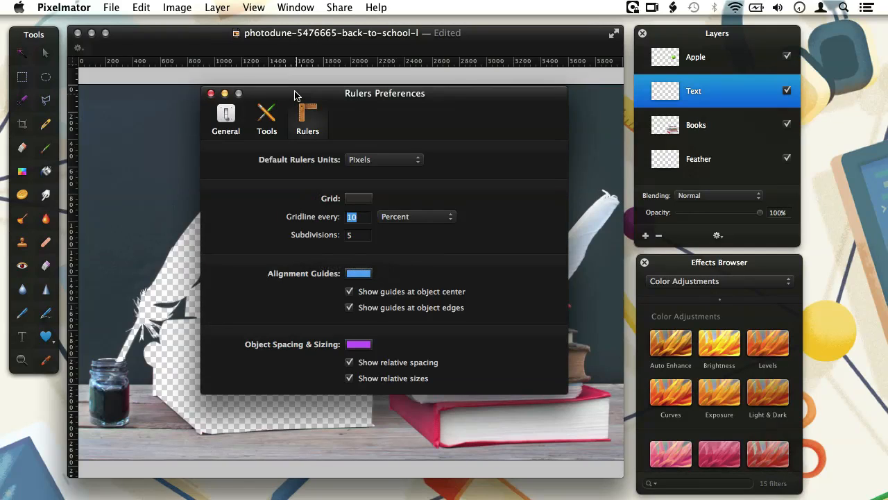
click(254, 8)
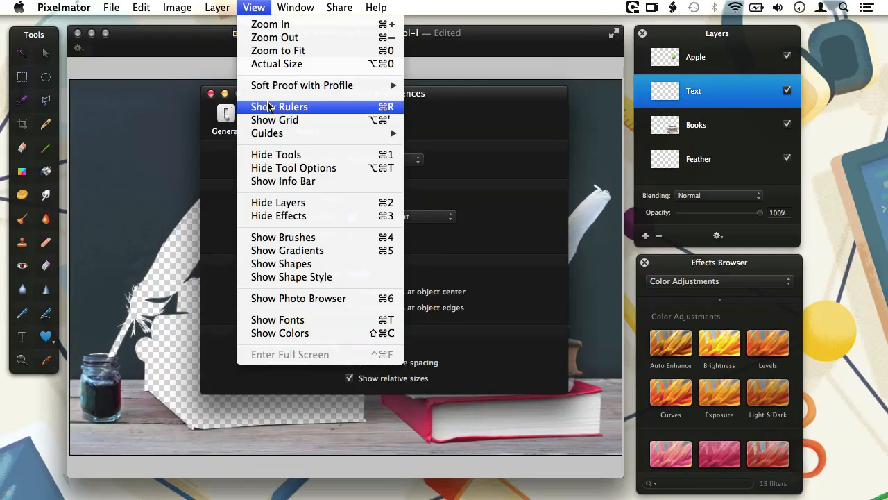
- Show rulers along the canvas and set the default ruler units to Percent
click(279, 105)
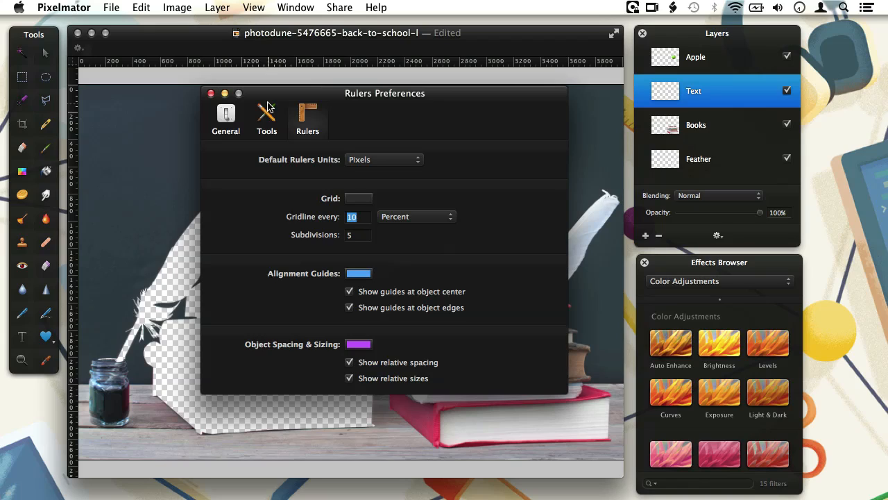
mouse_move(359, 161)
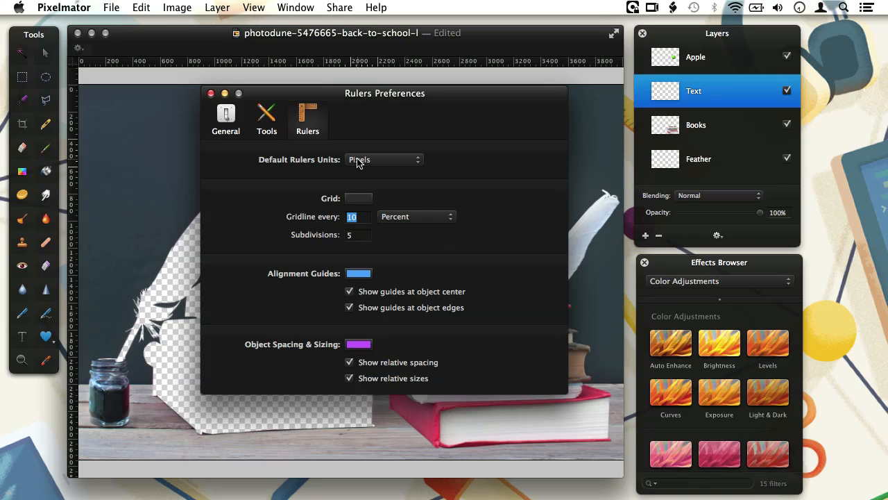
click(383, 159)
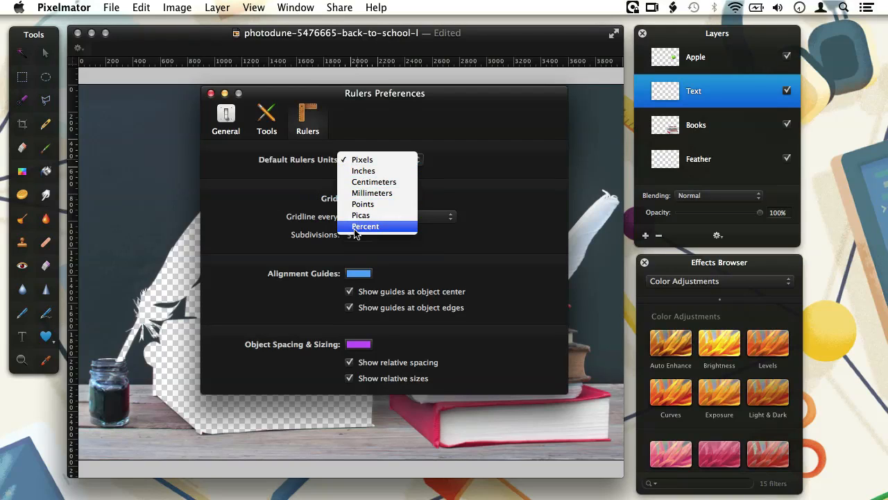
click(365, 226)
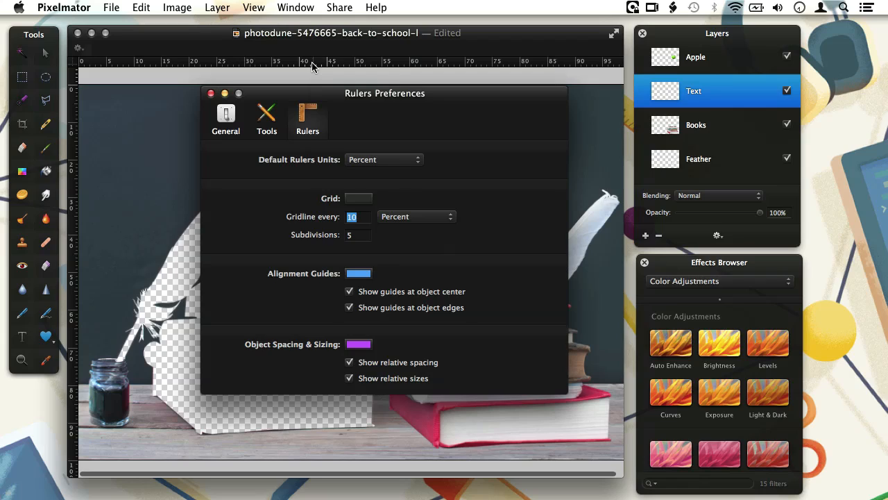
click(383, 160)
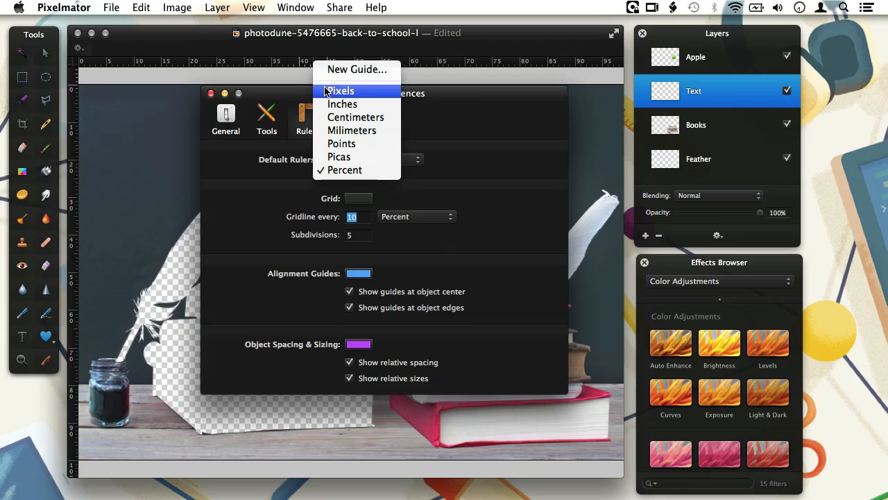
mouse_move(353, 130)
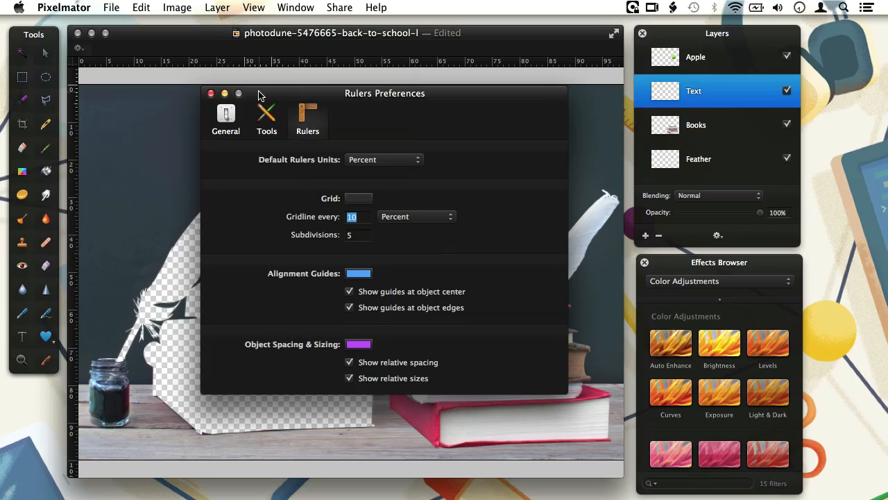
mouse_move(311, 72)
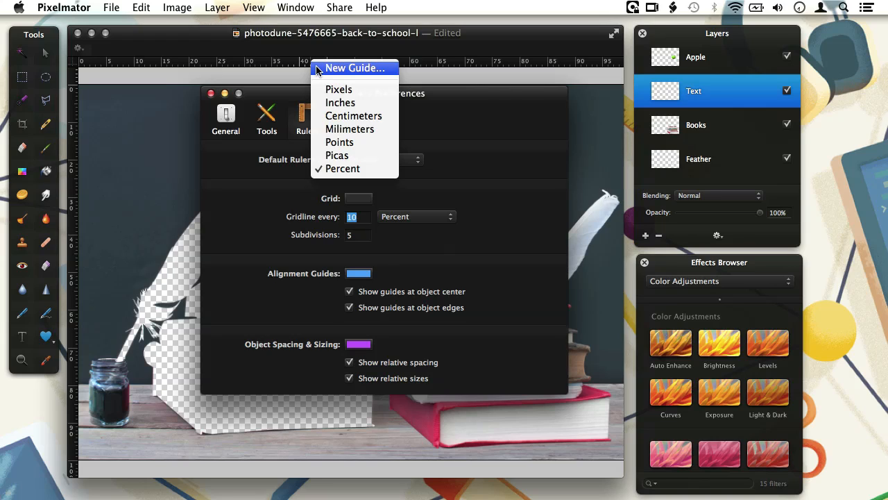
- Place a vertical guide at 70 measured in Percent and confirm it
click(354, 68)
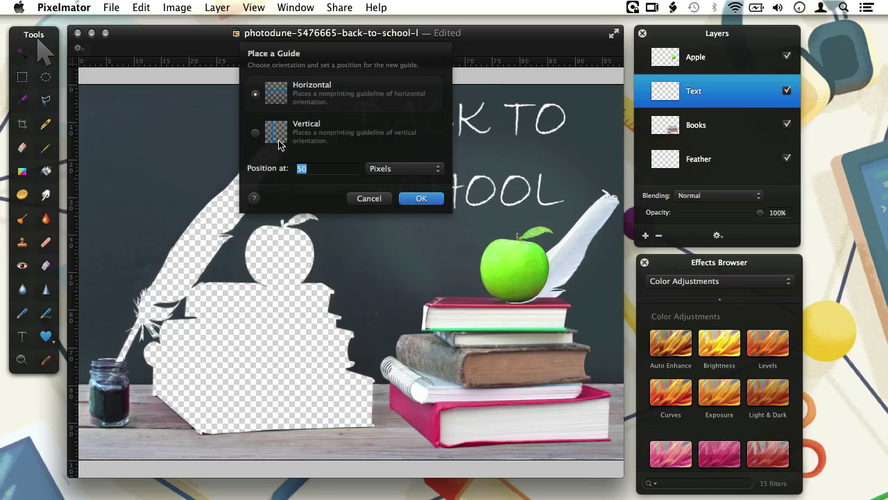
click(256, 133)
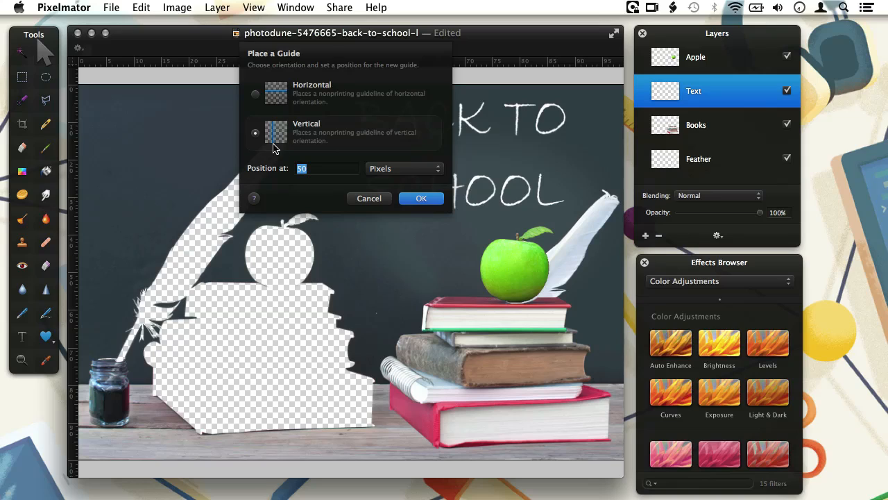
mouse_move(258, 133)
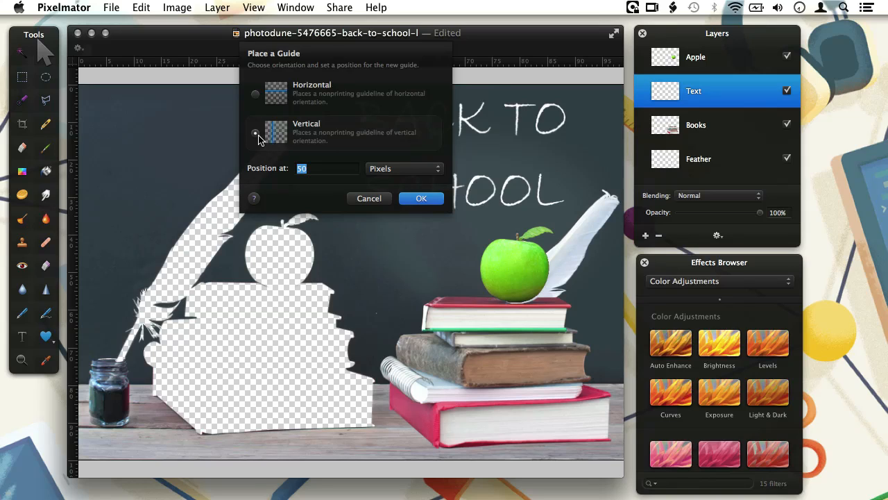
text(70)
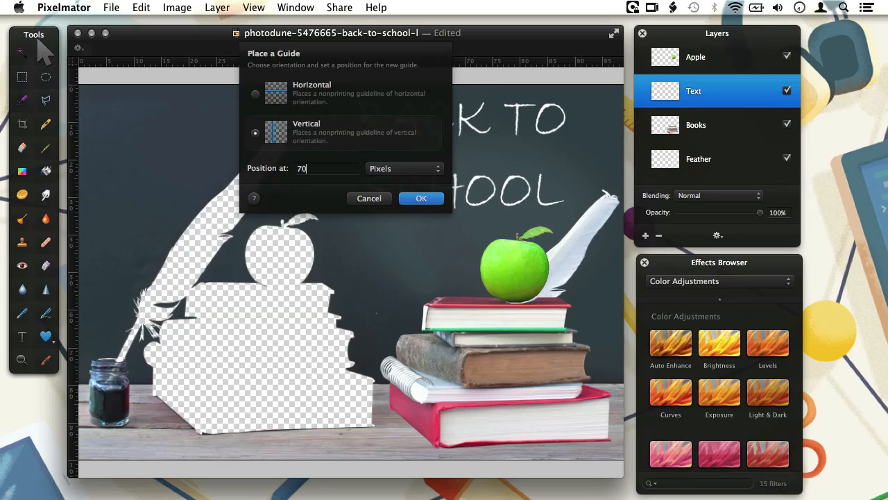
click(406, 168)
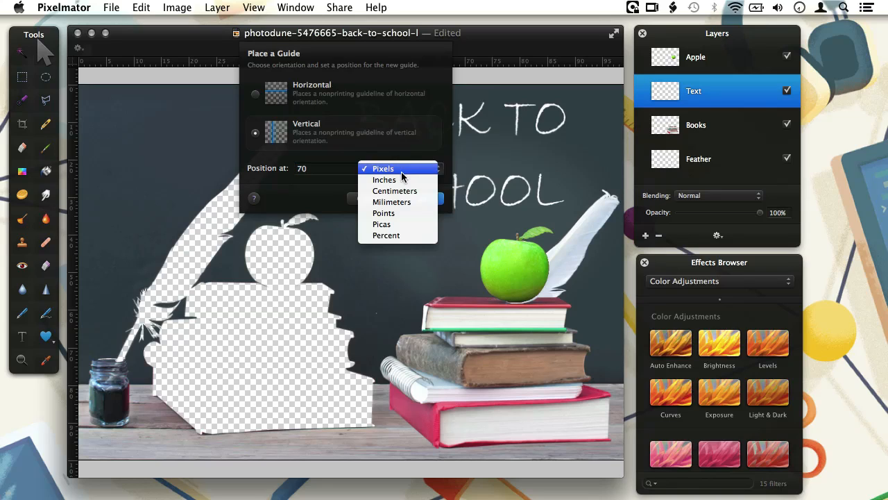
click(386, 236)
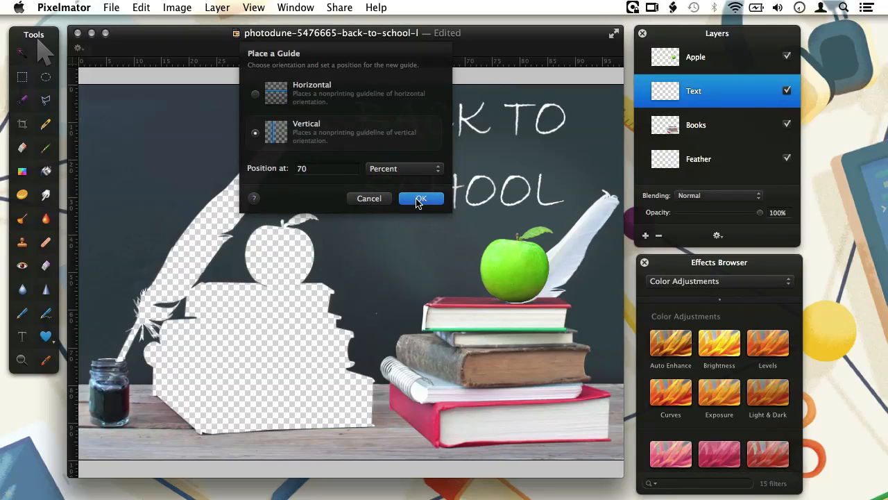
click(421, 198)
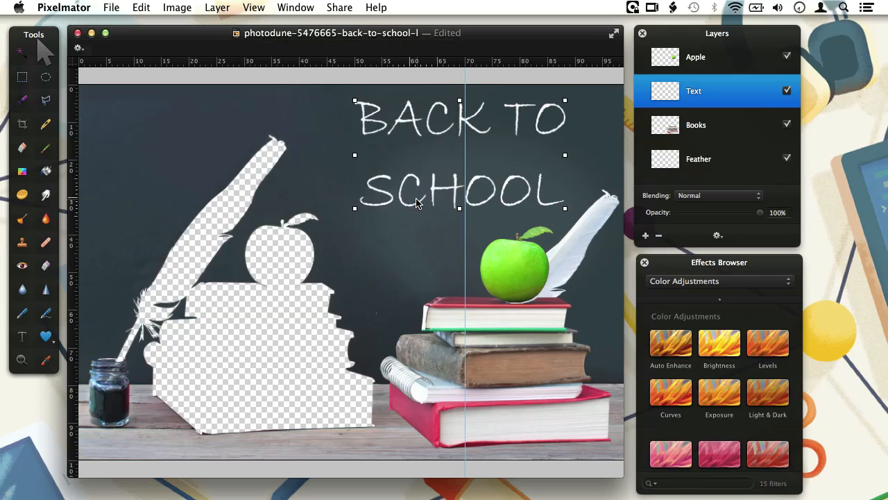
mouse_move(191, 230)
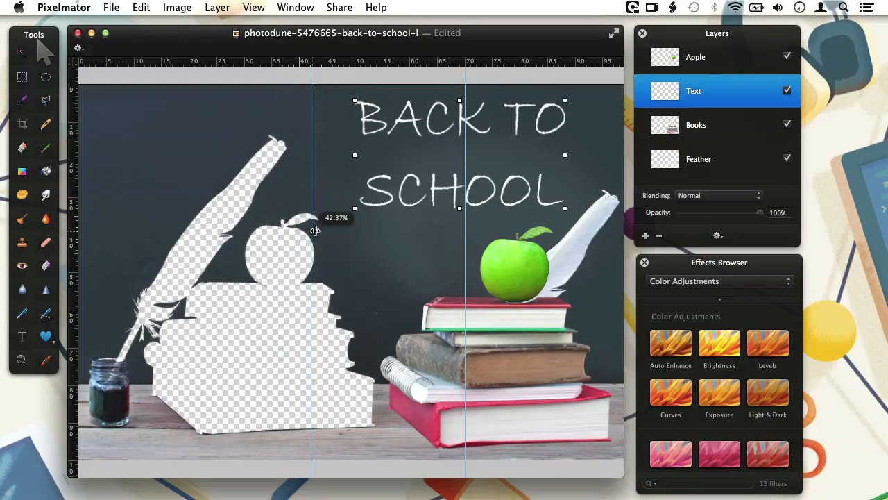
- Pull a second vertical guide from the ruler to about 30 percent
drag(312, 229, 269, 229)
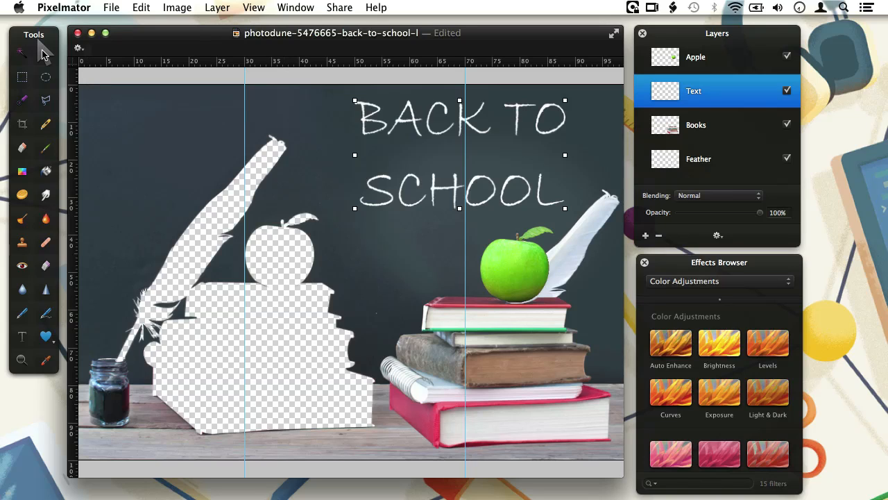
mouse_move(386, 132)
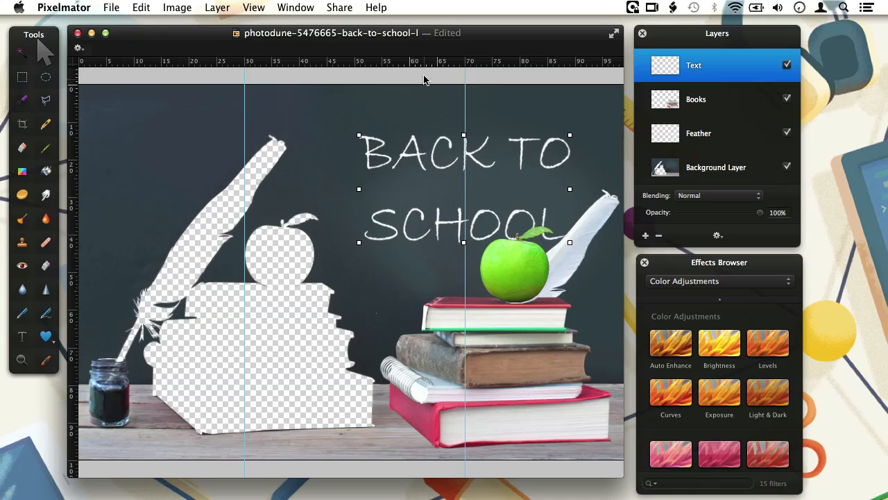
mouse_move(424, 72)
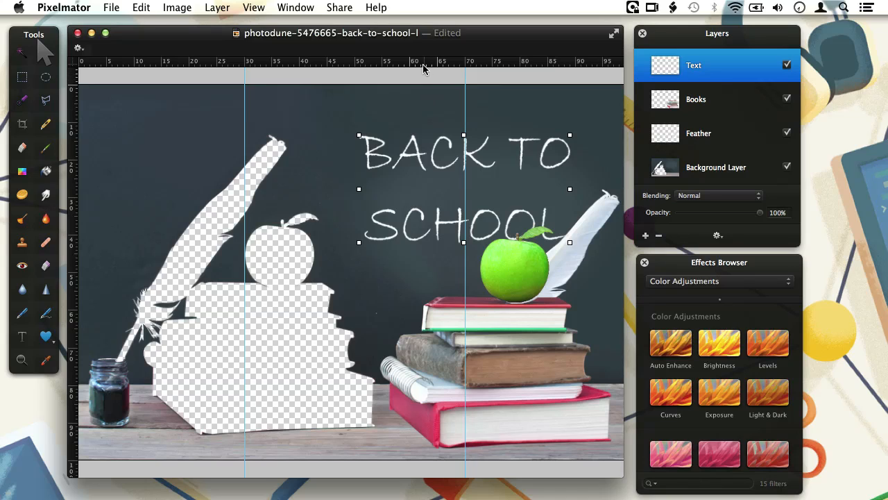
- Bring up the ruler's guide context menu to clear the 30 percent guide
right_click(424, 68)
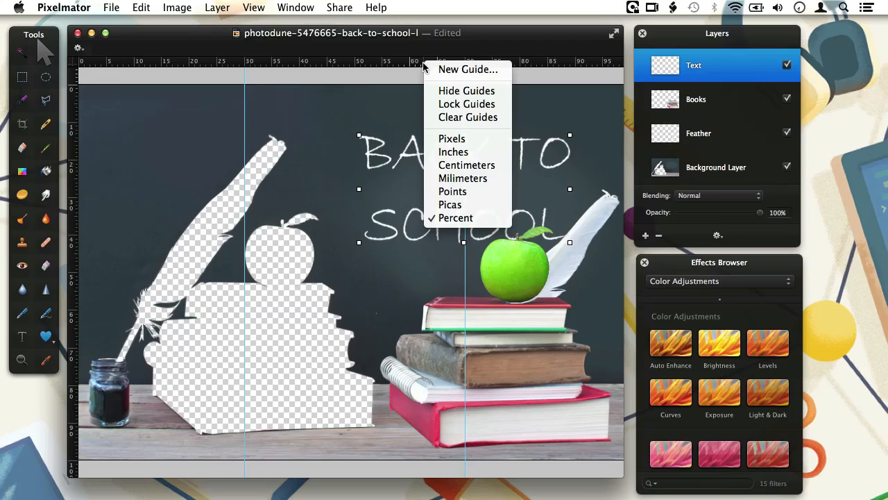
mouse_move(468, 69)
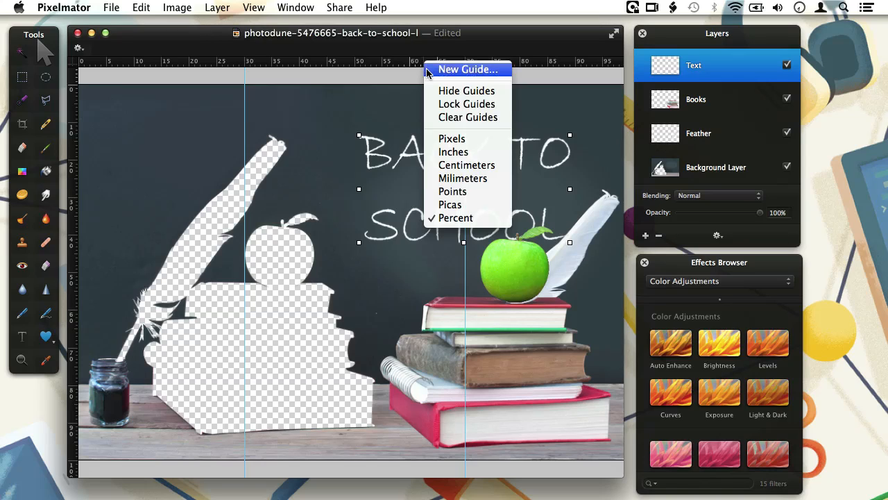
mouse_move(467, 90)
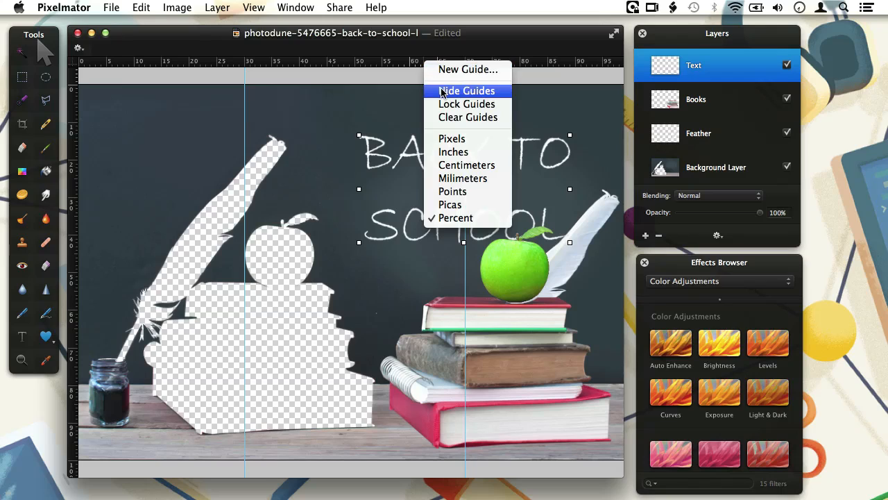
mouse_move(467, 103)
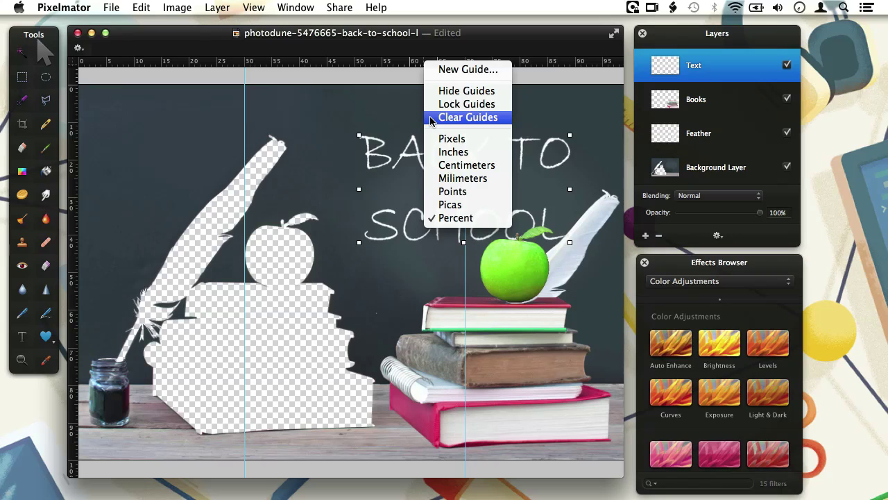
mouse_move(294, 125)
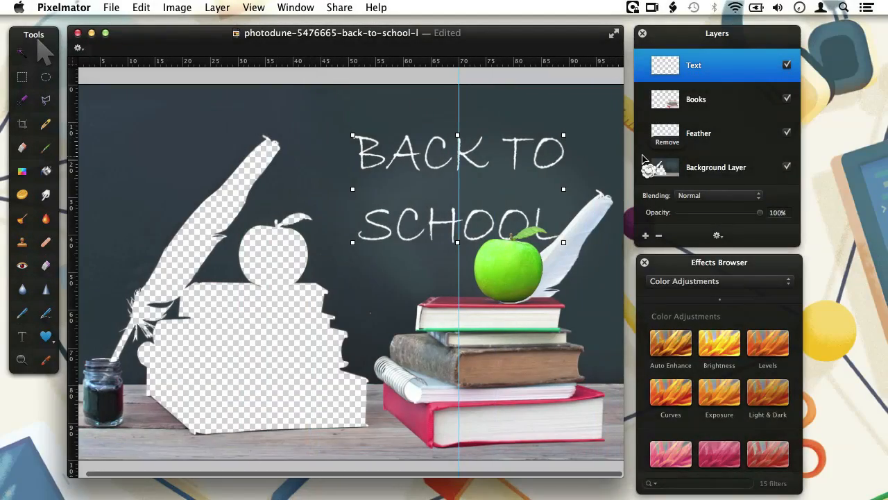
mouse_move(641, 182)
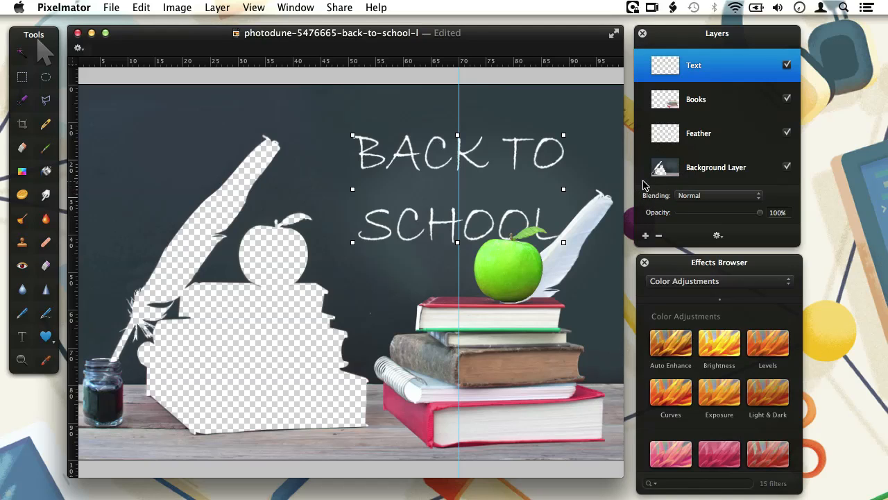
mouse_move(292, 111)
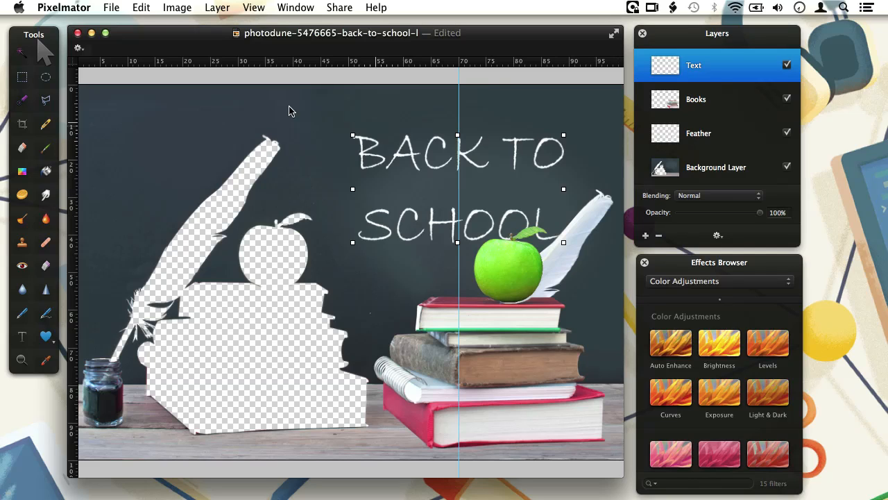
- Reopen Pixelmator Preferences on the Rulers tab and move the window aside
click(64, 9)
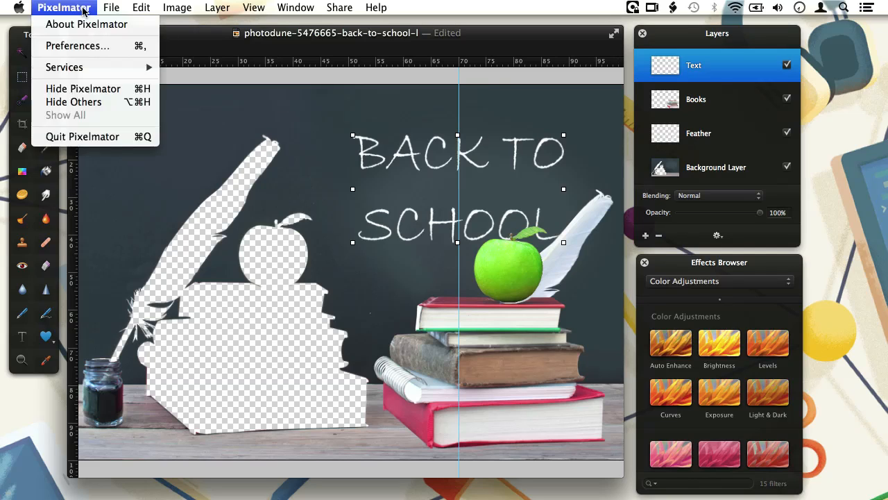
click(77, 45)
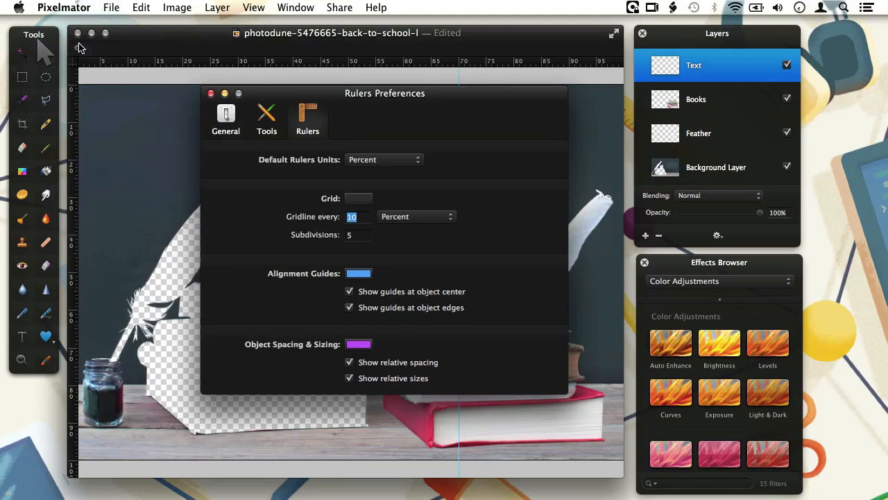
drag(386, 93, 232, 97)
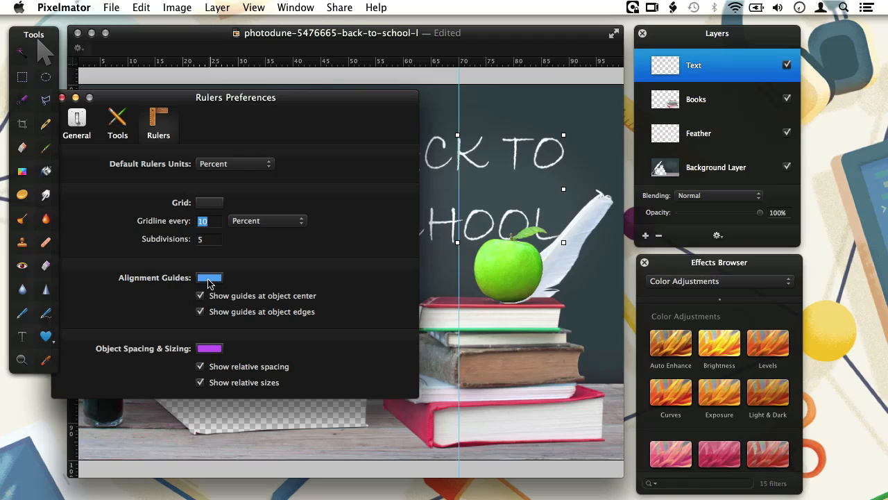
- Check the alignment guide colour well, then enable showing guides at object centres
click(210, 278)
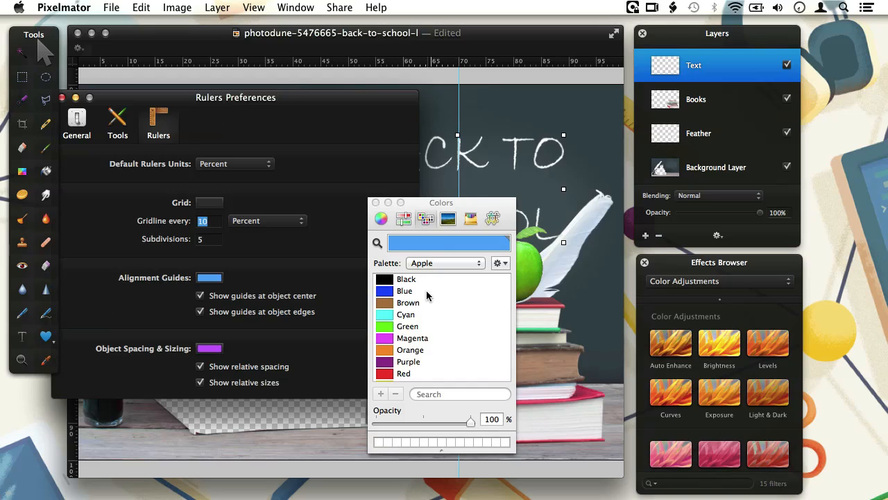
mouse_move(410, 340)
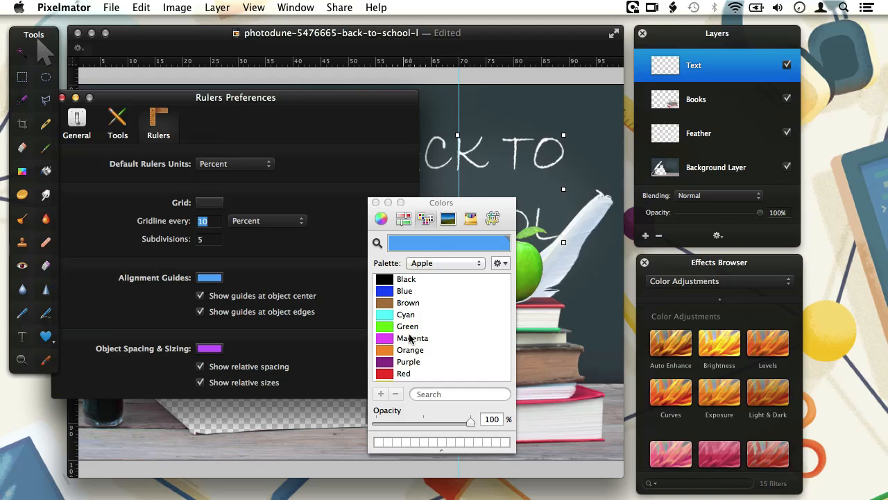
mouse_move(376, 202)
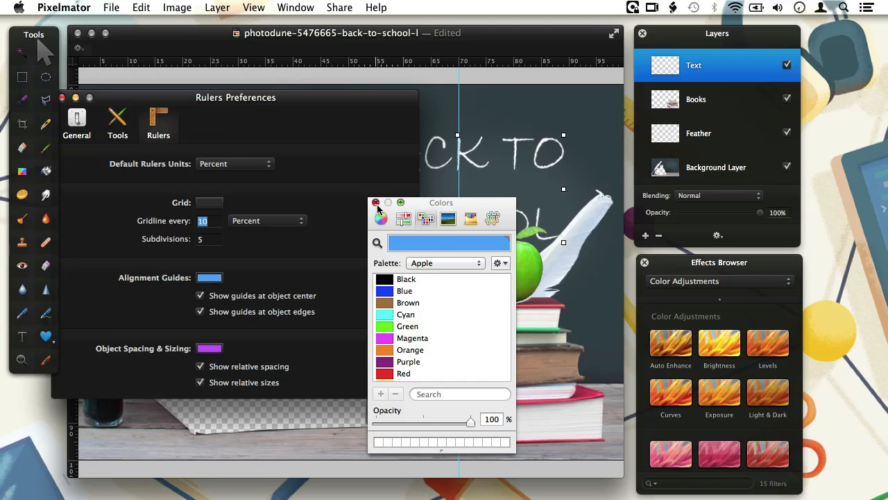
click(376, 203)
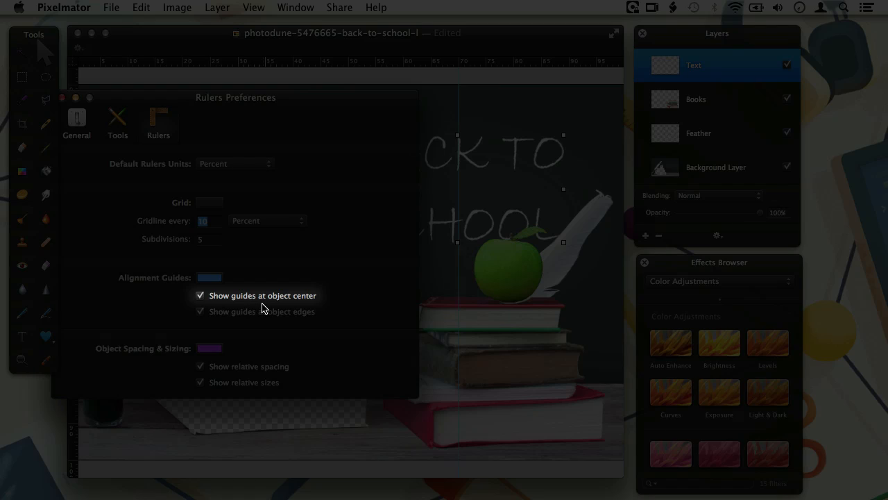
click(200, 311)
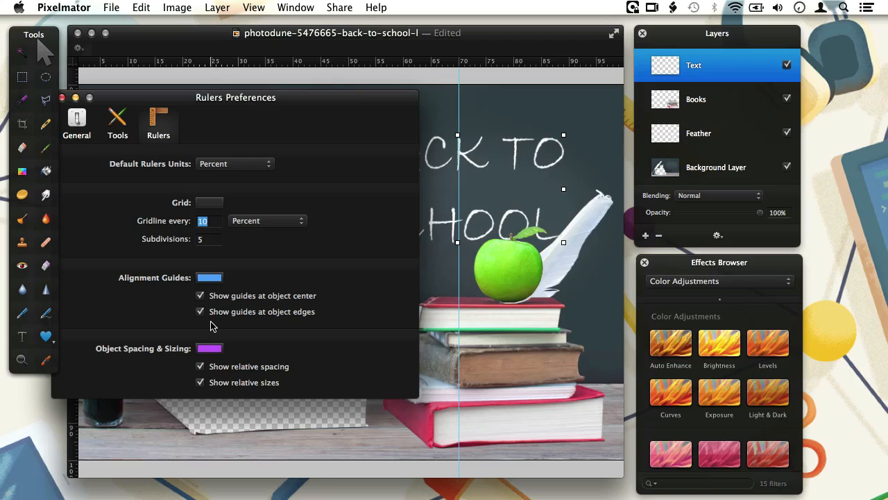
mouse_move(102, 100)
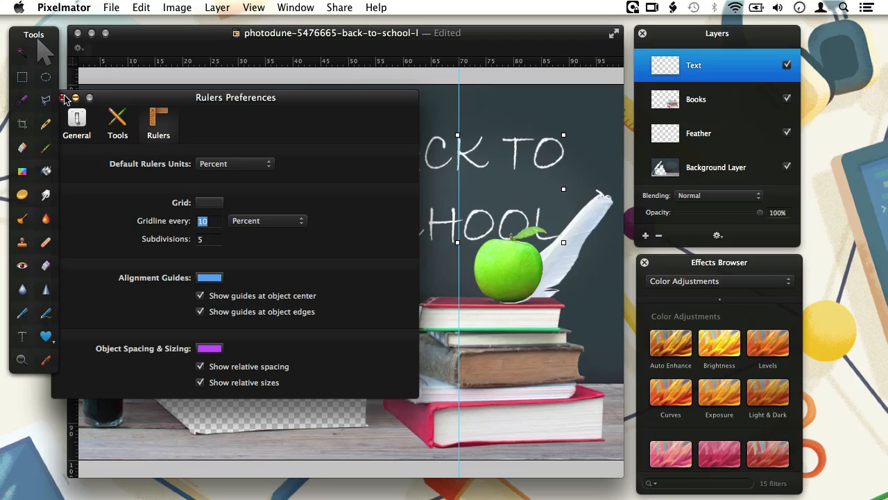
- Close Preferences to move the apple, then enable Show relative sizes and check the spacing hint colour
click(64, 98)
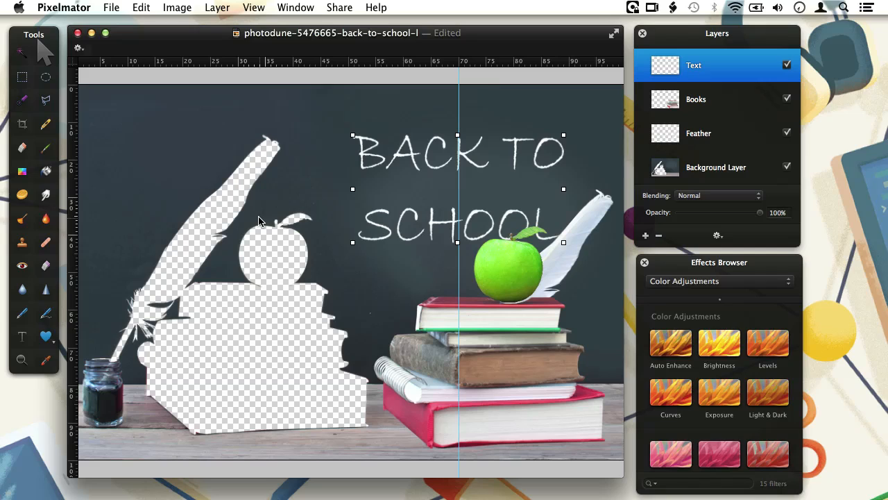
mouse_move(513, 261)
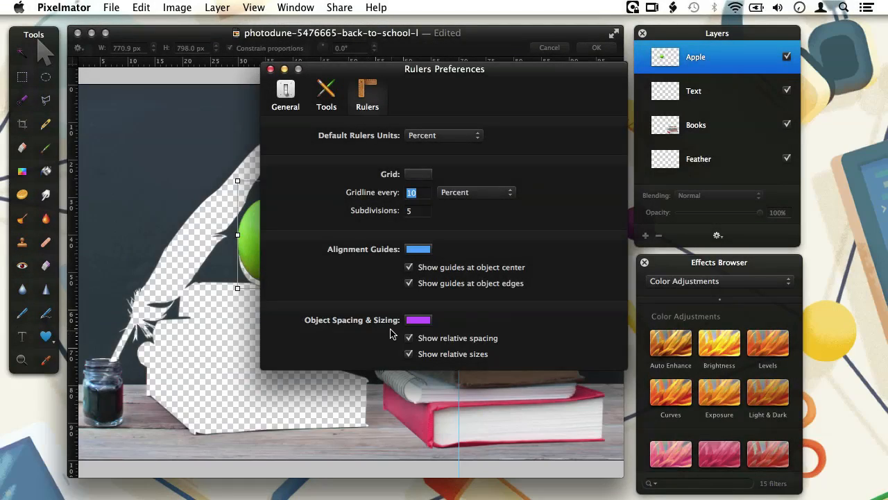
mouse_move(408, 349)
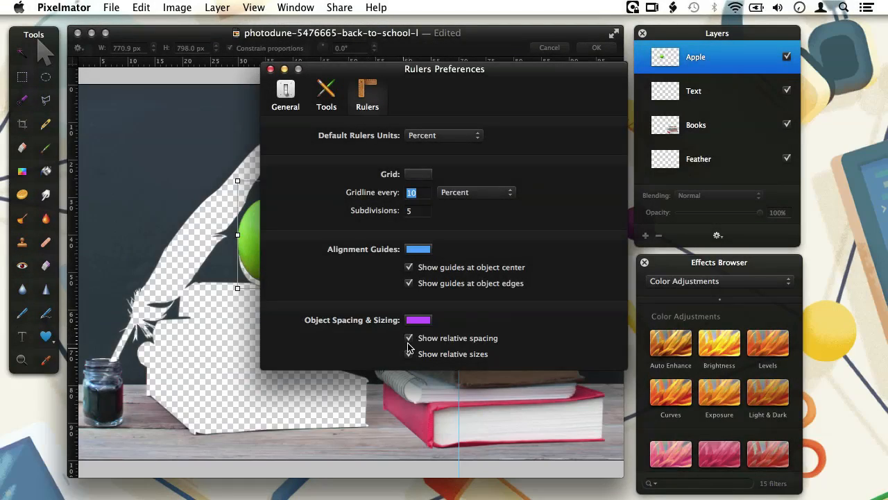
click(408, 354)
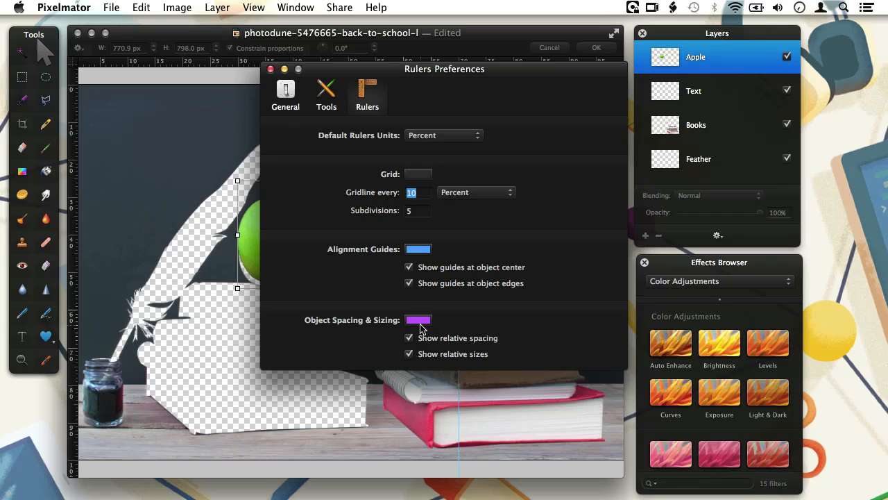
click(418, 319)
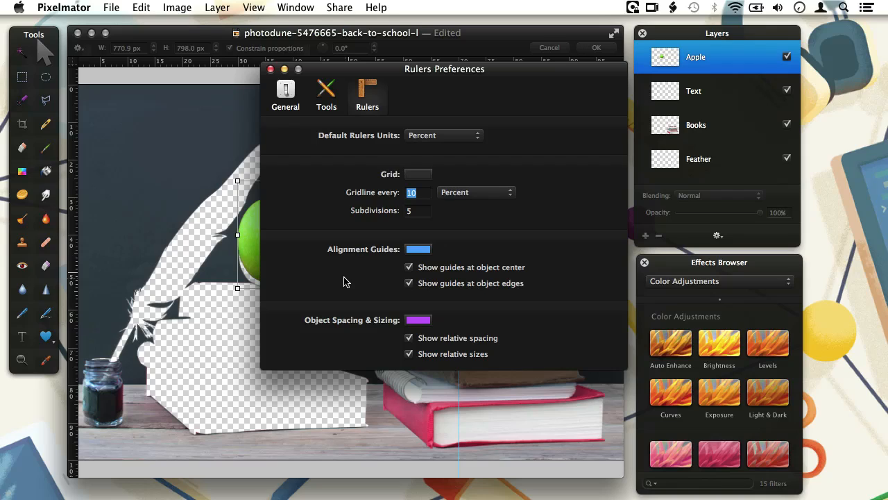
mouse_move(368, 157)
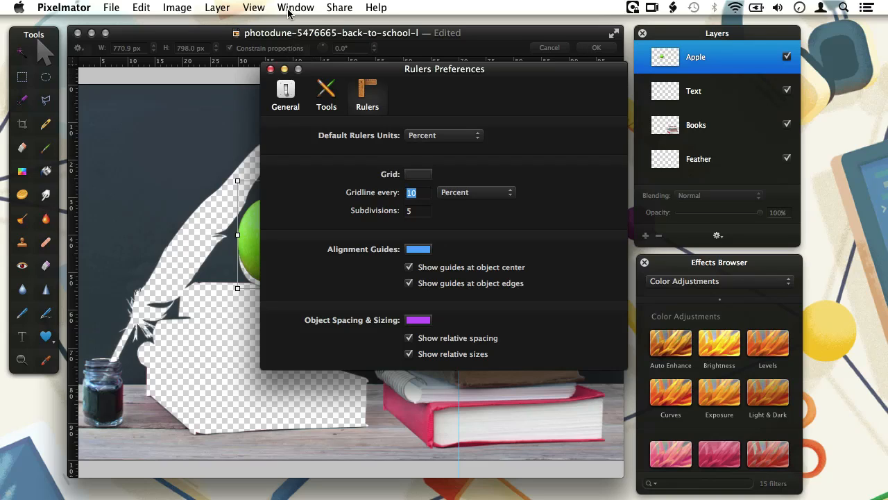
- Close the preferences window and show the grid over the image
click(269, 70)
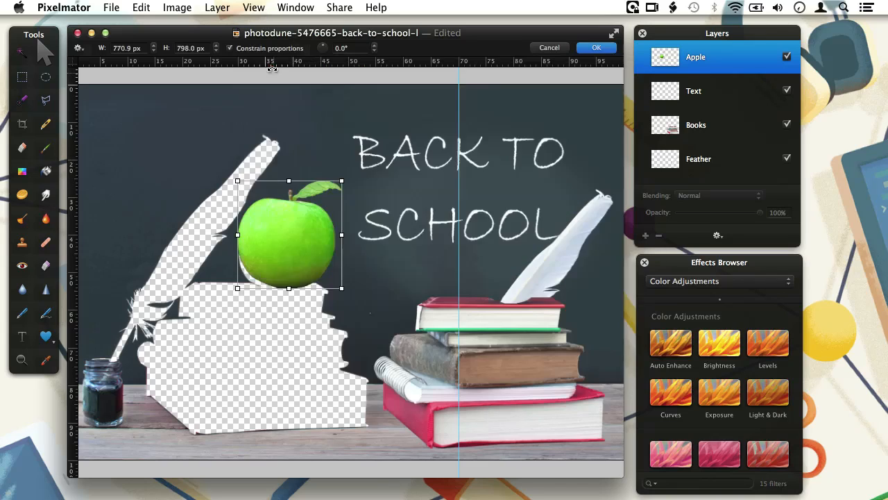
click(254, 8)
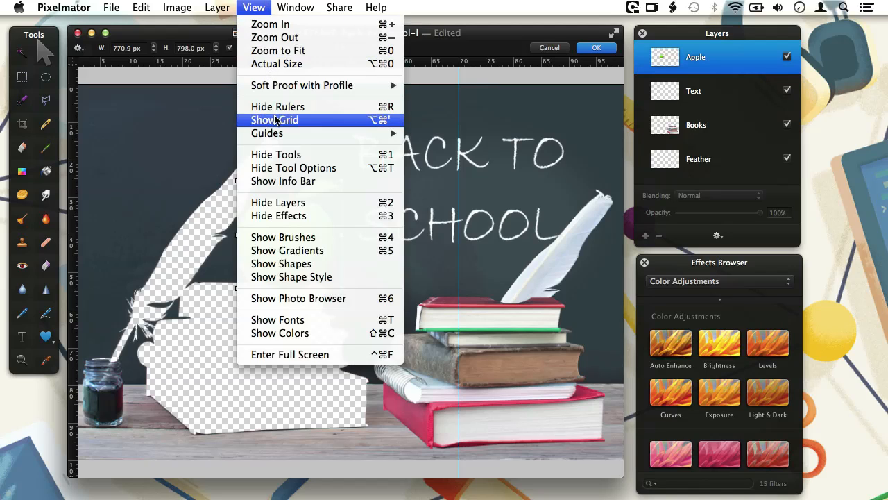
click(274, 120)
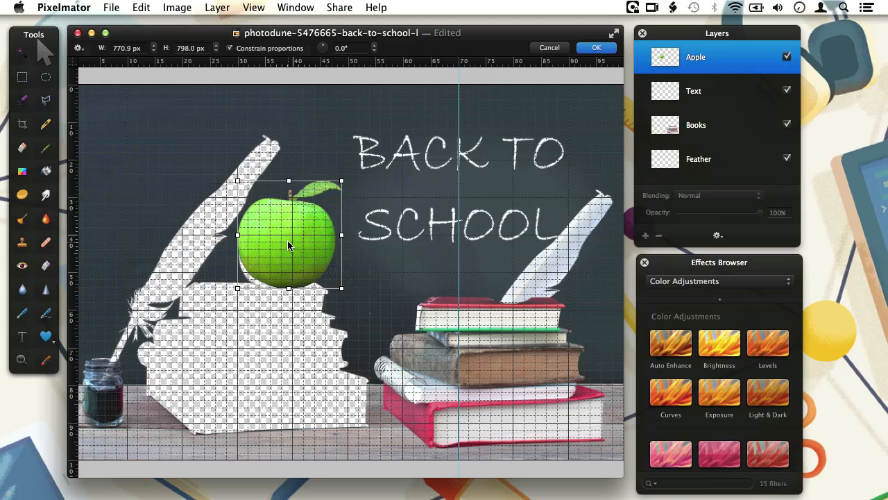
- Move the apple up toward the top-left, then down along the canvas's left side
drag(289, 235, 266, 239)
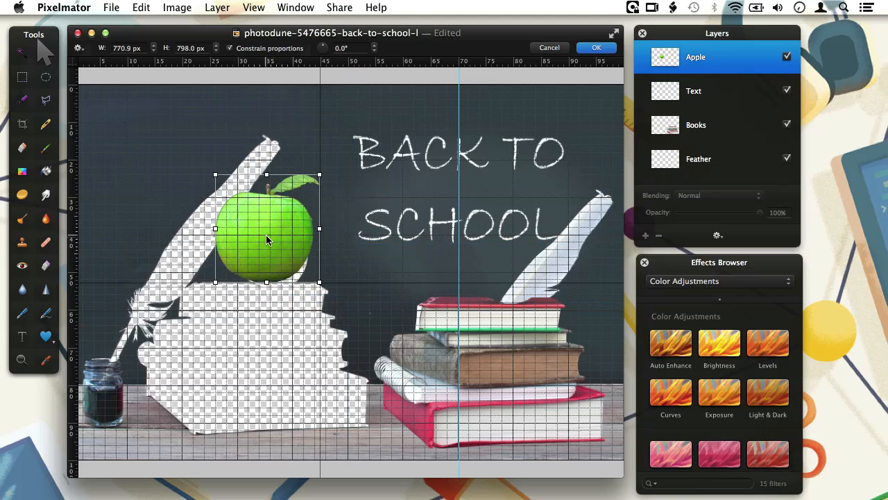
drag(267, 229, 229, 195)
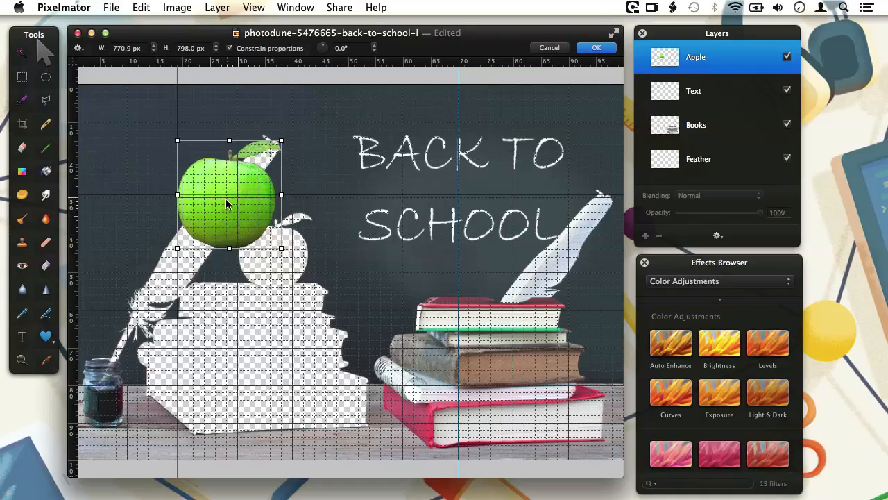
drag(229, 195, 192, 160)
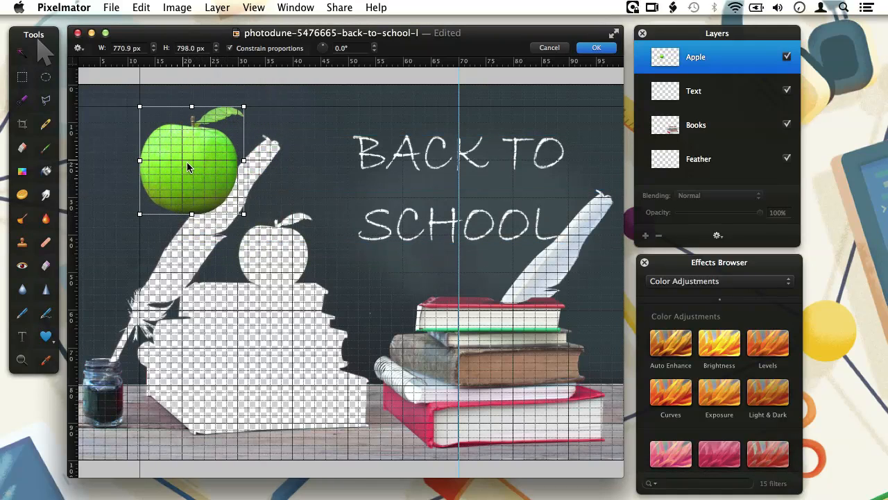
drag(191, 160, 183, 192)
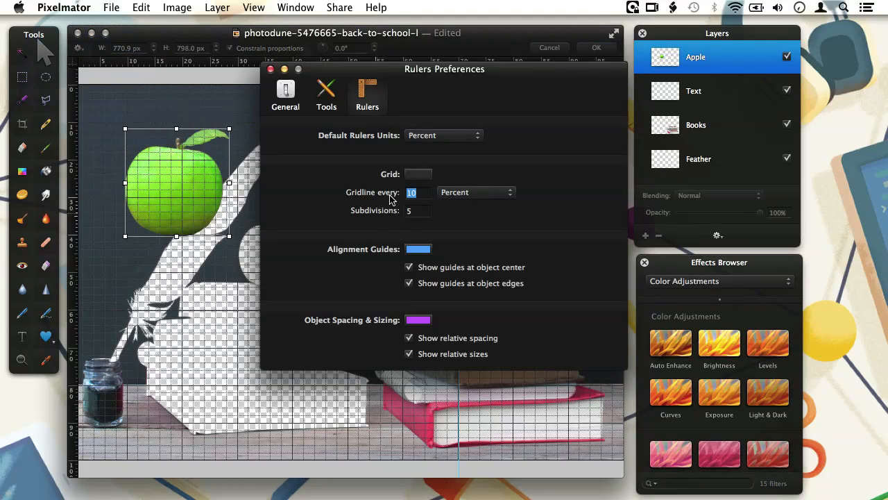
- Set the grid line colour to Cyan in Rulers Preferences
click(418, 173)
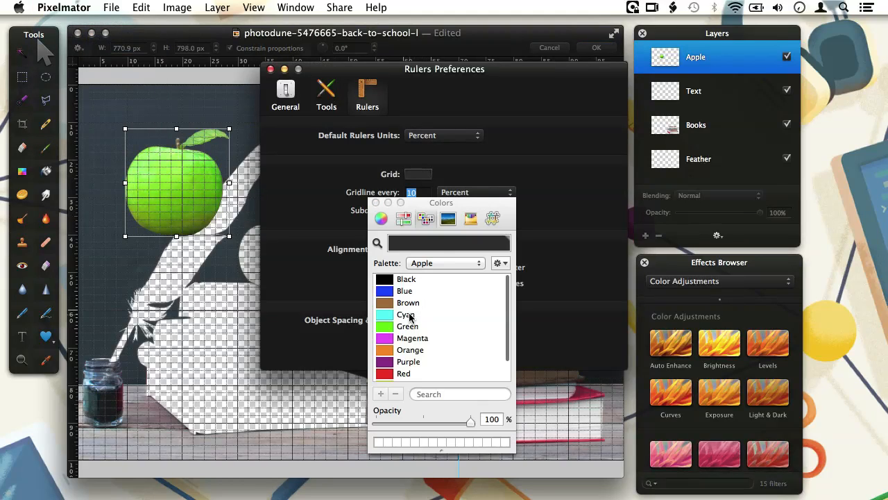
click(406, 314)
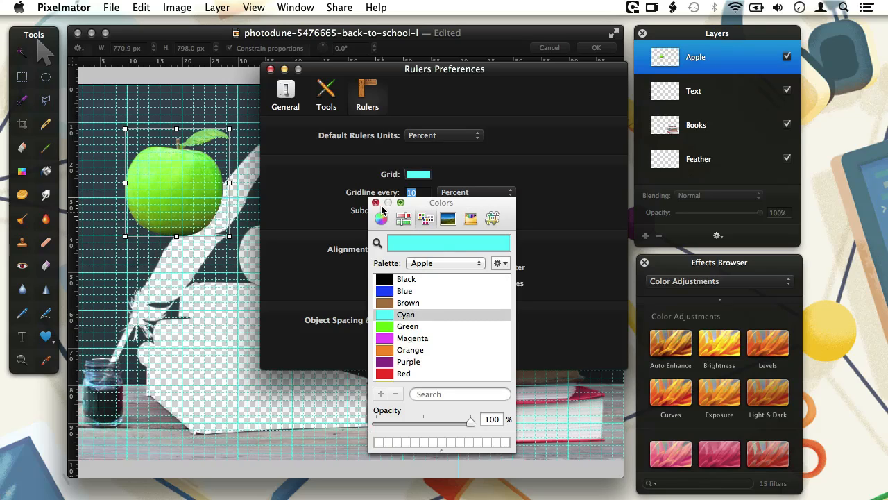
click(378, 203)
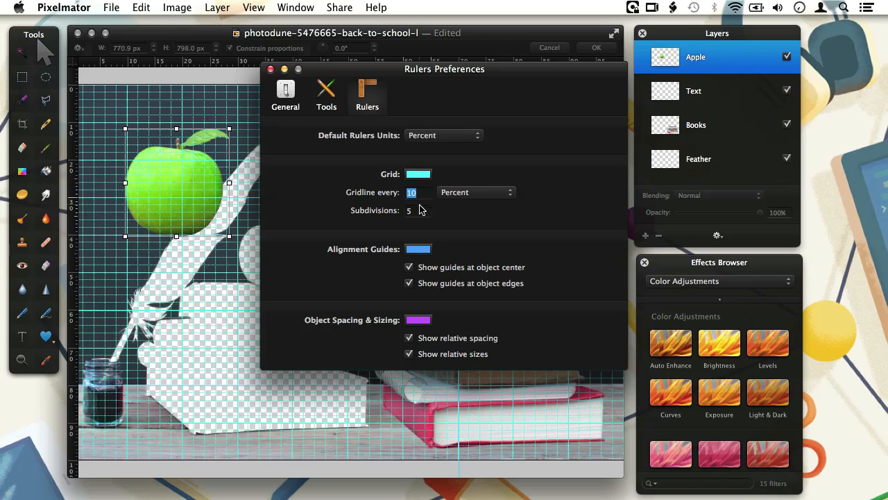
mouse_move(419, 210)
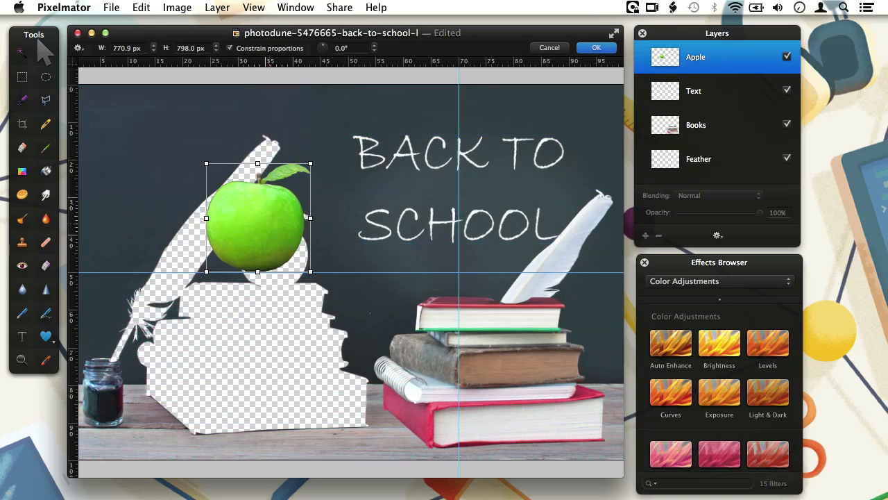
- Move the apple onto the apple silhouette atop the white book stack
drag(256, 219, 264, 189)
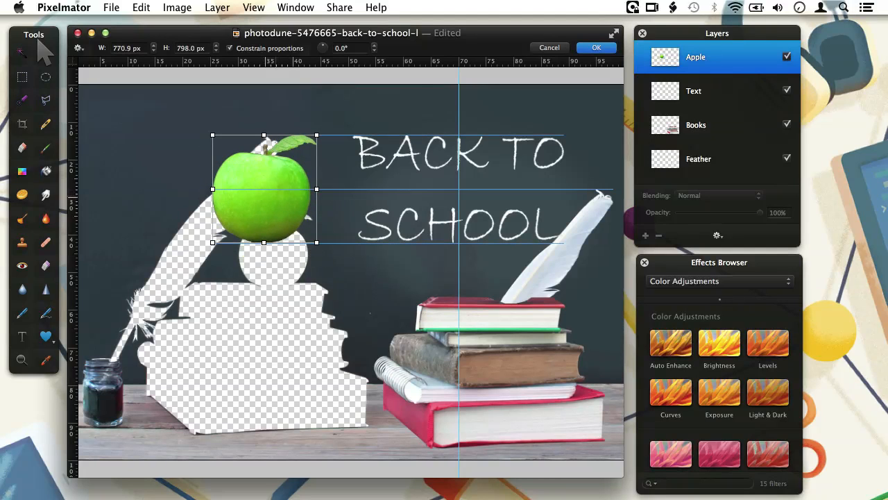
drag(263, 187, 285, 201)
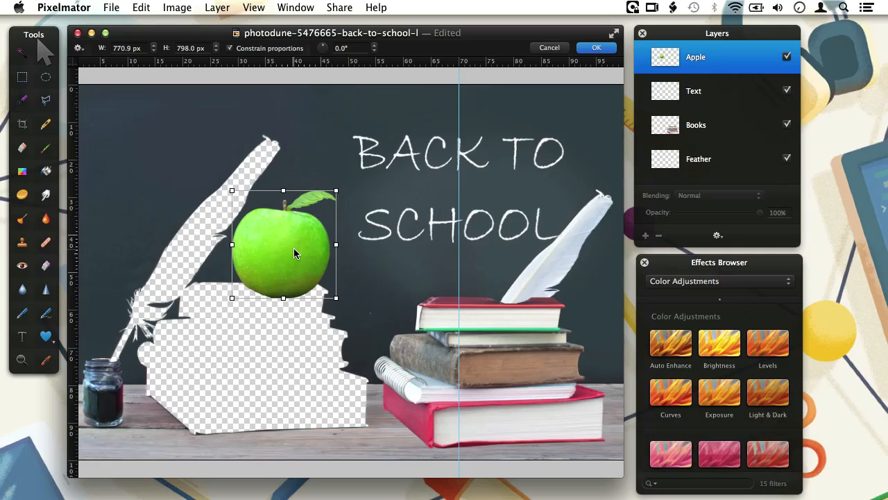
- Review the New Image Contents choices in General Preferences and keep White
click(64, 9)
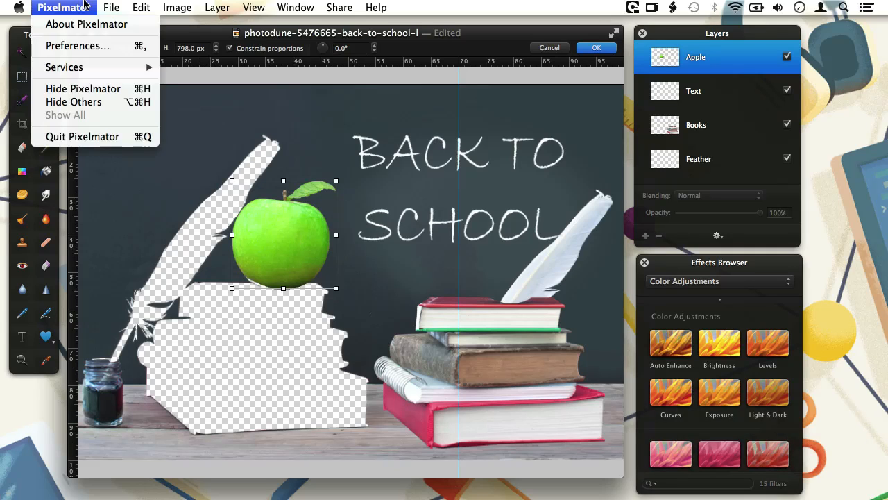
click(76, 45)
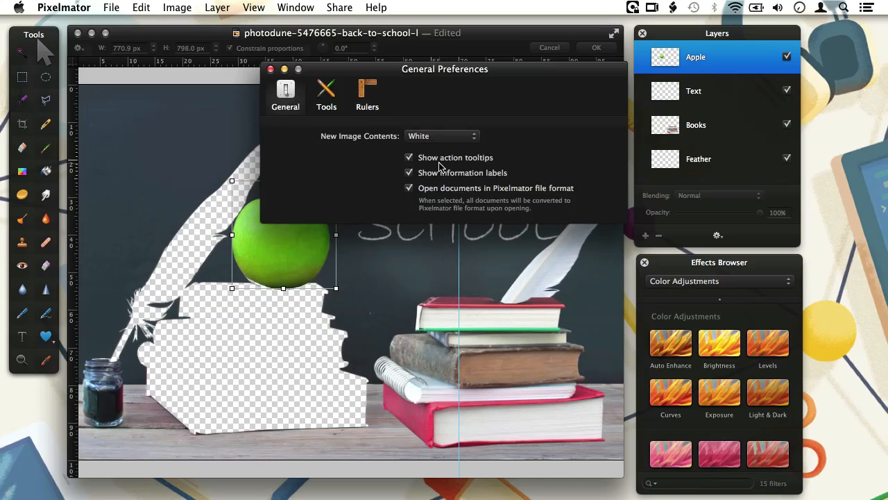
mouse_move(427, 183)
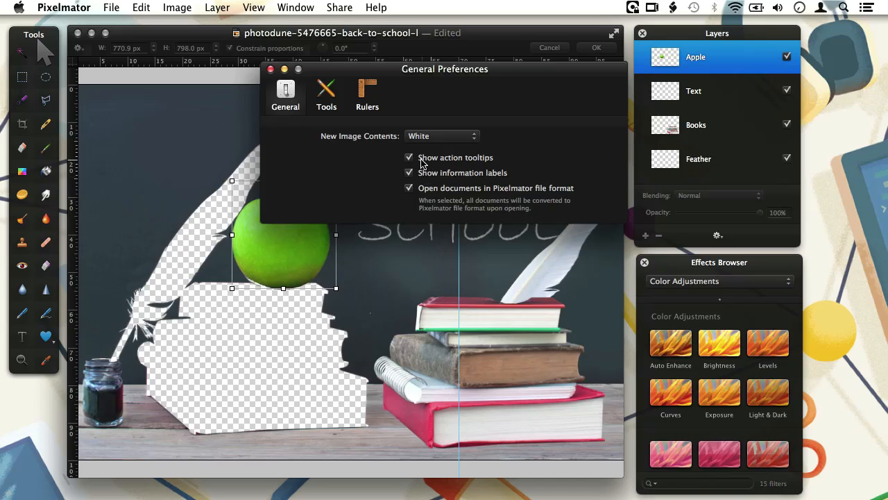
mouse_move(435, 163)
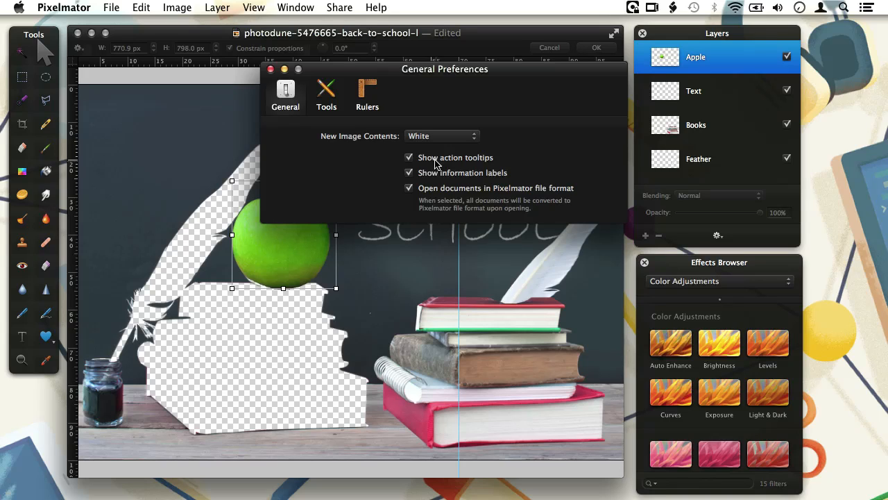
mouse_move(347, 146)
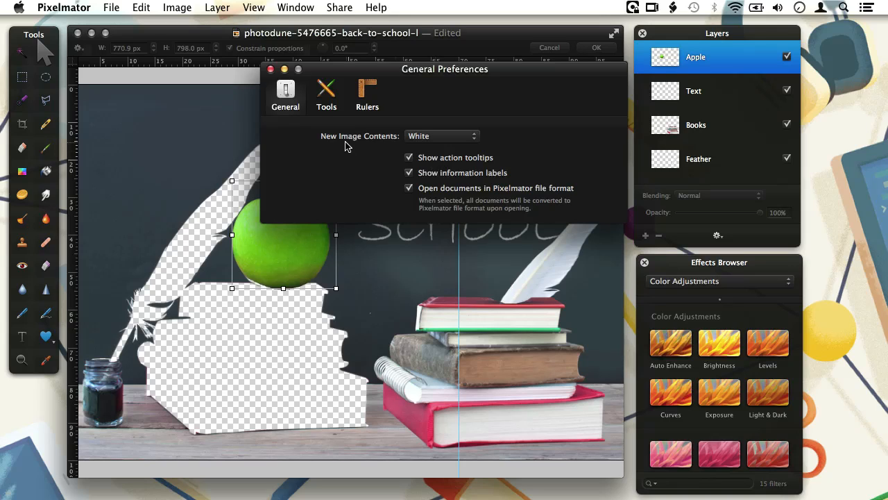
mouse_move(361, 141)
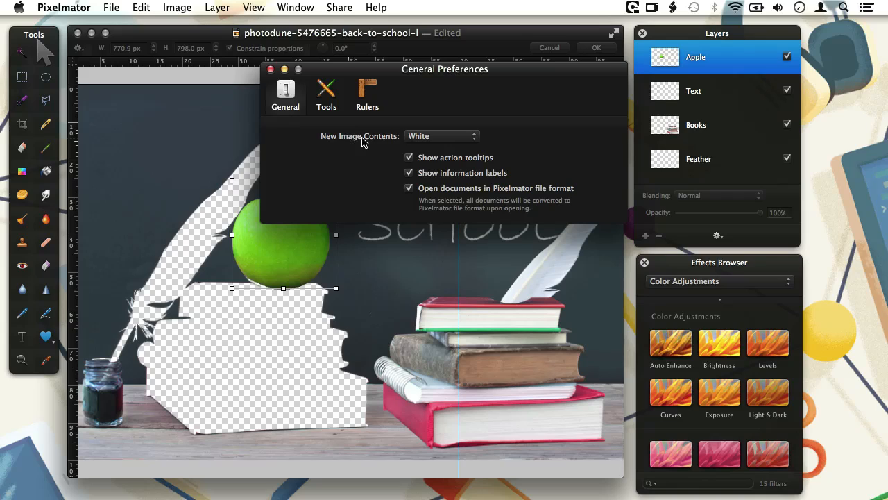
mouse_move(477, 144)
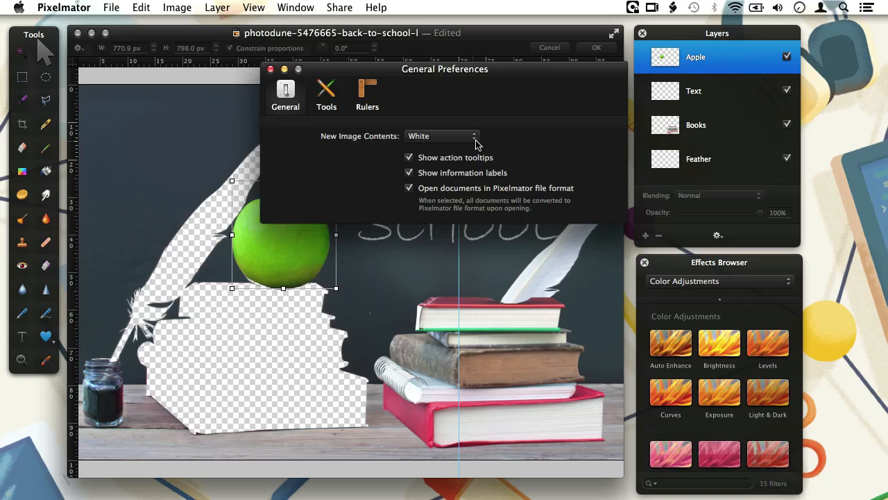
click(442, 137)
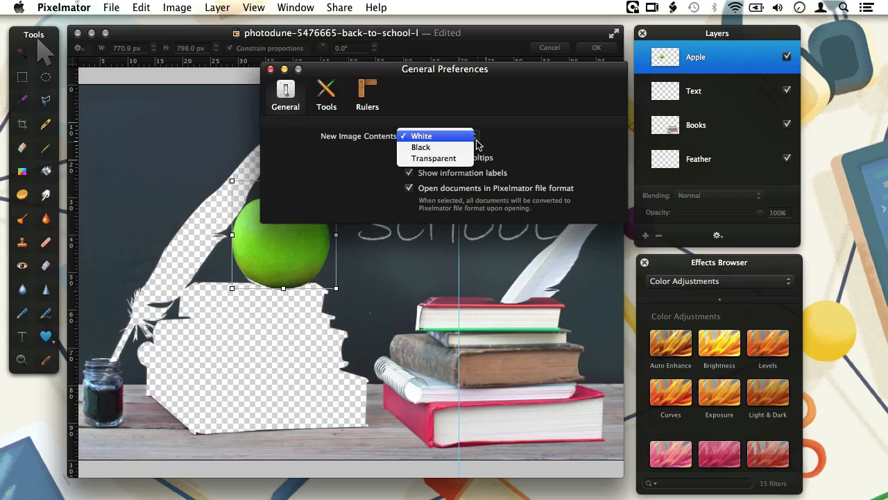
mouse_move(422, 147)
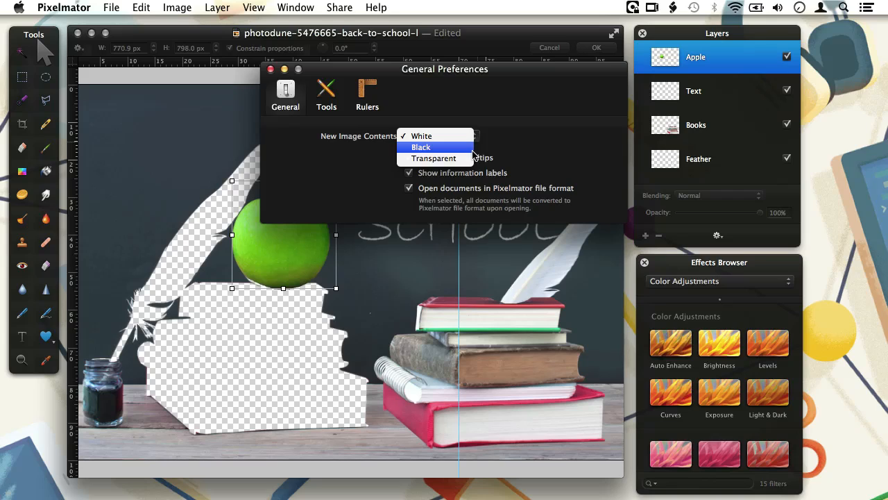
mouse_move(433, 159)
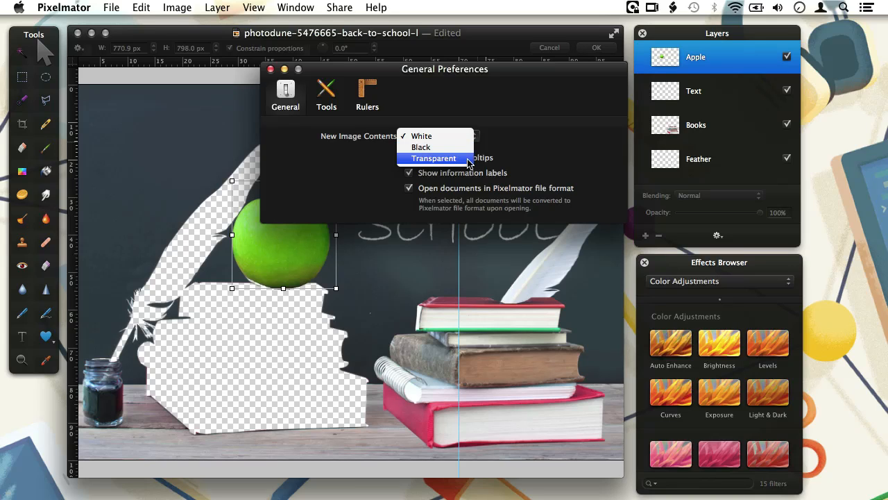
mouse_move(500, 146)
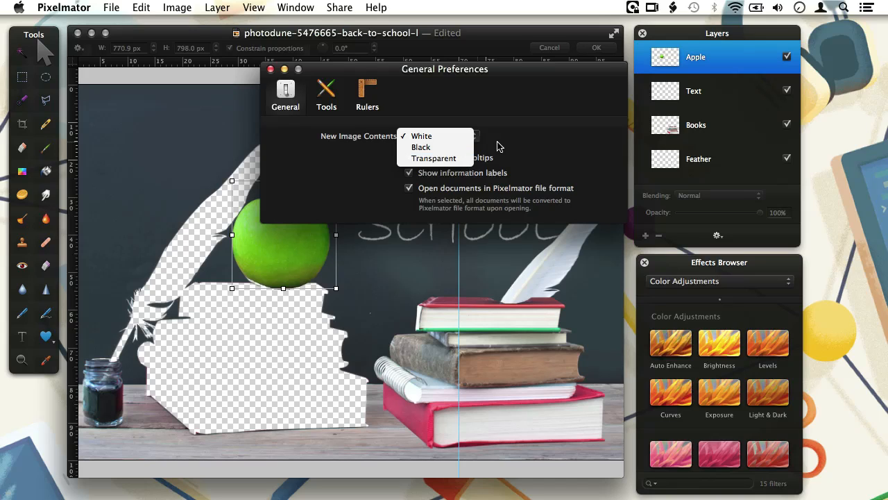
click(422, 136)
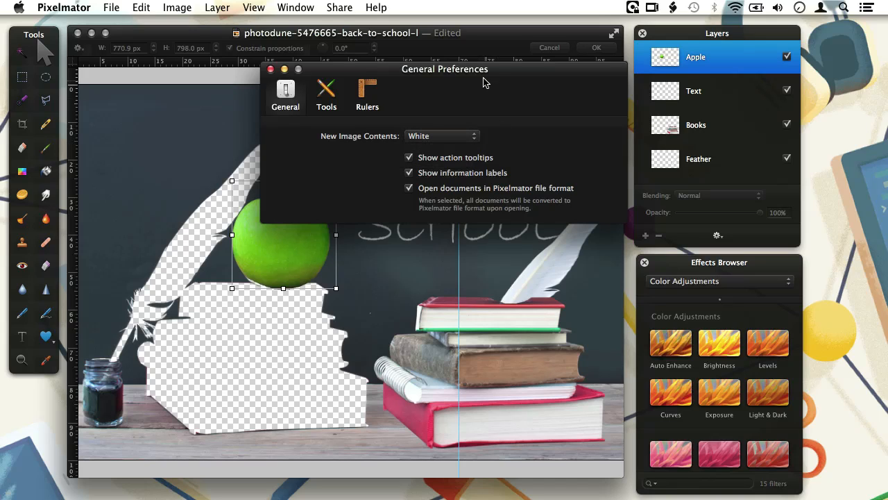
mouse_move(304, 83)
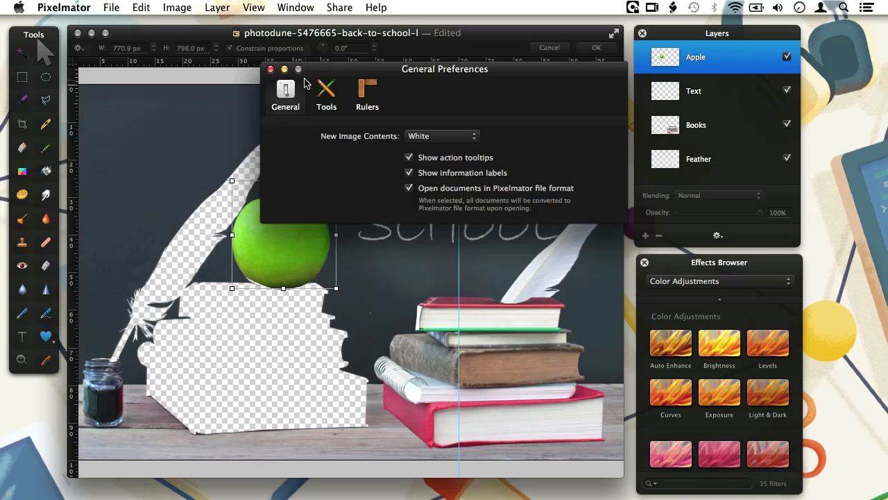
- Move the preferences window aside and toggle the chalkboard Background Layer off then on
drag(444, 69, 587, 278)
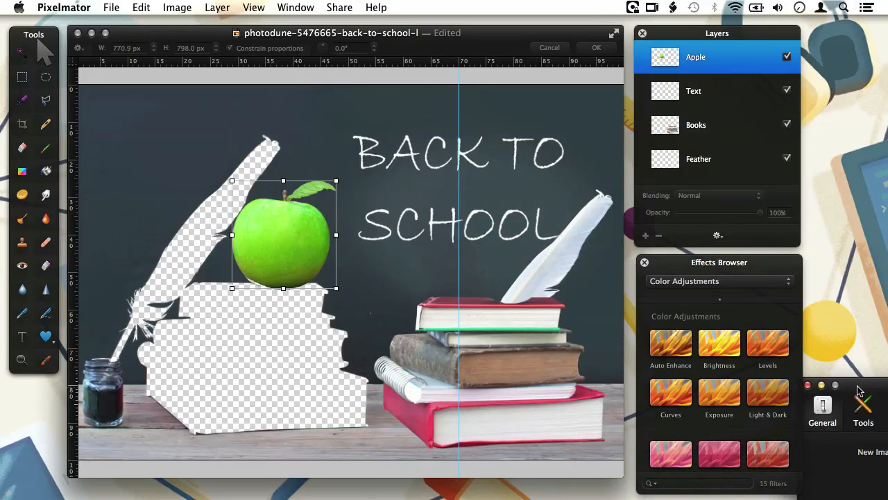
scroll(down, 3)
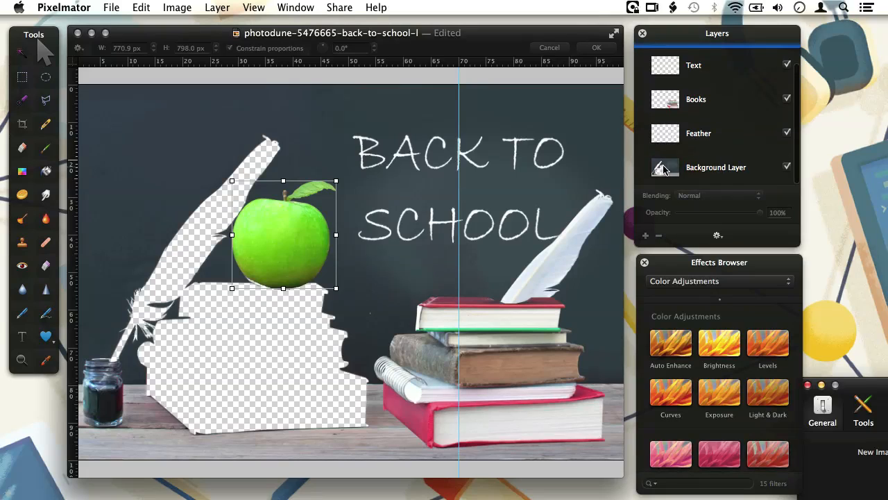
click(787, 167)
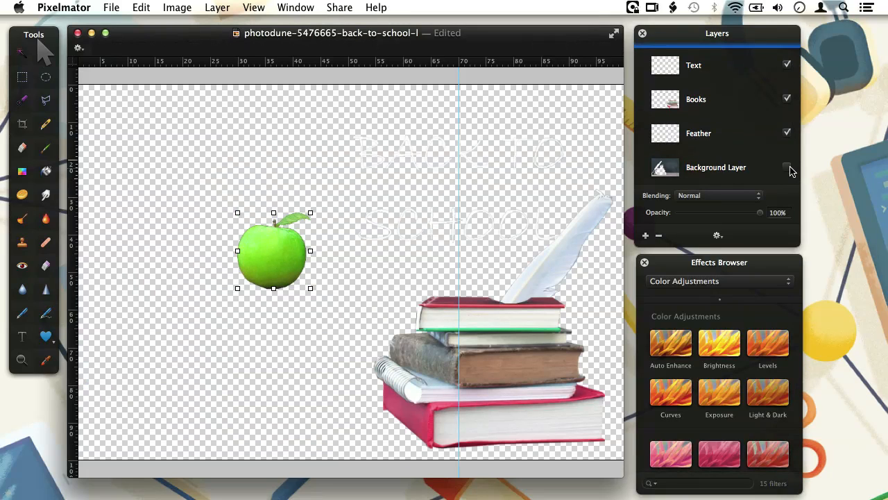
click(787, 167)
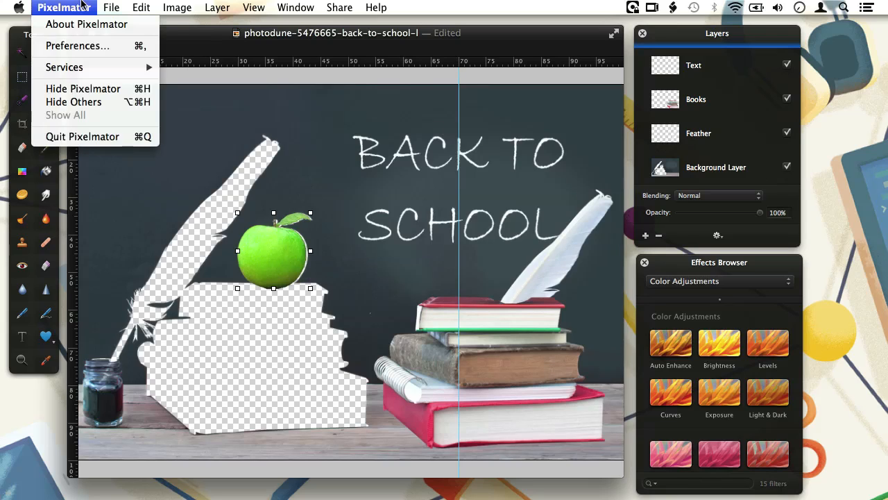
- Reopen Preferences, then close the preferences window
click(78, 46)
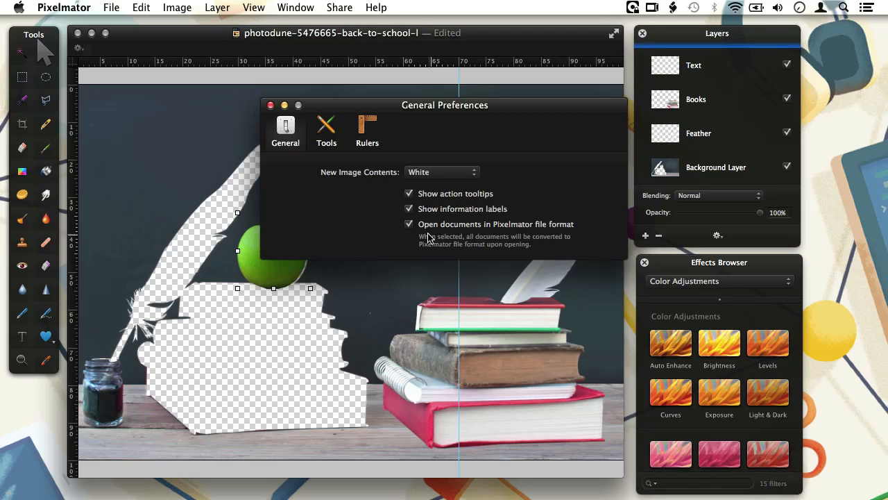
click(269, 105)
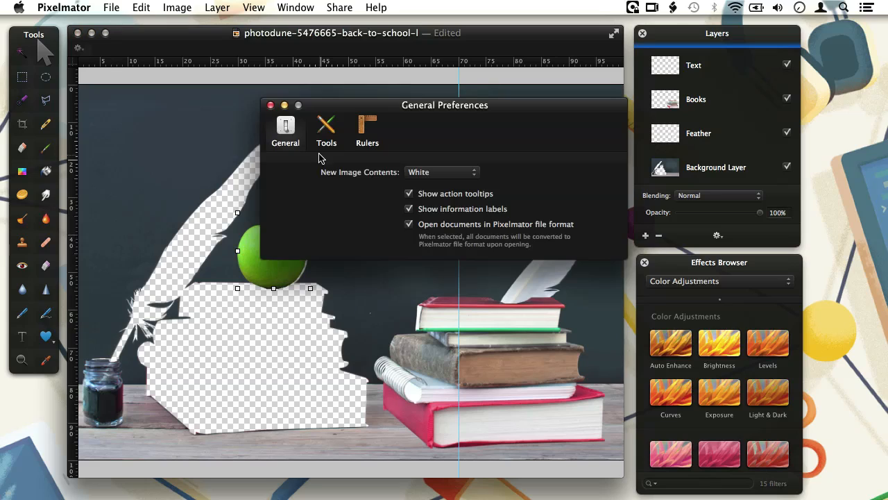
click(271, 105)
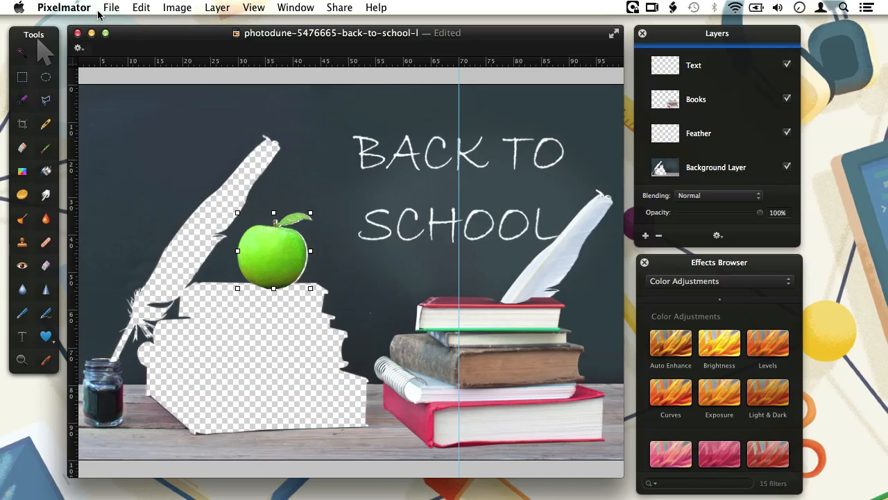
- Quit Pixelmator, leaving the Finder desktop showing
click(64, 9)
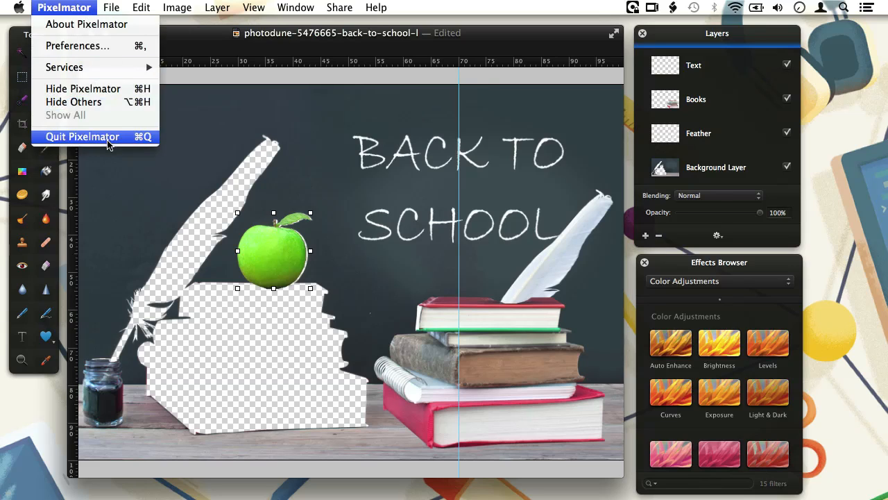
click(82, 136)
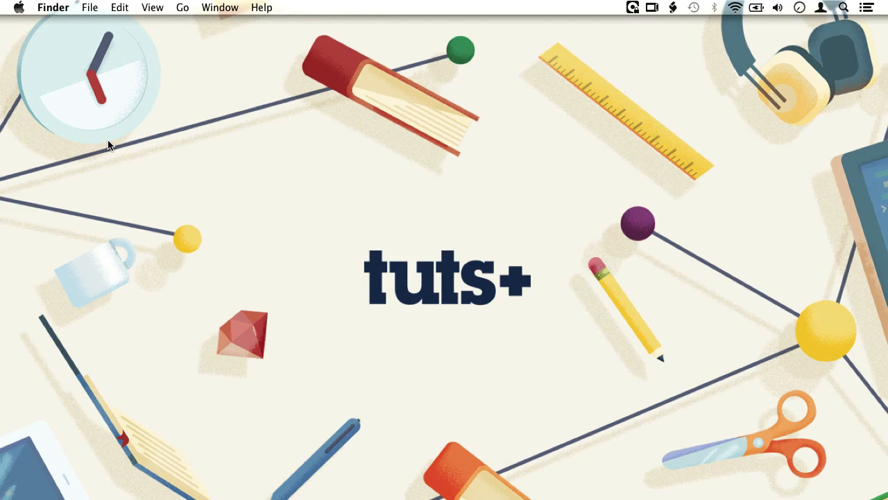